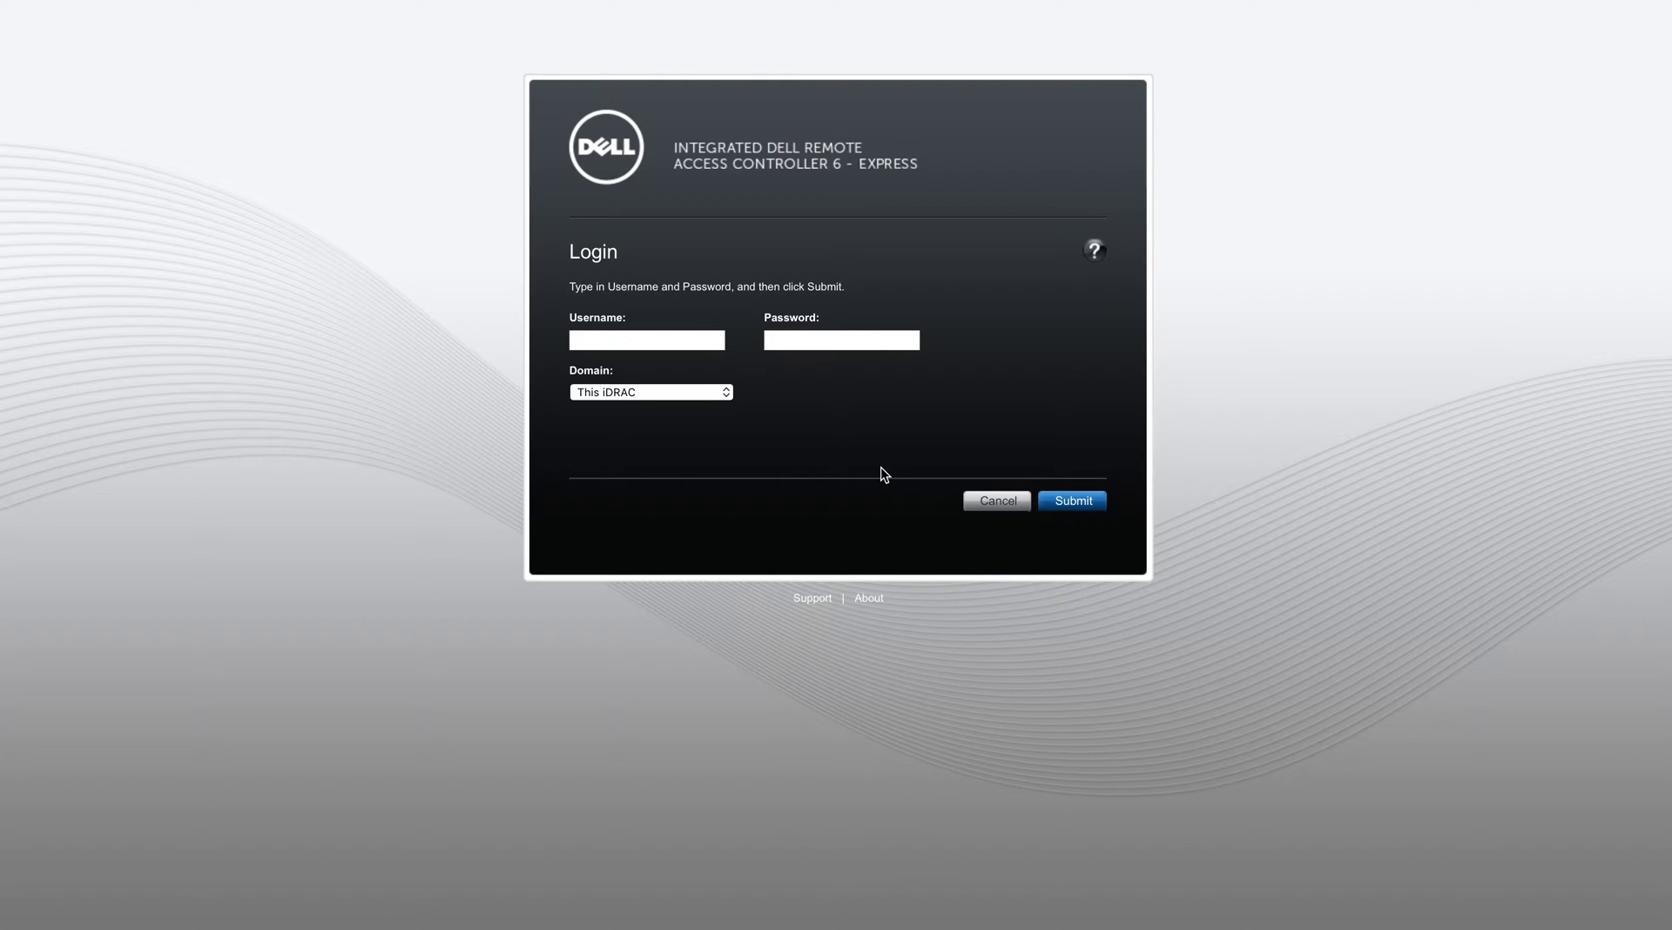
{"action": "mouse_move", "coordinate": [657, 354]}
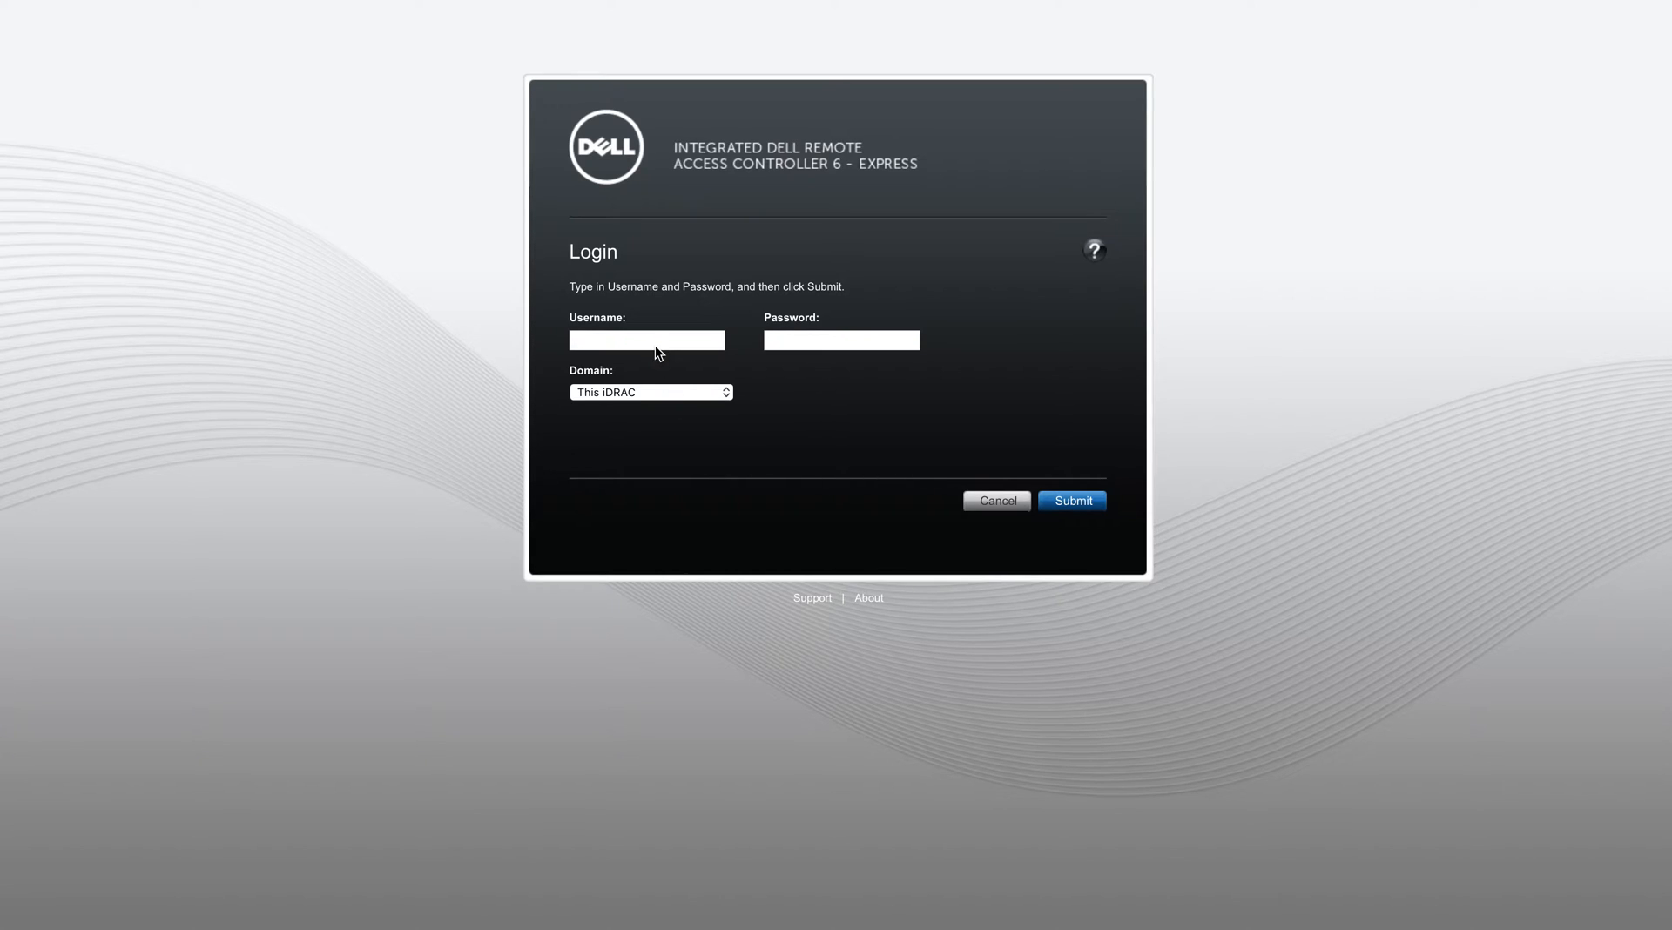
{"action": "mouse_move", "coordinate": [1192, 475]}
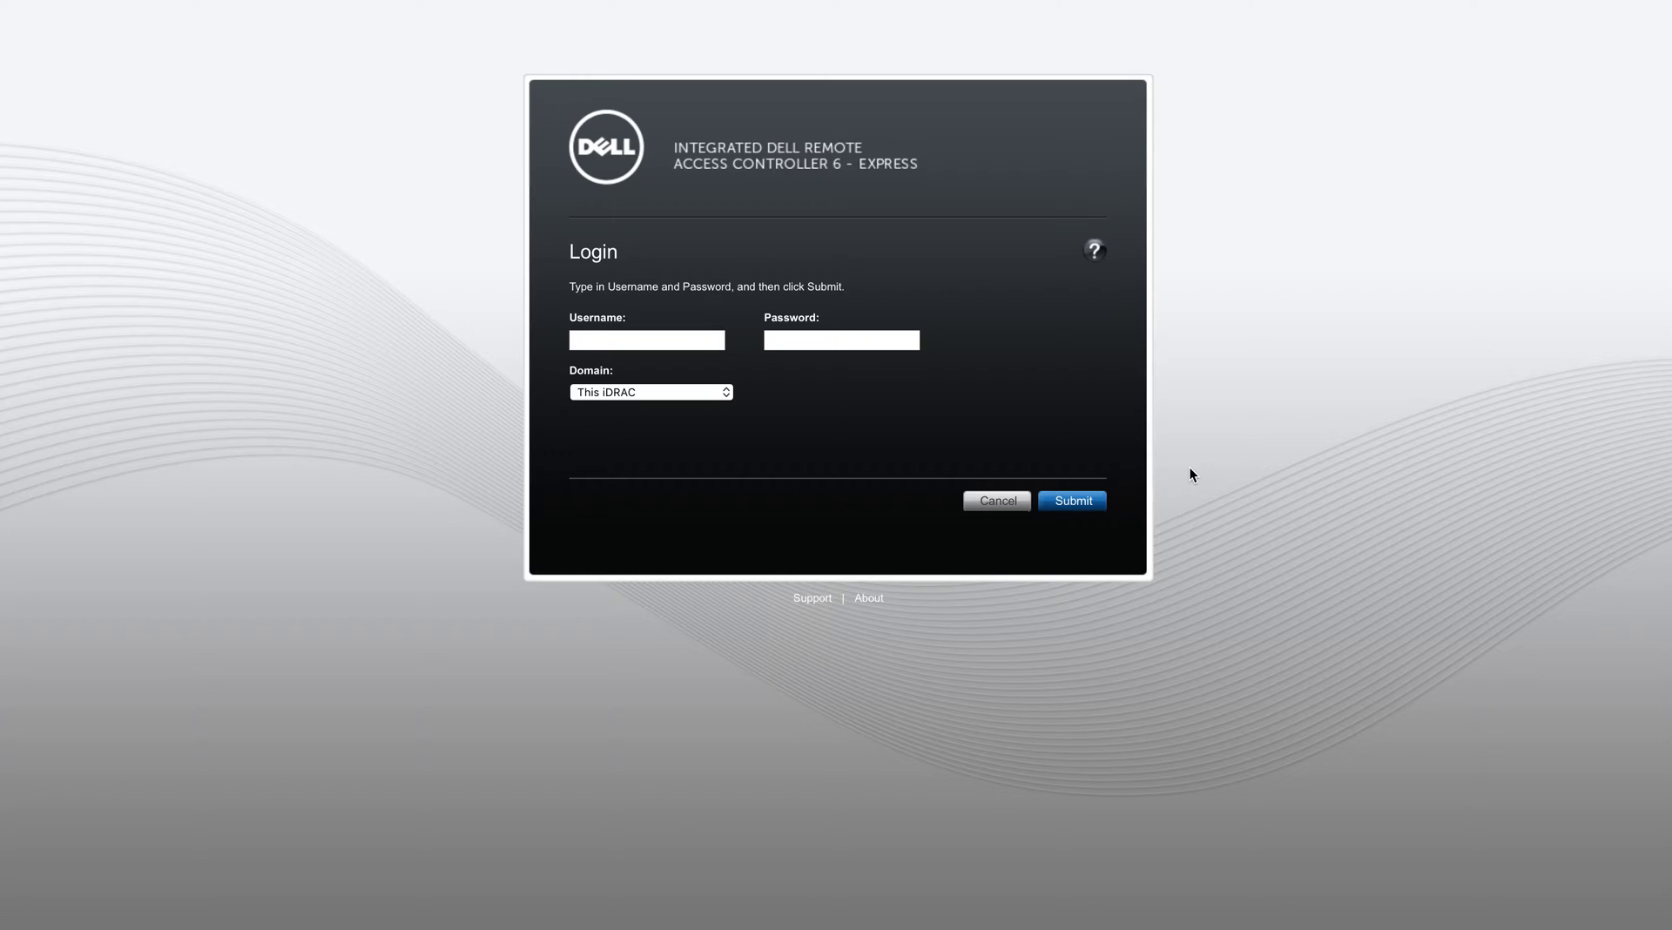
{"action": "mouse_move", "coordinate": [446, 352]}
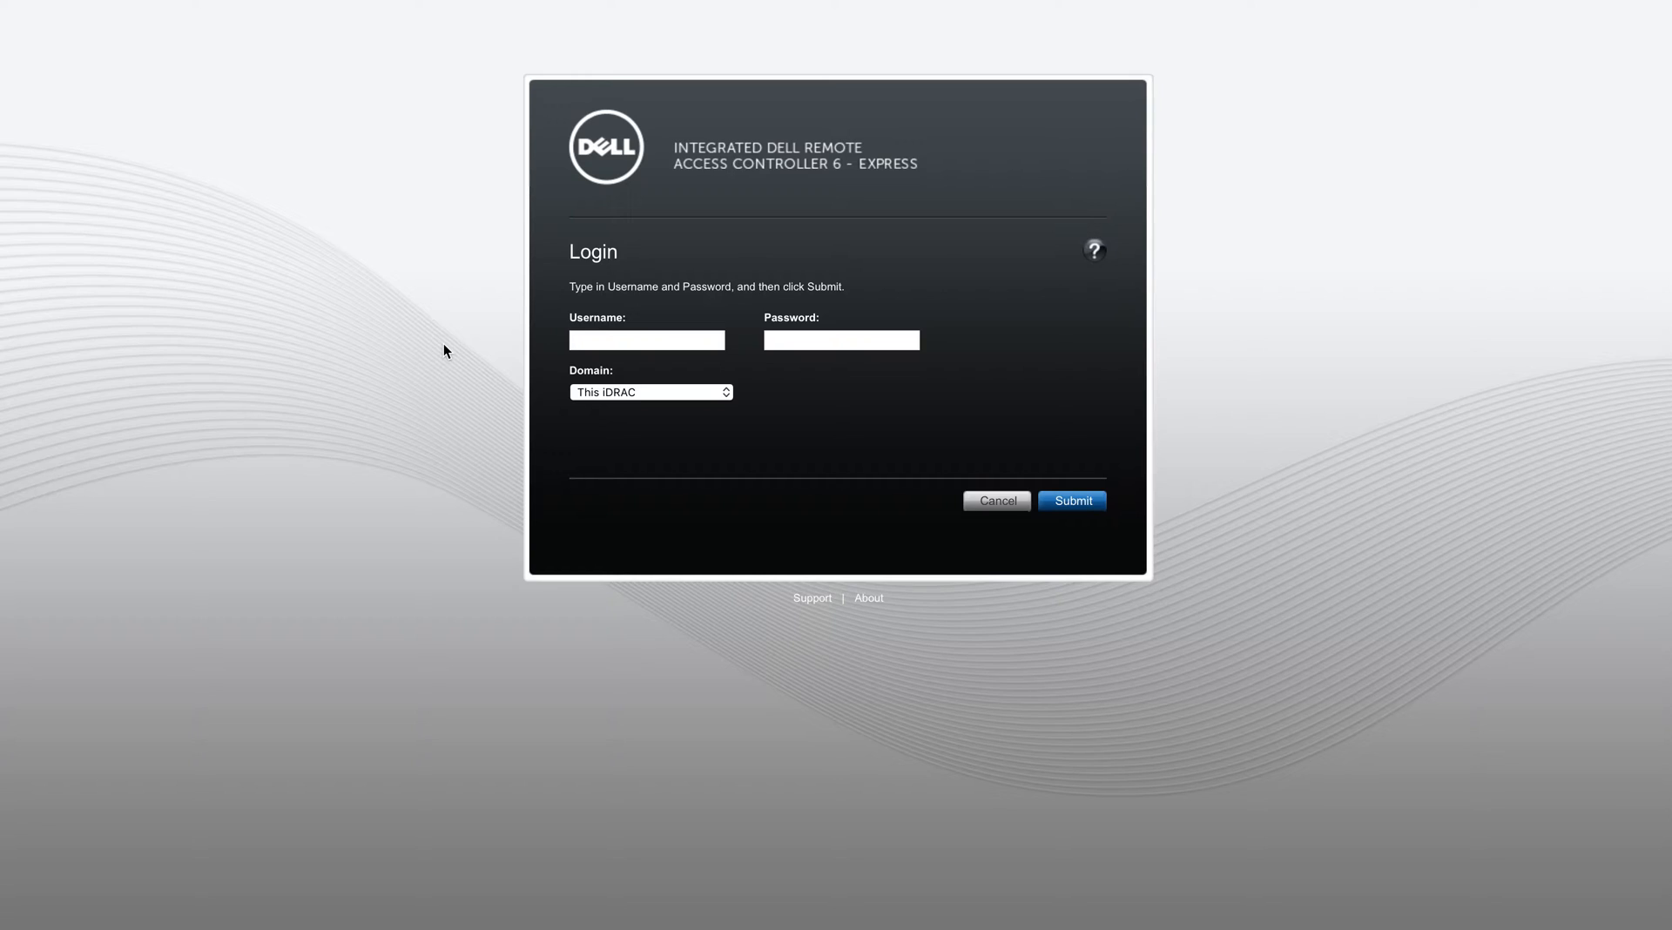
{"action": "mouse_move", "coordinate": [596, 346]}
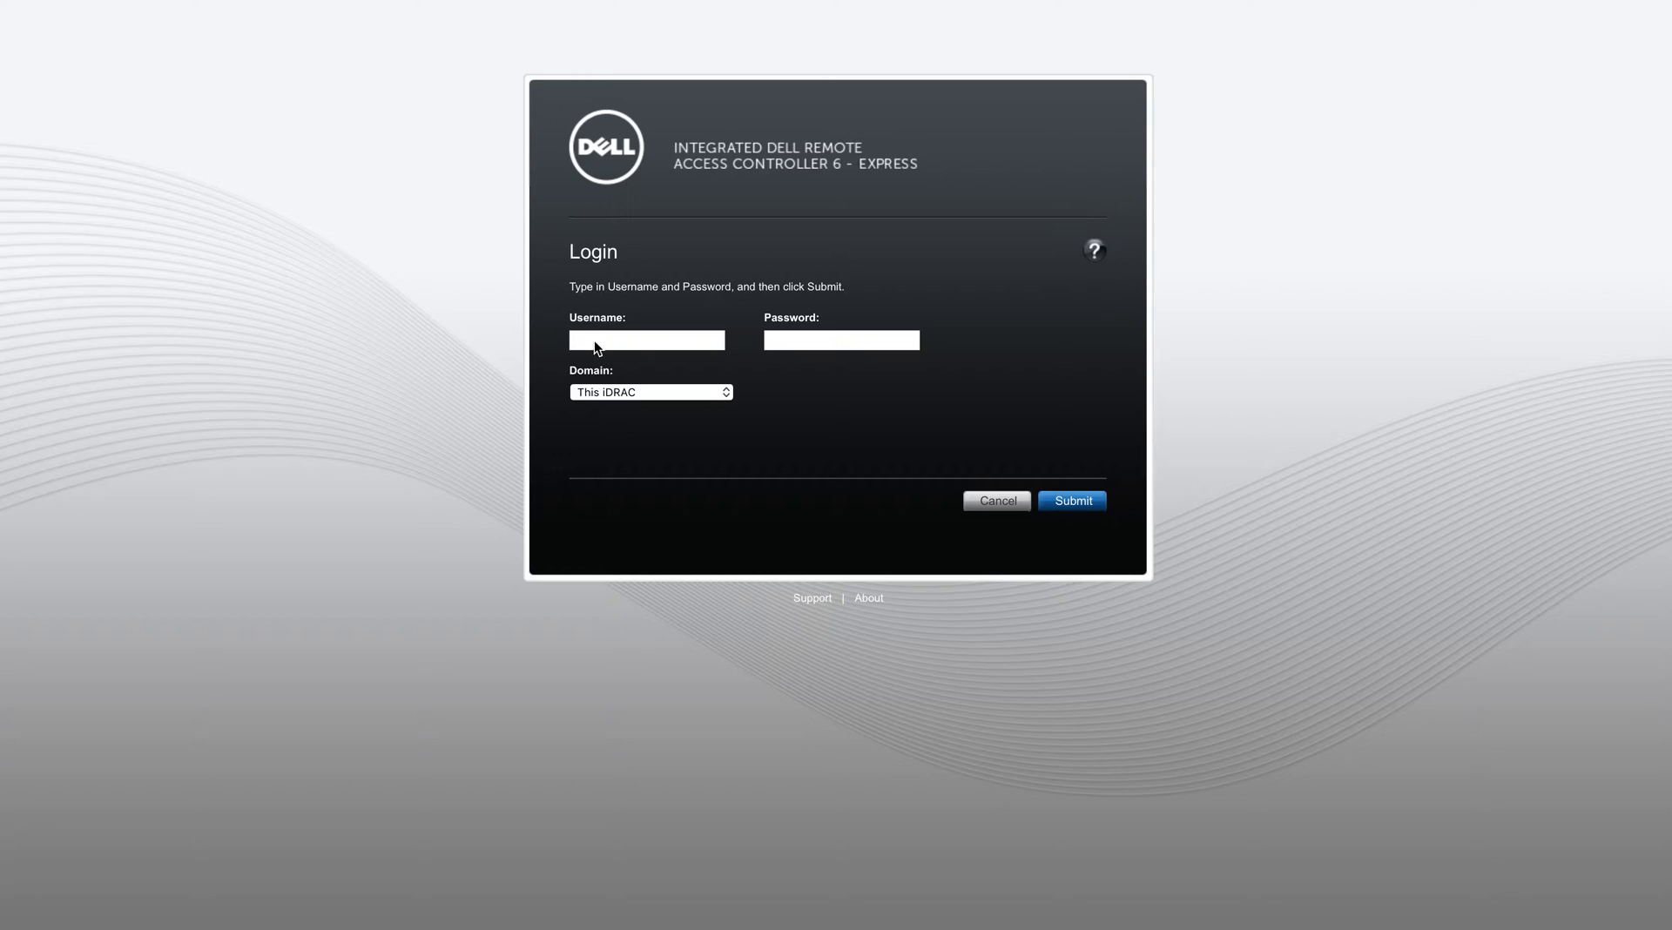
- Log in to the PowerEdge R610 iDRAC6 console using the browser's saved credentials
{"action": "left_click", "coordinate": [646, 340]}
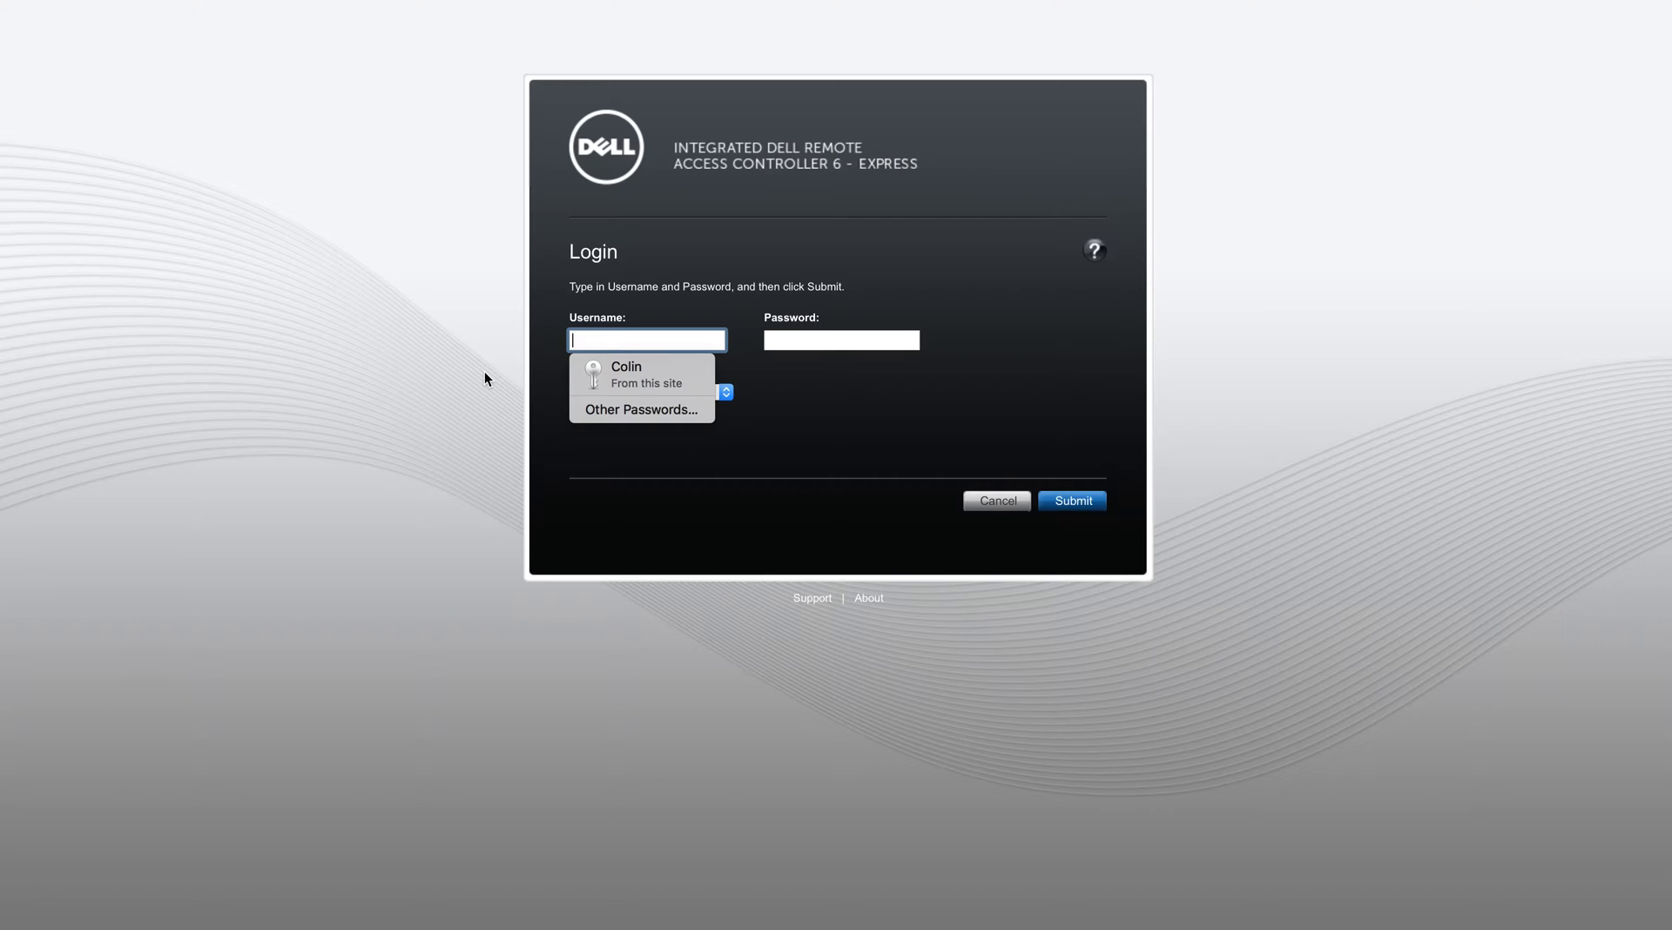
{"action": "left_click", "coordinate": [627, 374]}
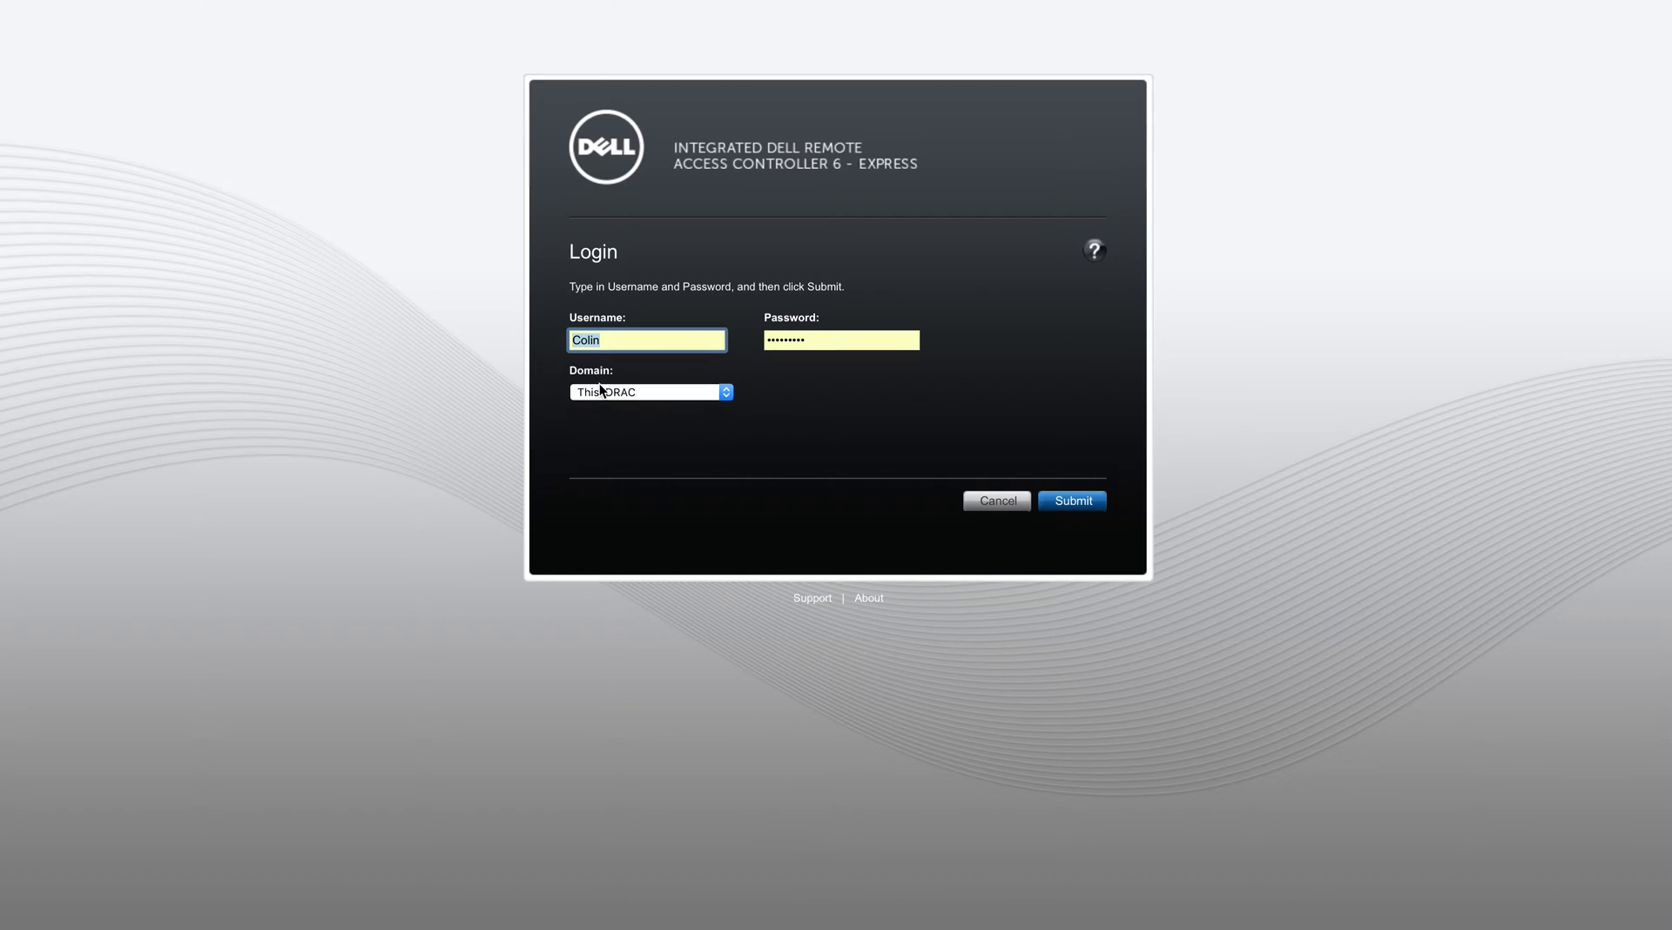
{"action": "left_click", "coordinate": [1073, 502]}
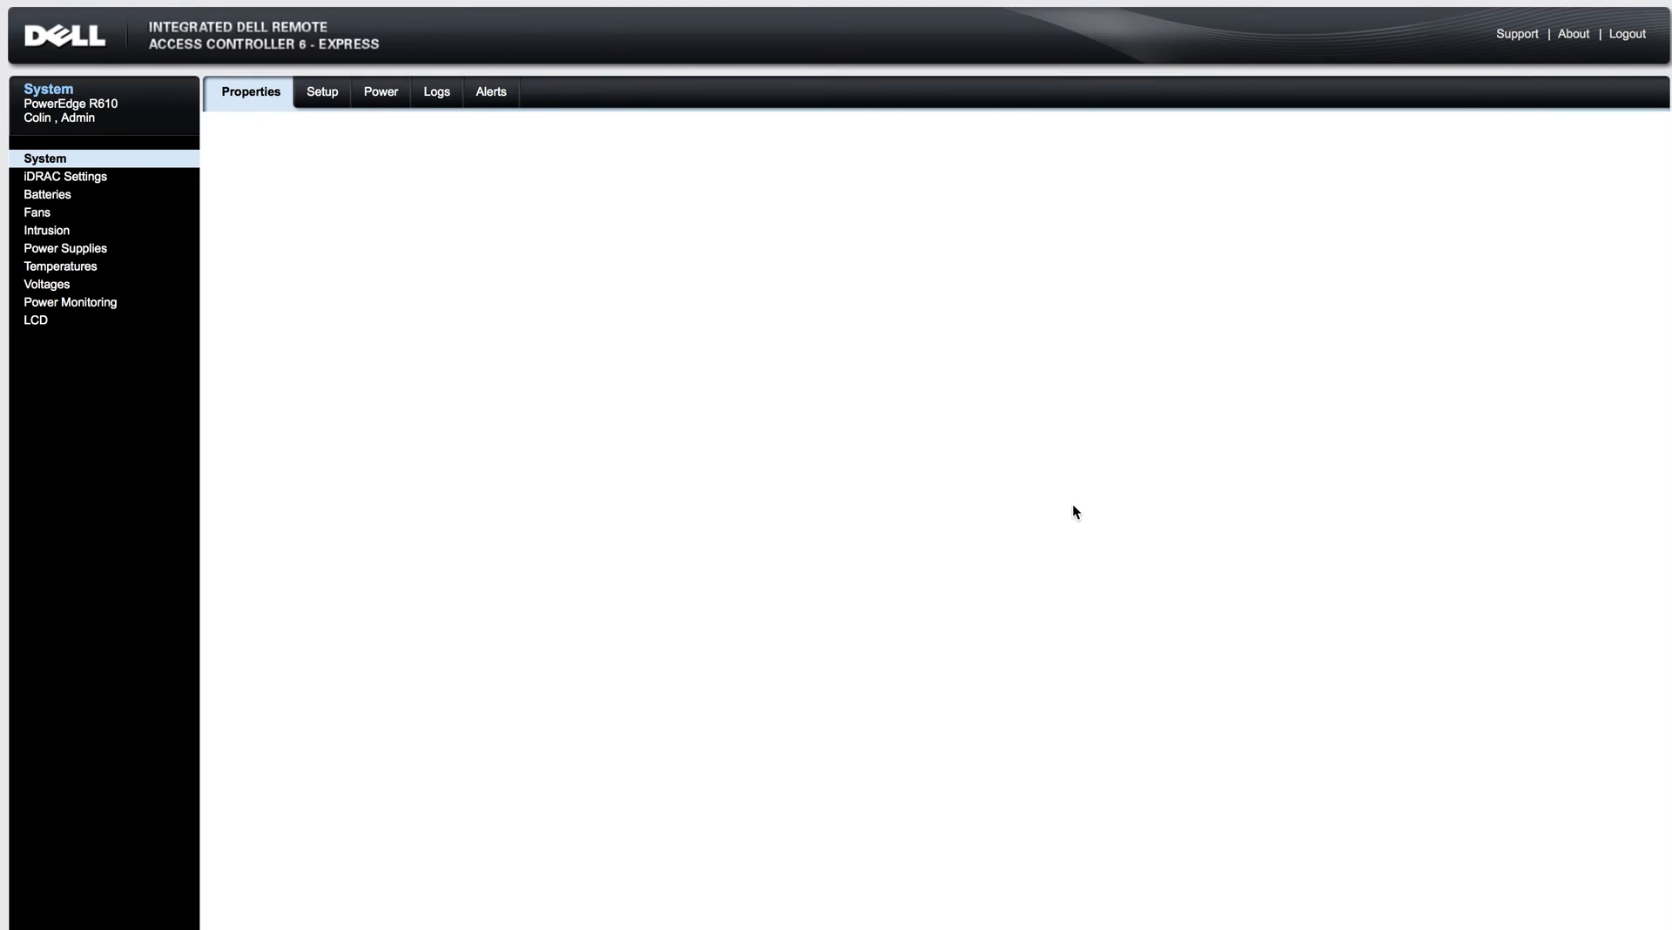
- Review the System Summary showing the server powered off, then head to Power
{"action": "left_click", "coordinate": [251, 93]}
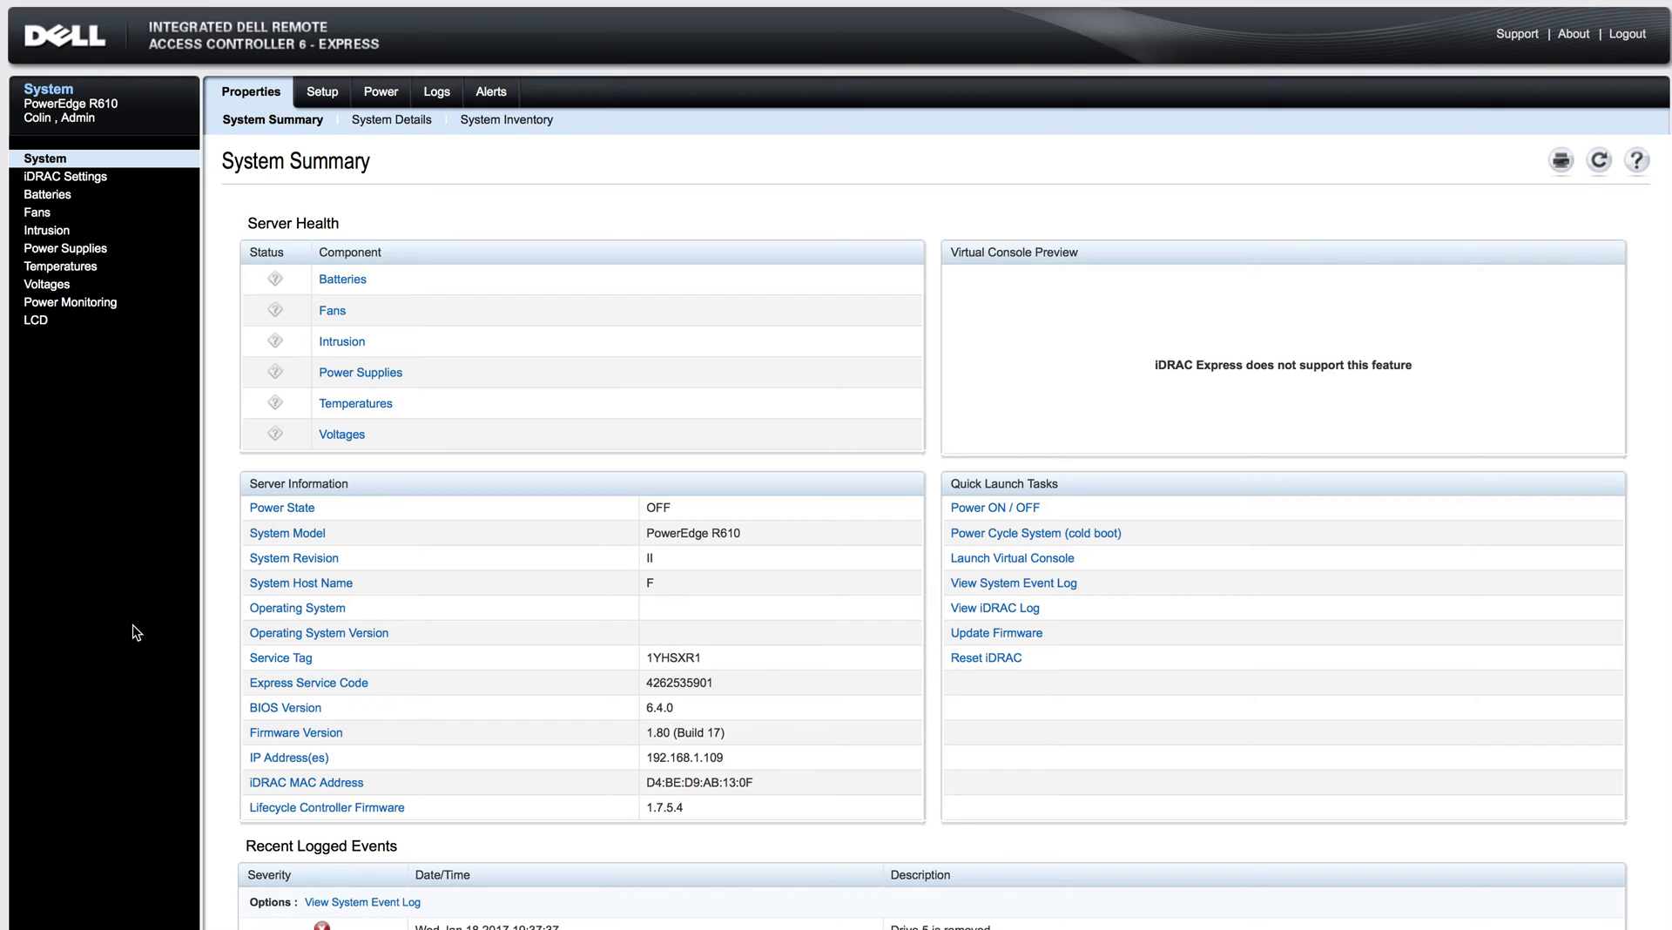
{"action": "mouse_move", "coordinate": [287, 265]}
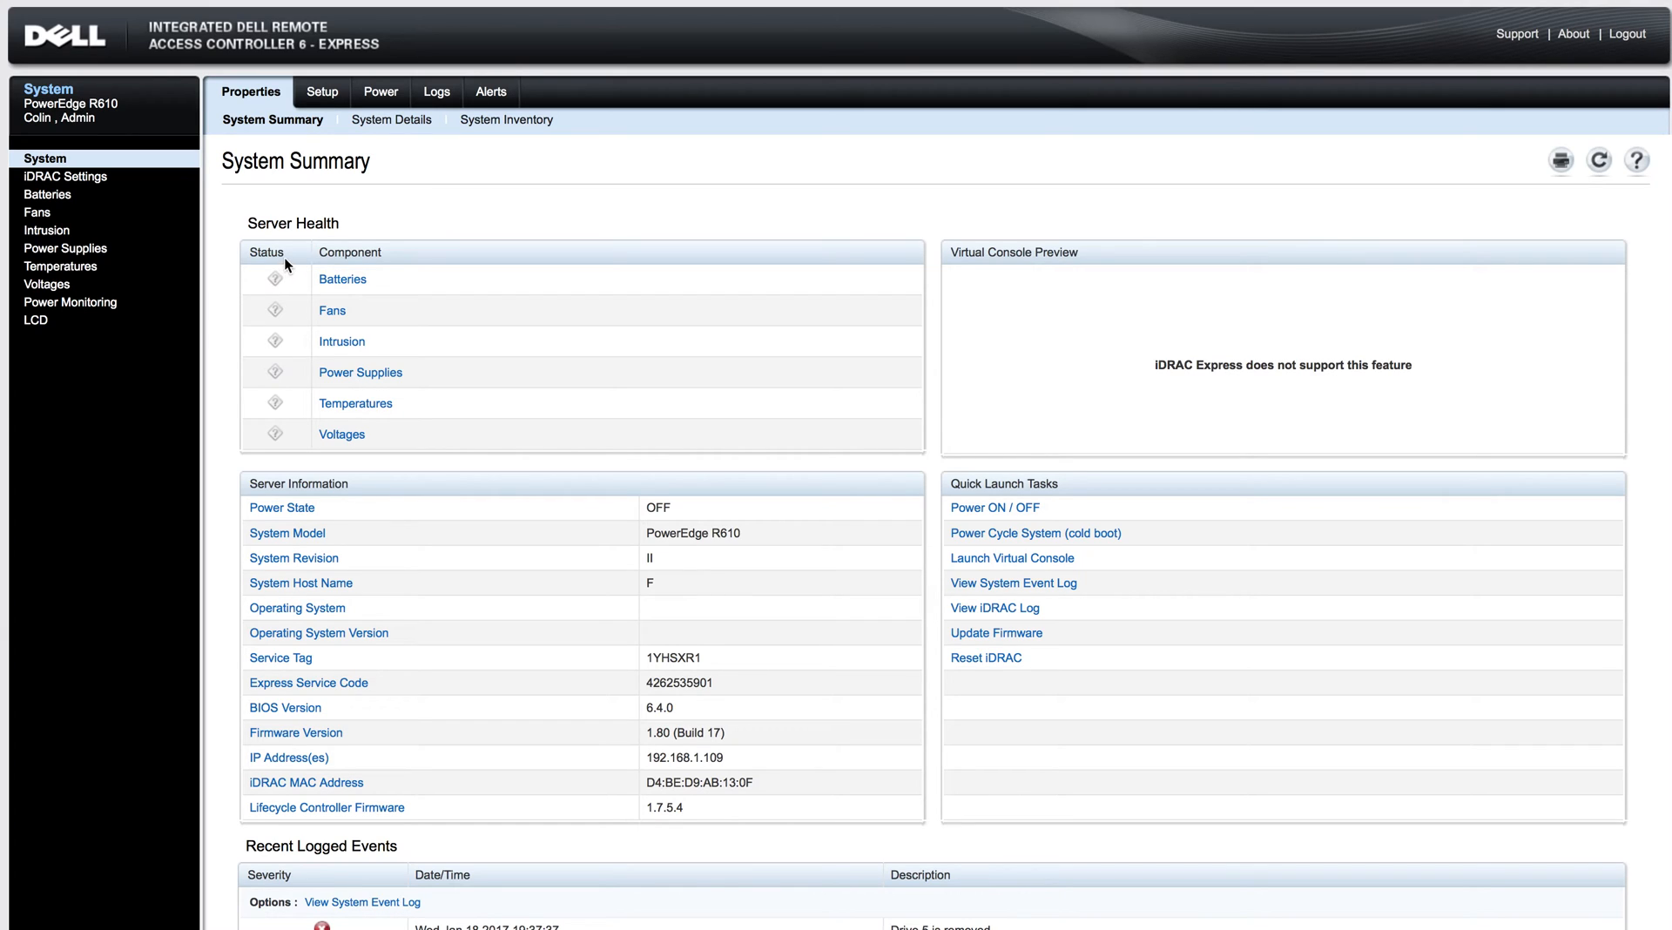
{"action": "mouse_move", "coordinate": [266, 454]}
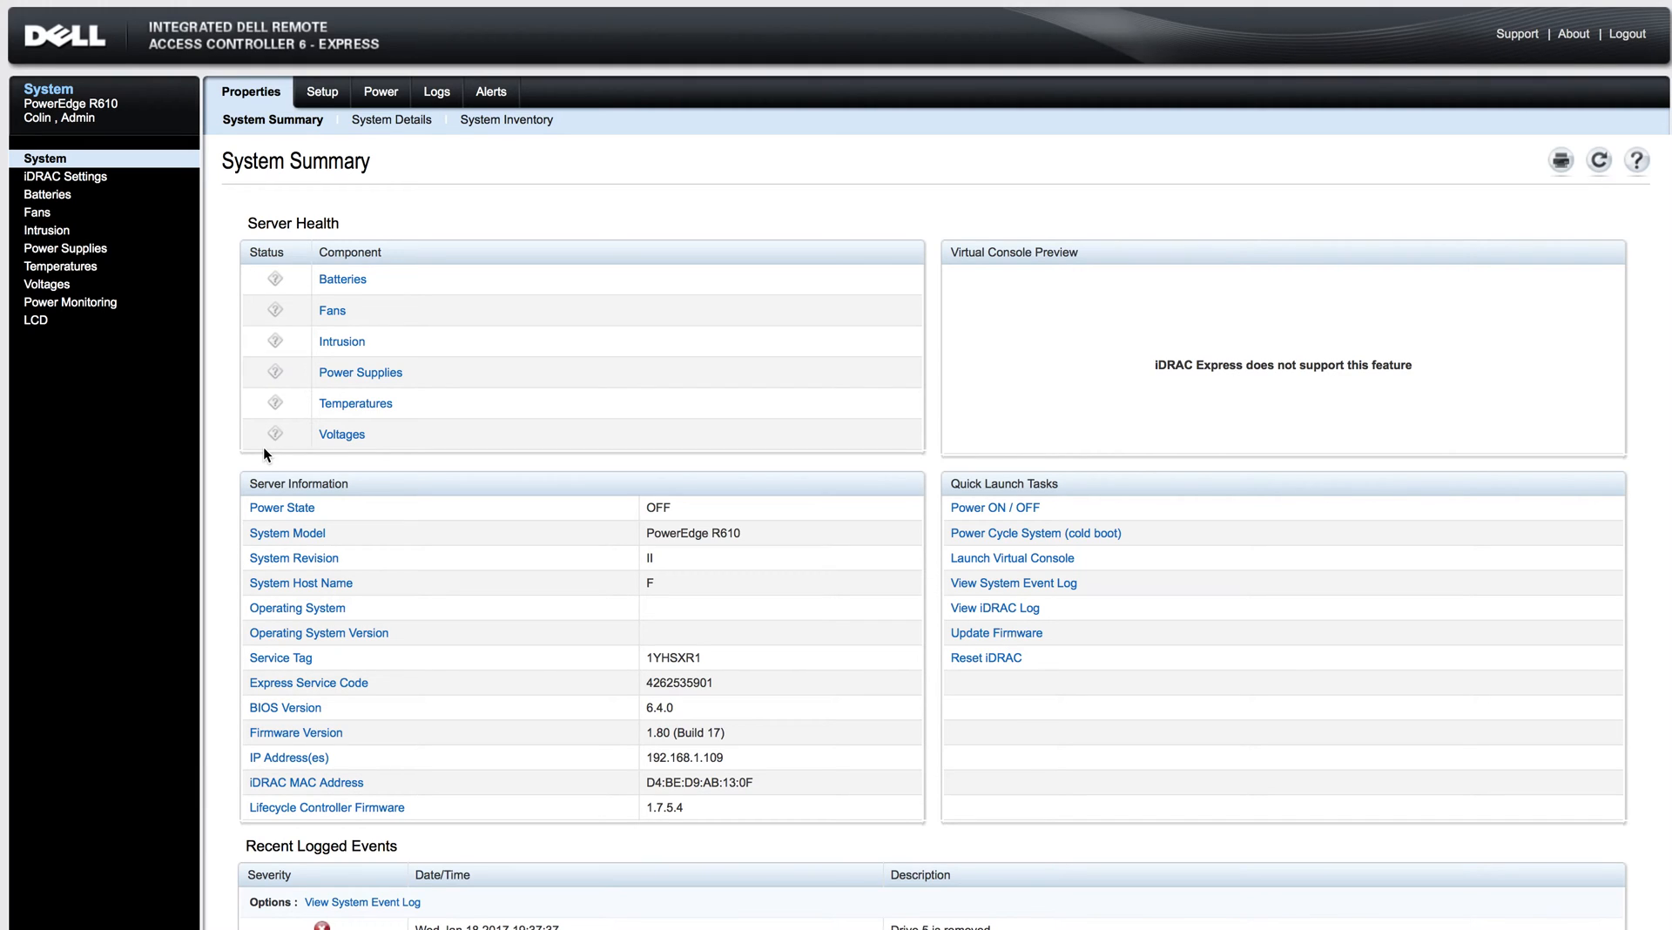
{"action": "left_click", "coordinate": [380, 92]}
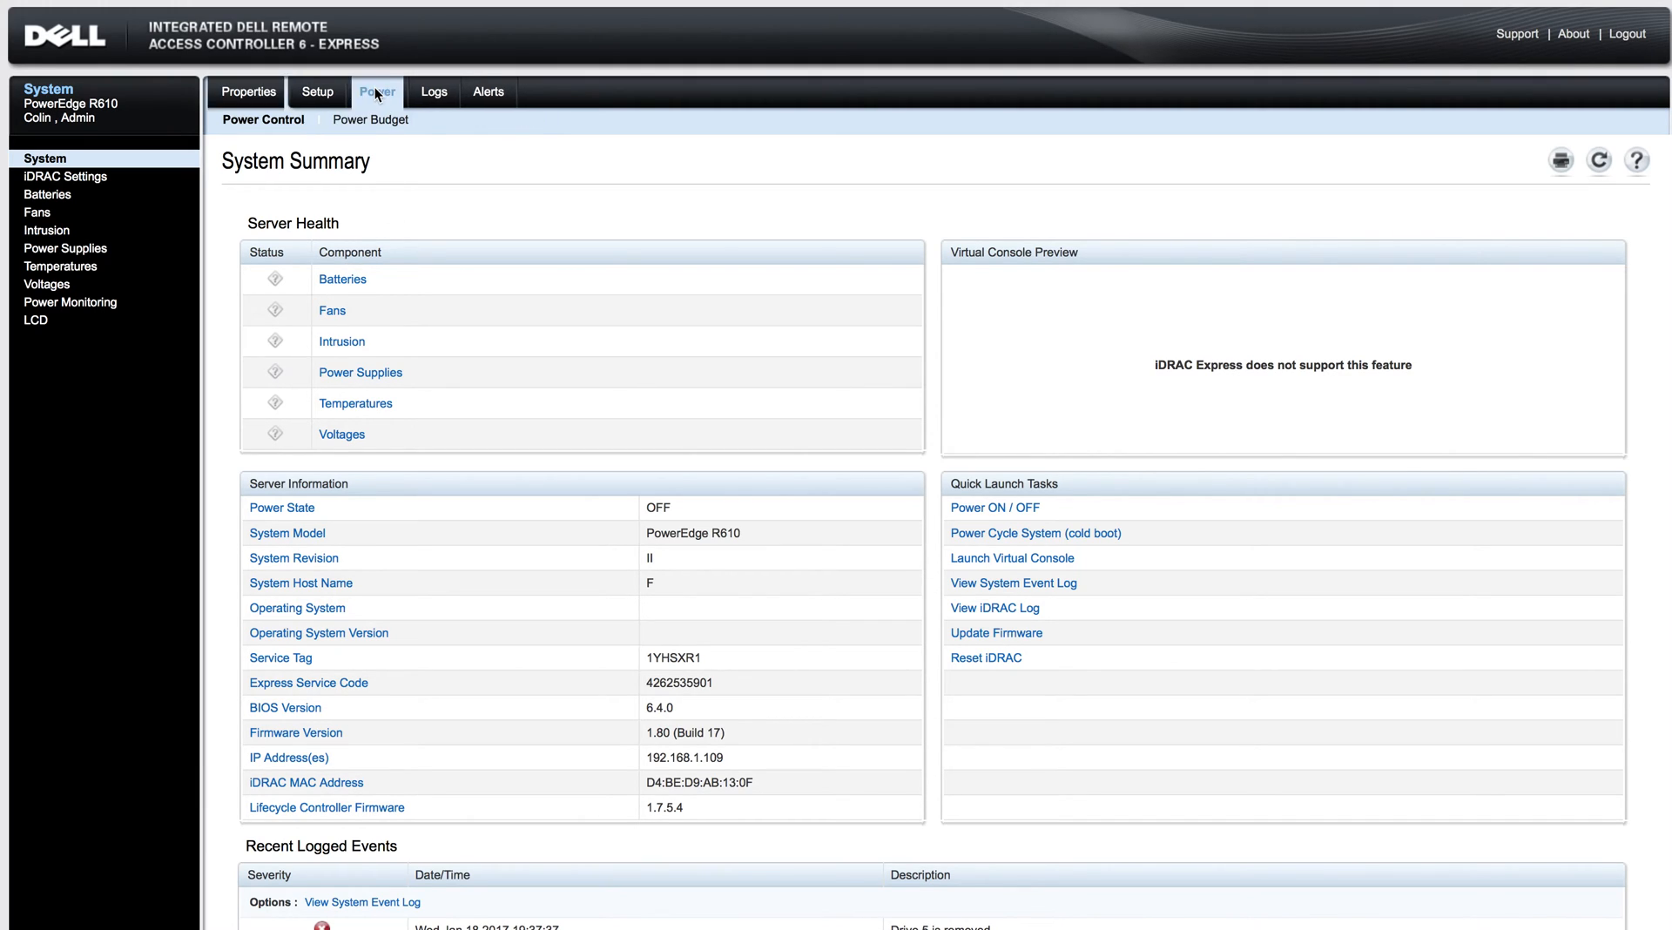
- View Power Control, then the Power Budget showing 154–406 W consumption and a 300 W cap
{"action": "left_click", "coordinate": [376, 93]}
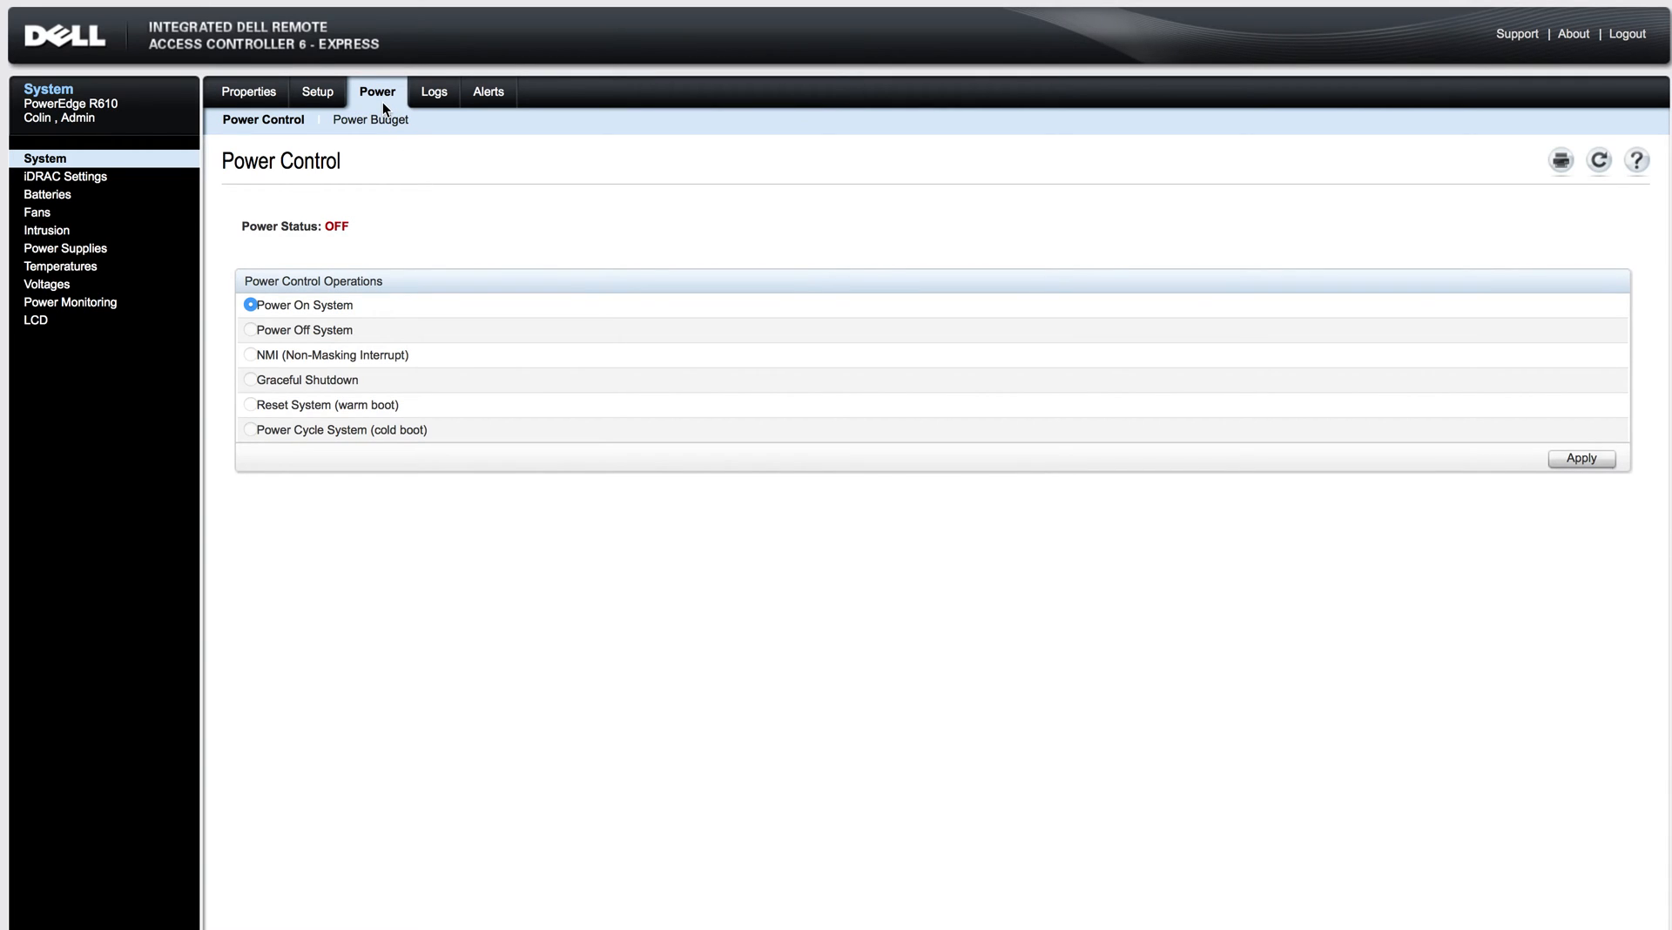
{"action": "mouse_move", "coordinate": [306, 268]}
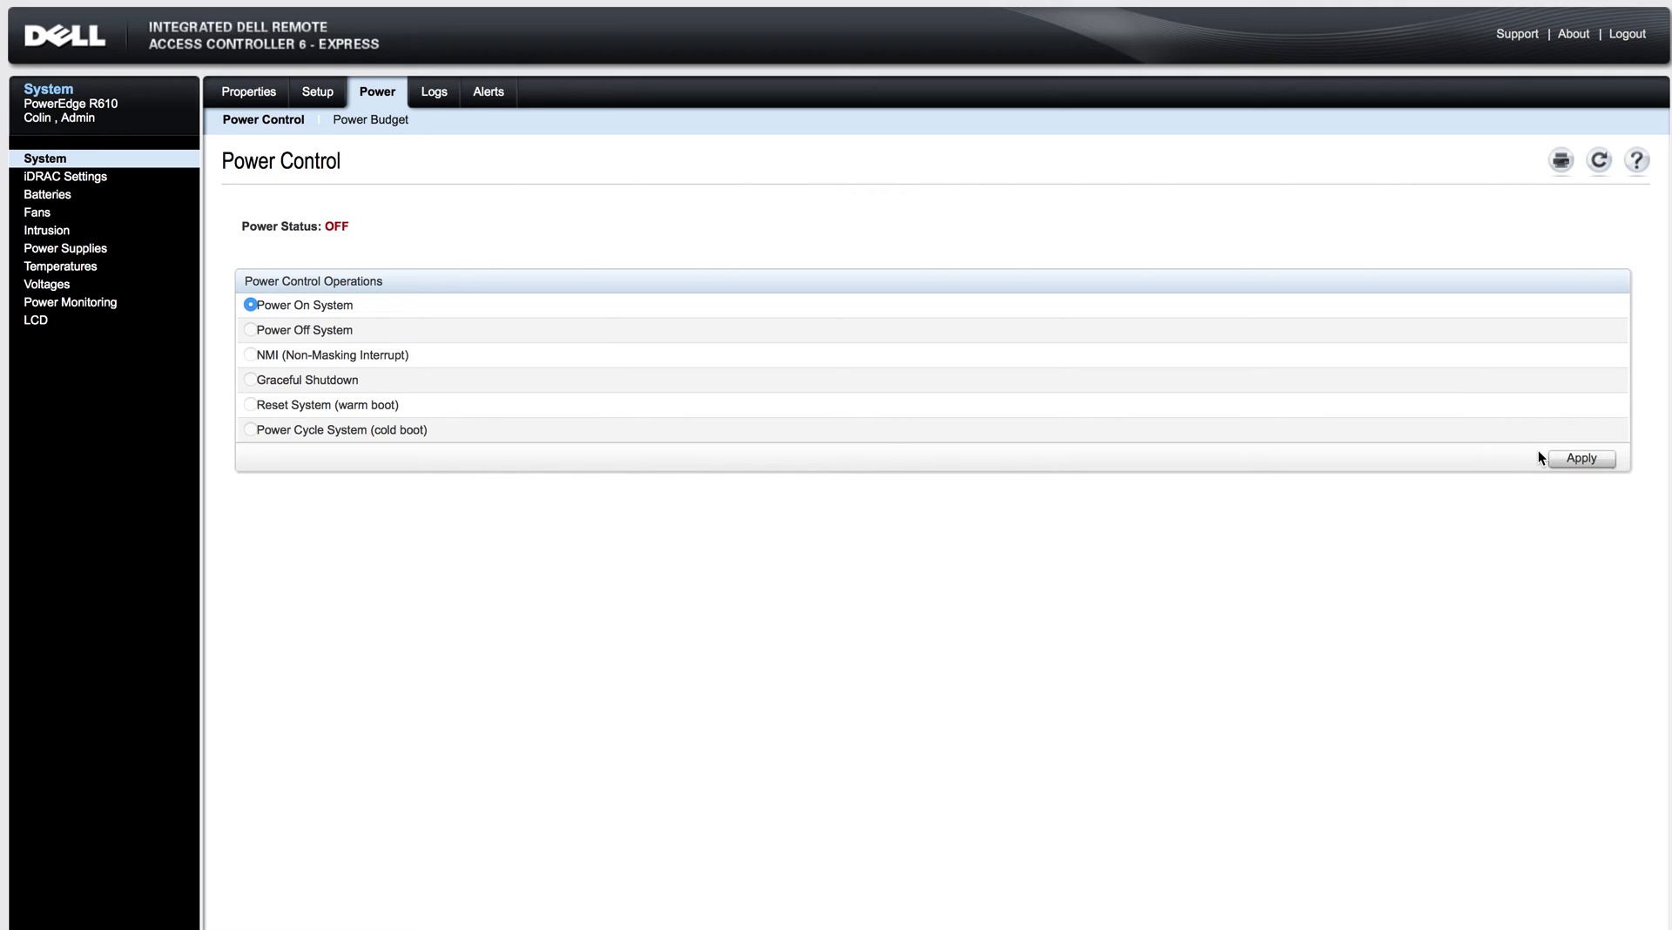
{"action": "mouse_move", "coordinate": [1428, 431]}
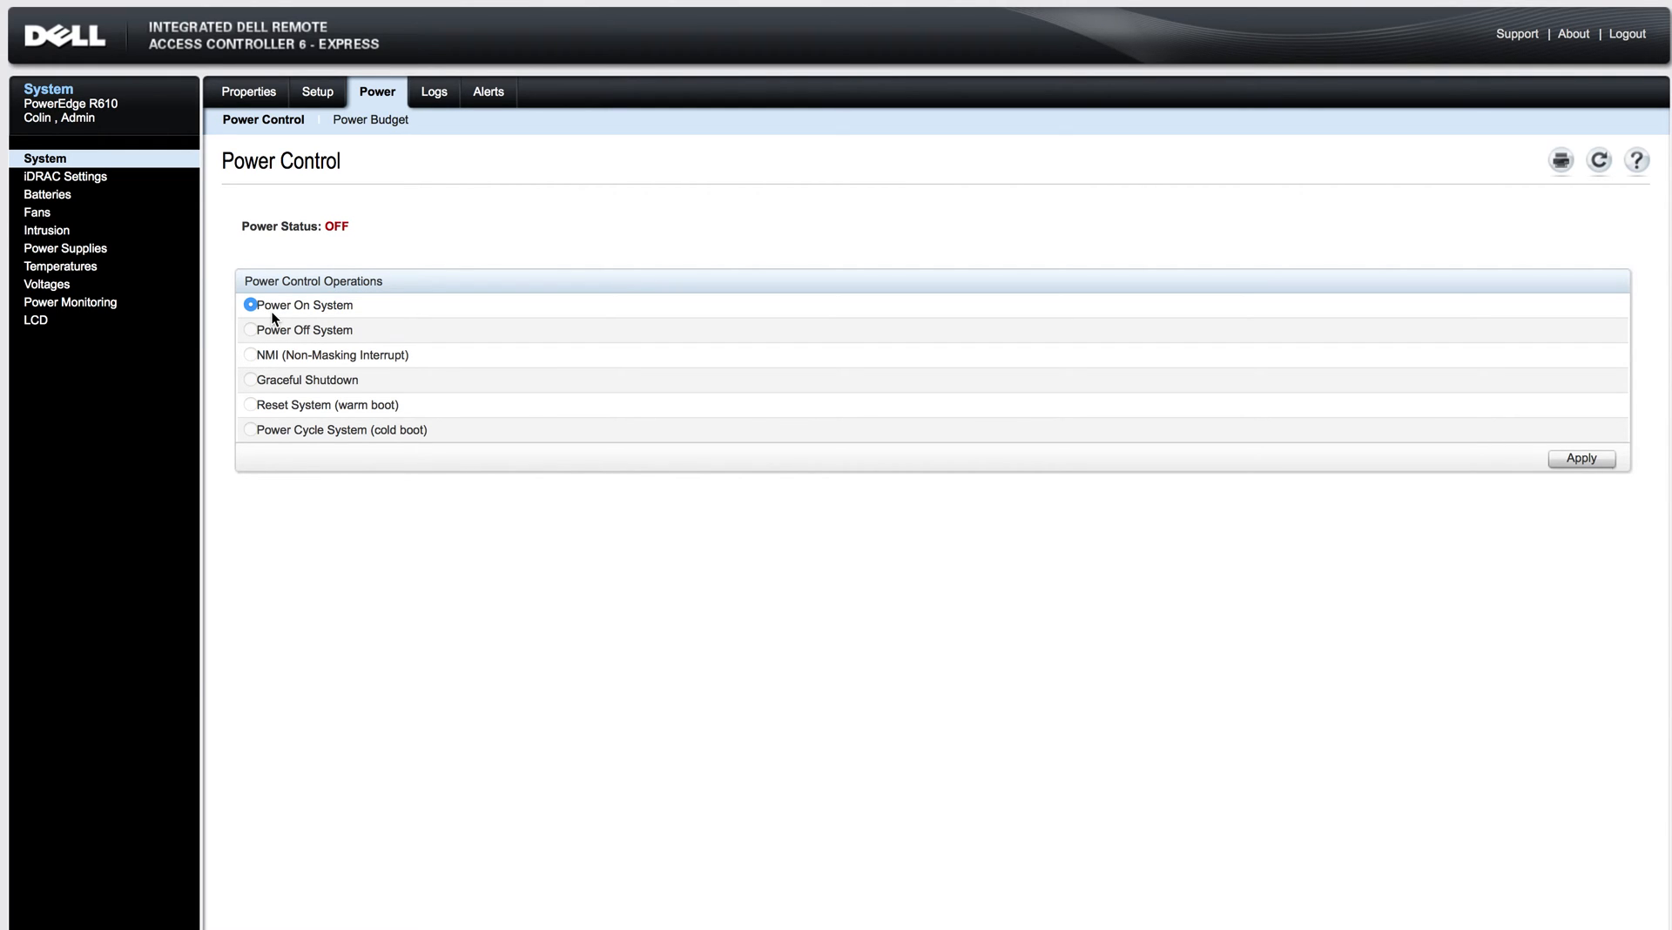
{"action": "mouse_move", "coordinate": [283, 444]}
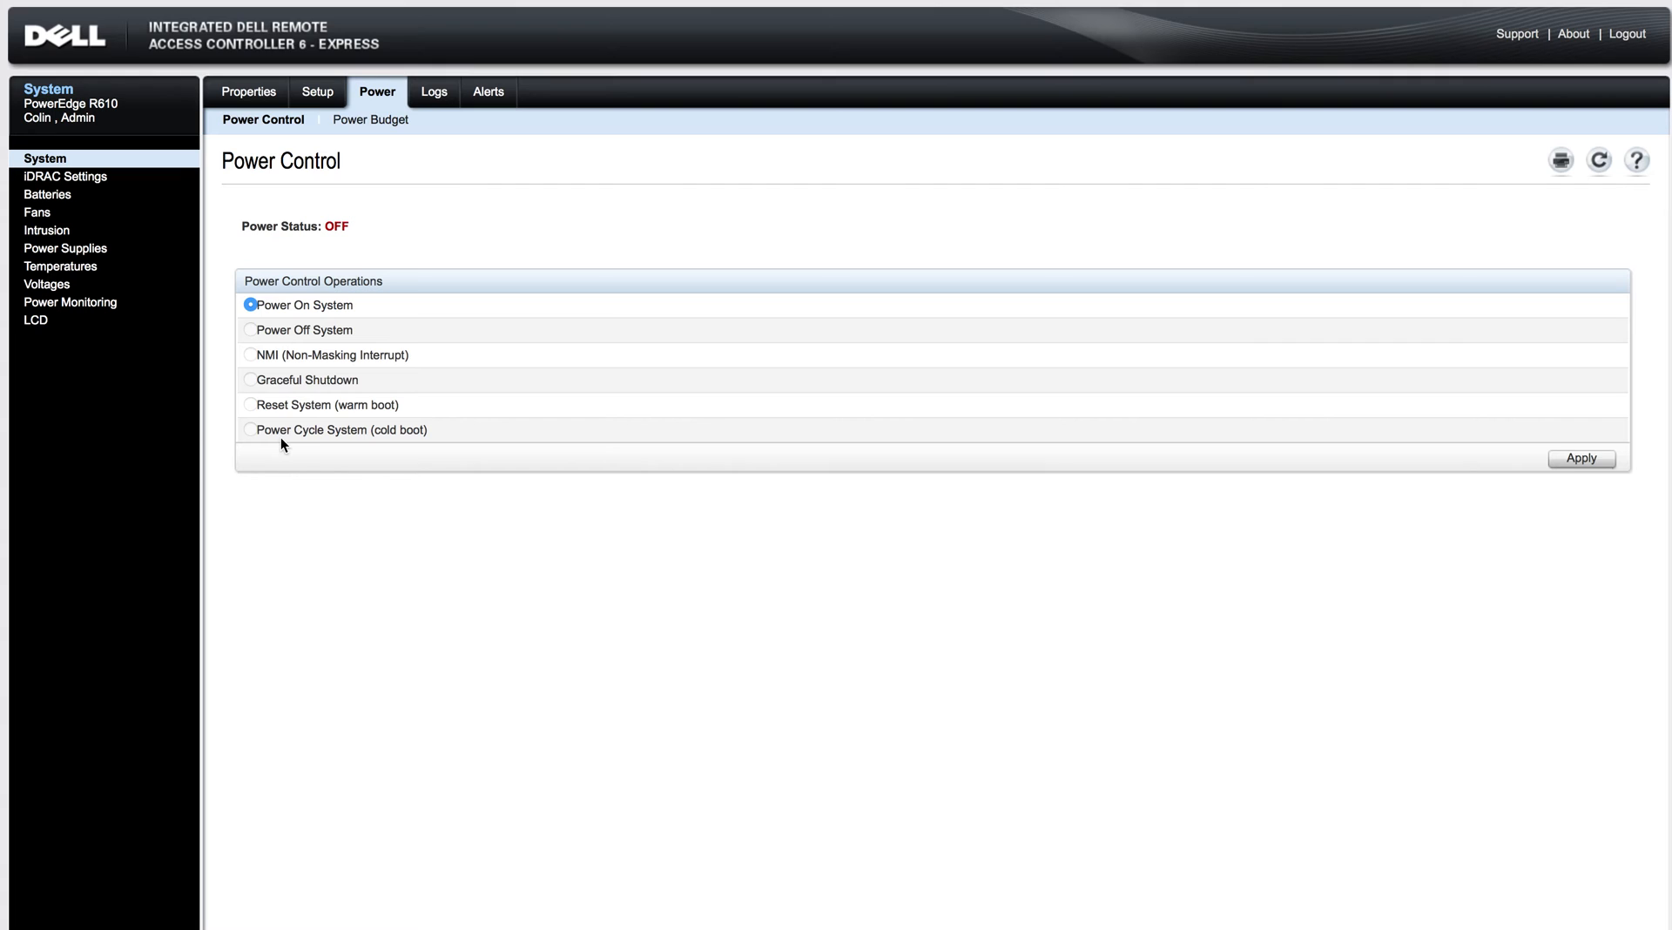
{"action": "mouse_move", "coordinate": [369, 136]}
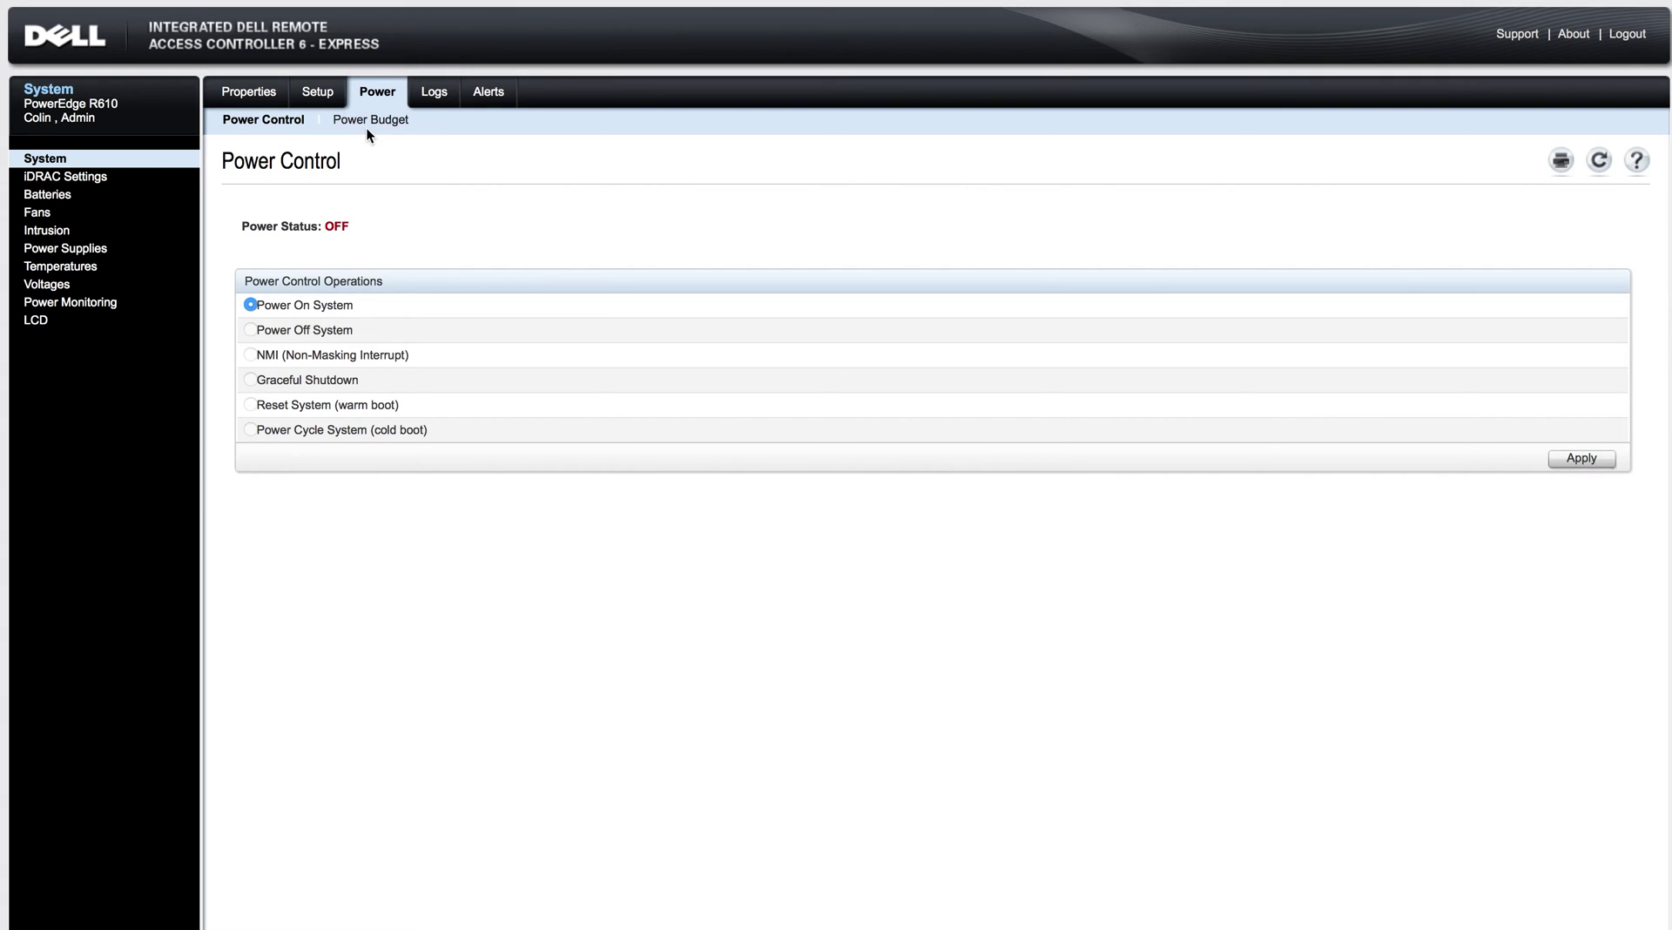
{"action": "left_click", "coordinate": [369, 120]}
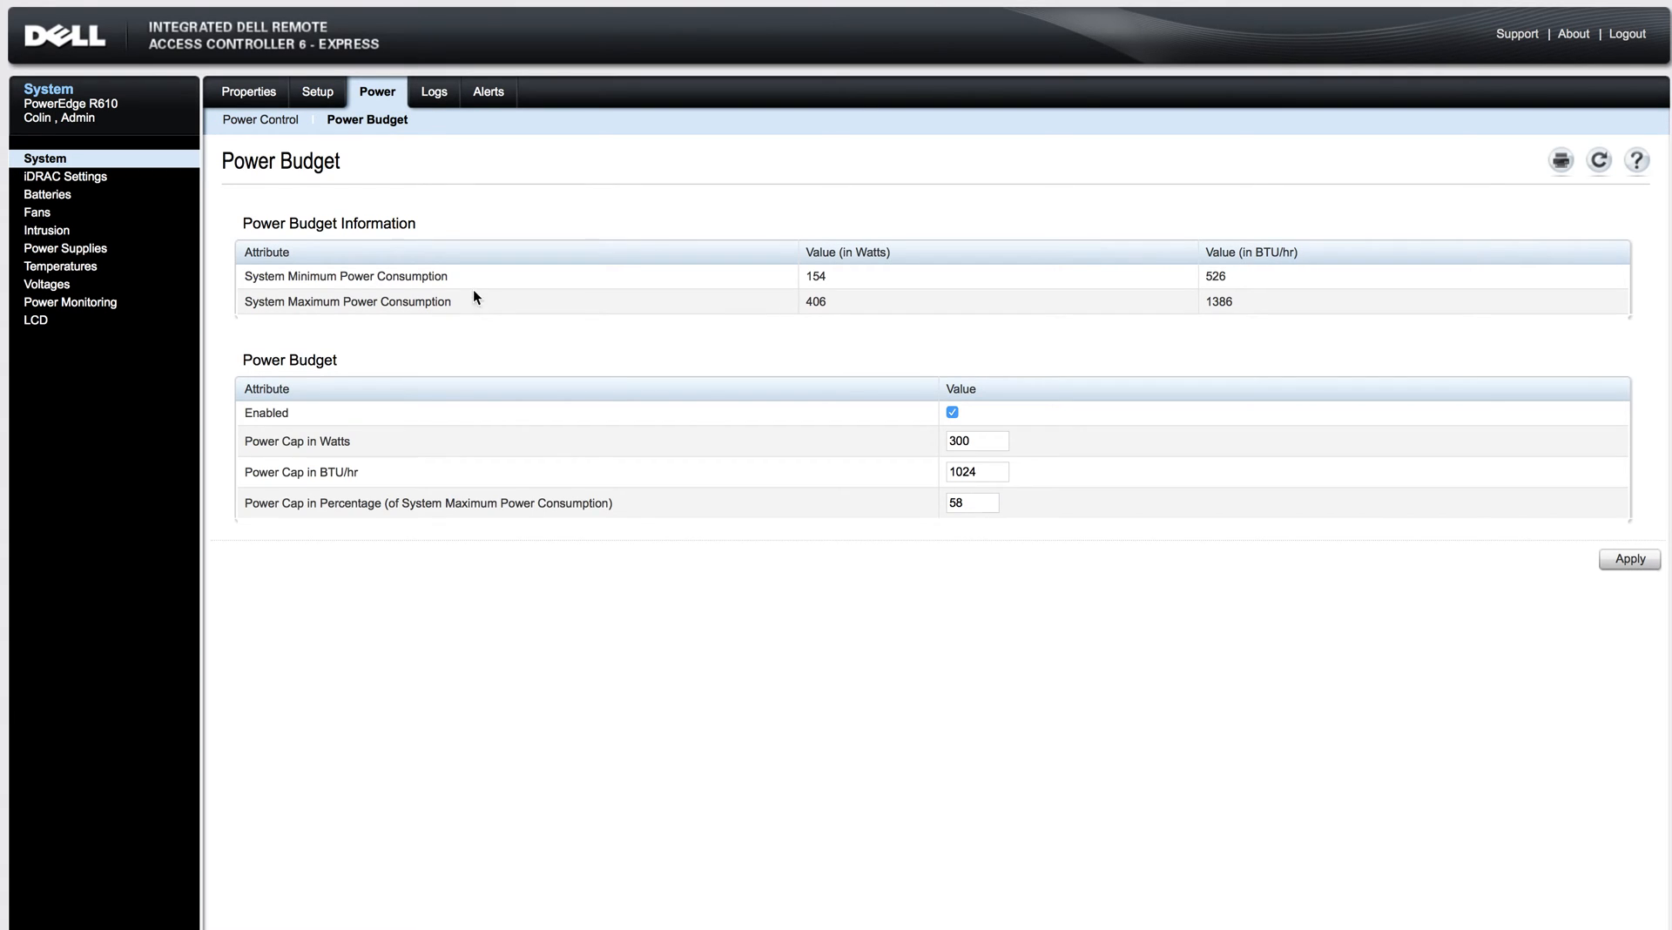
- Show the System Event Log with drive fault, chassis intrusion and power supply events
{"action": "left_click", "coordinate": [431, 93]}
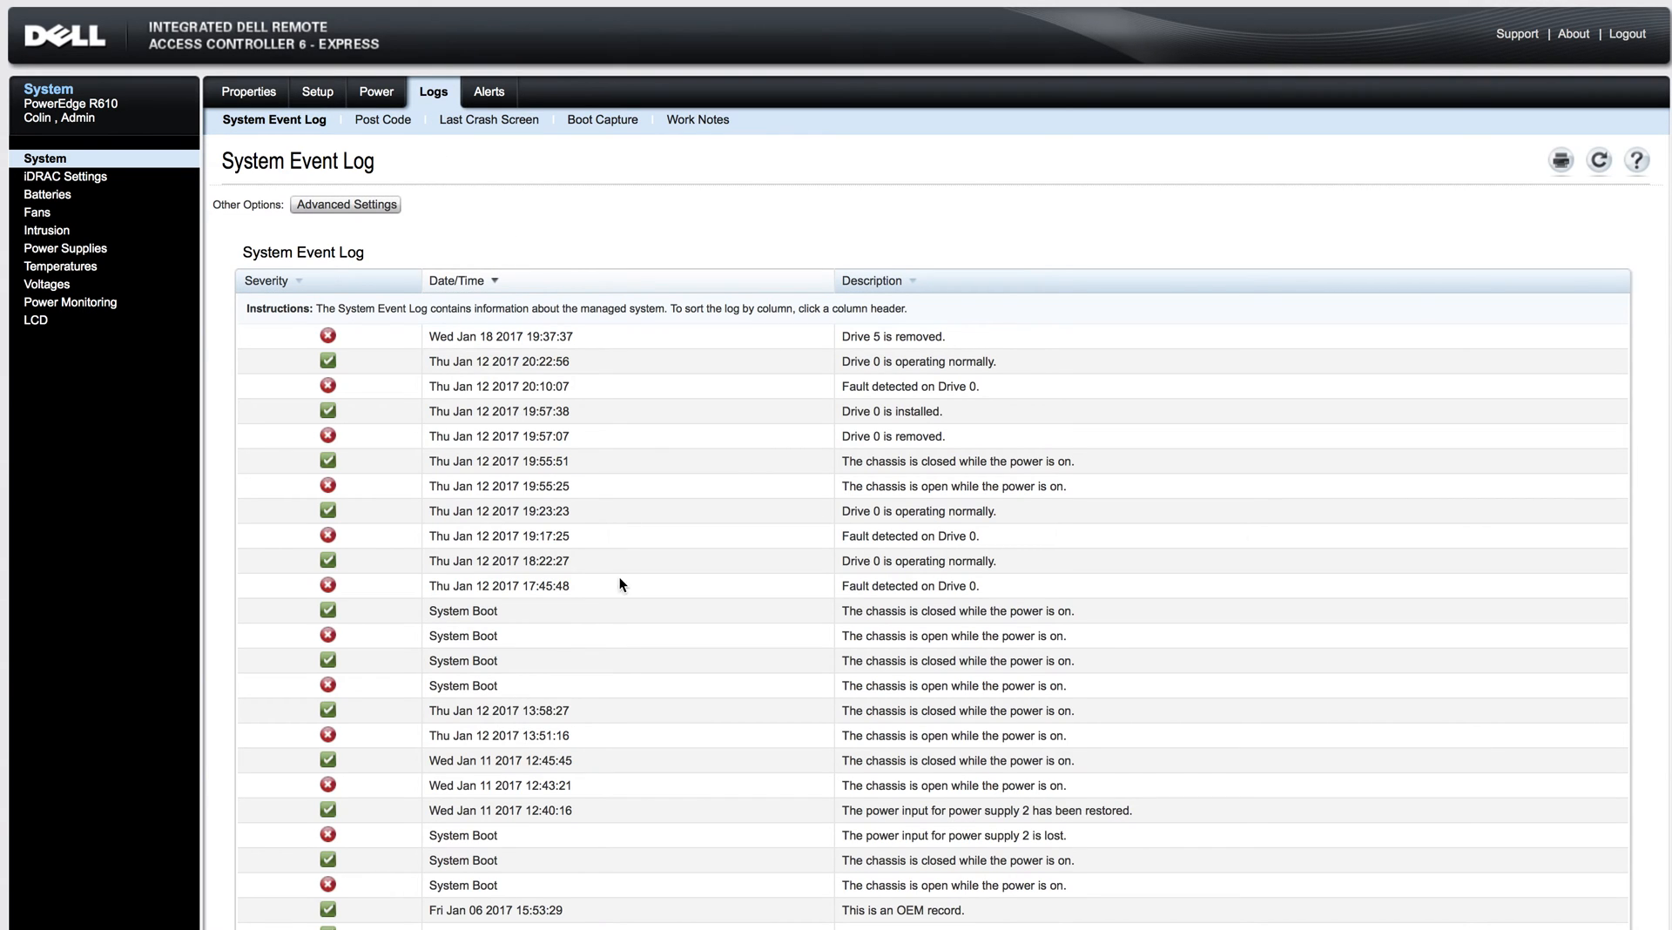
{"action": "mouse_move", "coordinate": [1411, 234]}
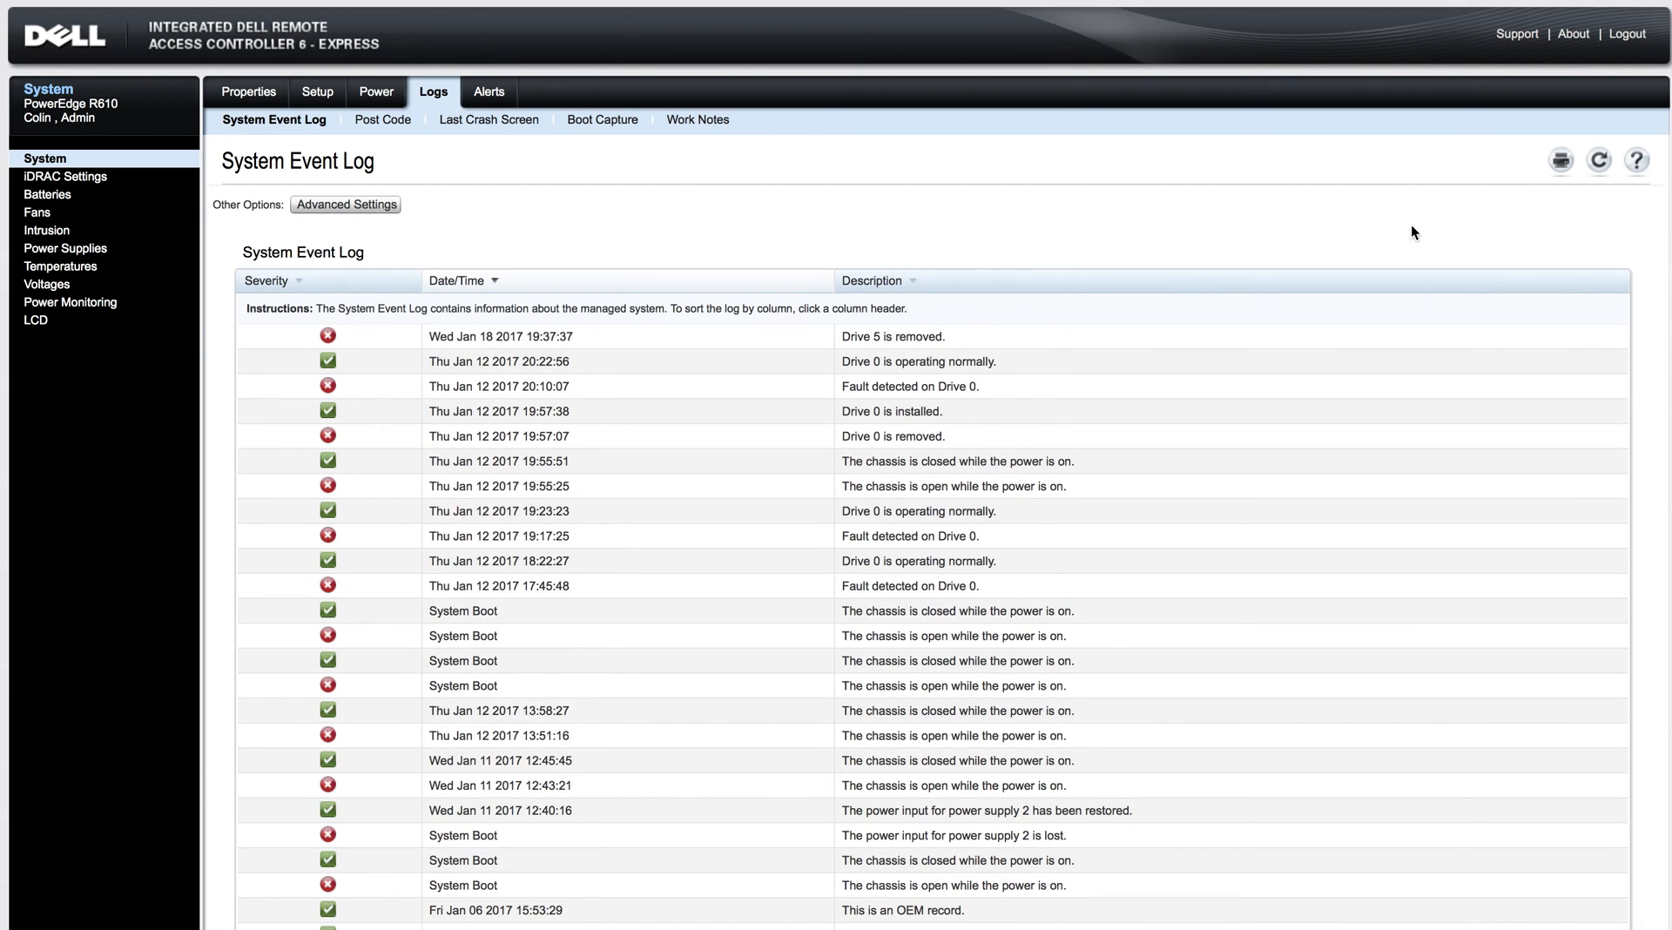
{"action": "mouse_move", "coordinate": [684, 84]}
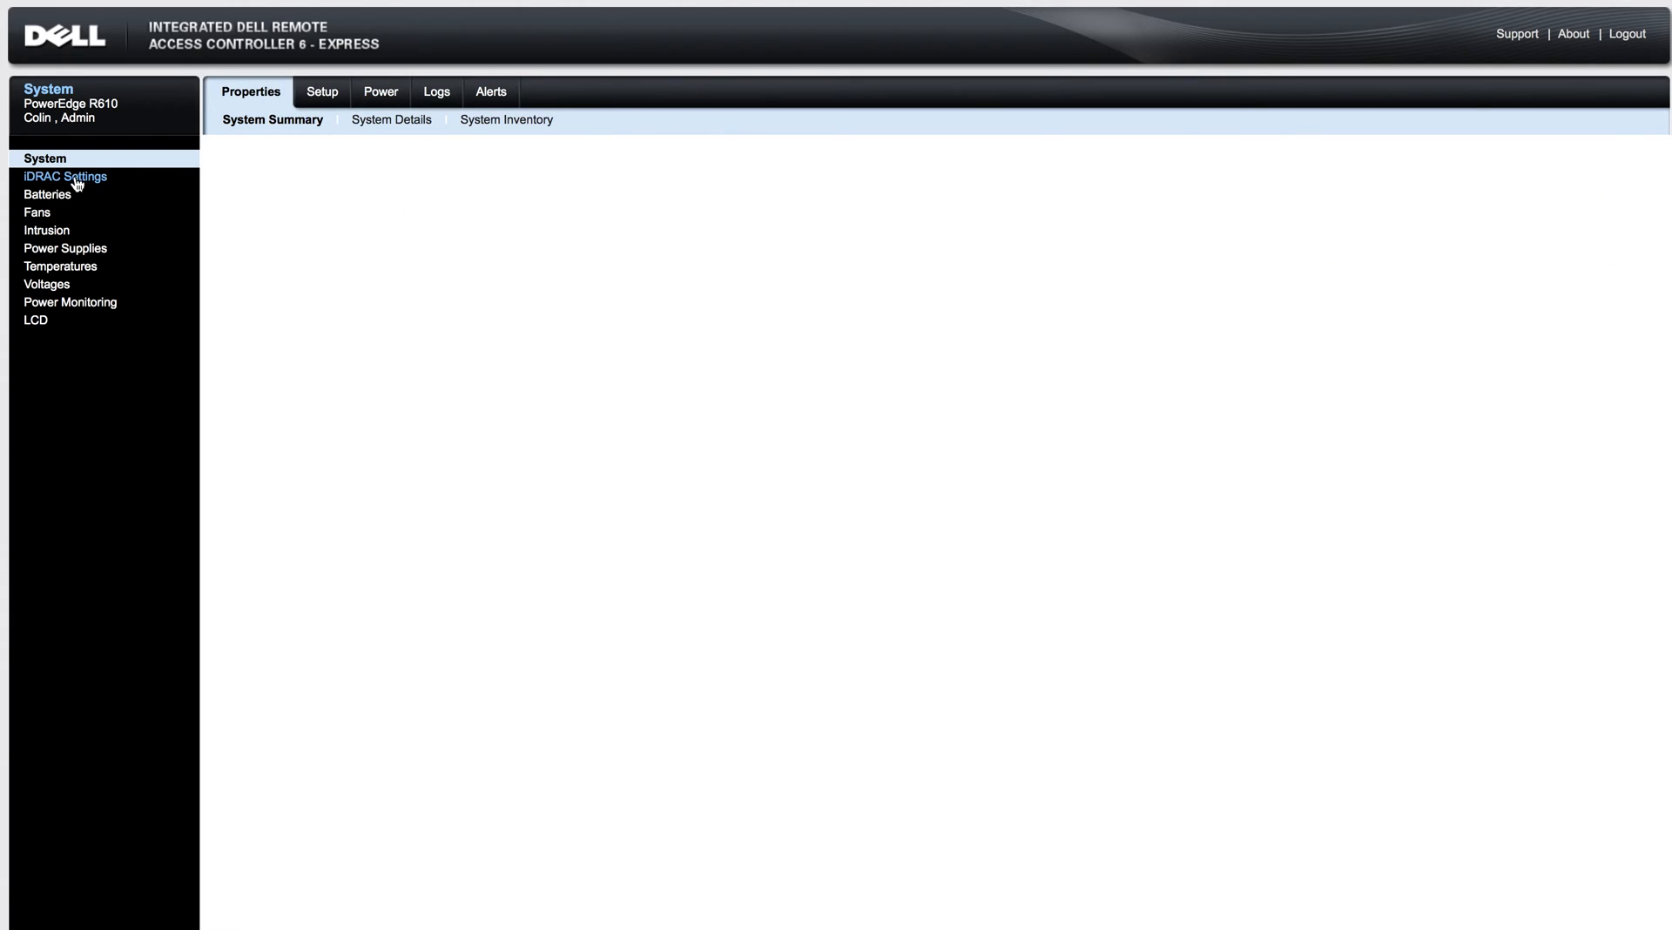
- Show iDRAC Information with firmware 1.80, network and IPv4 configuration
{"action": "left_click", "coordinate": [64, 176]}
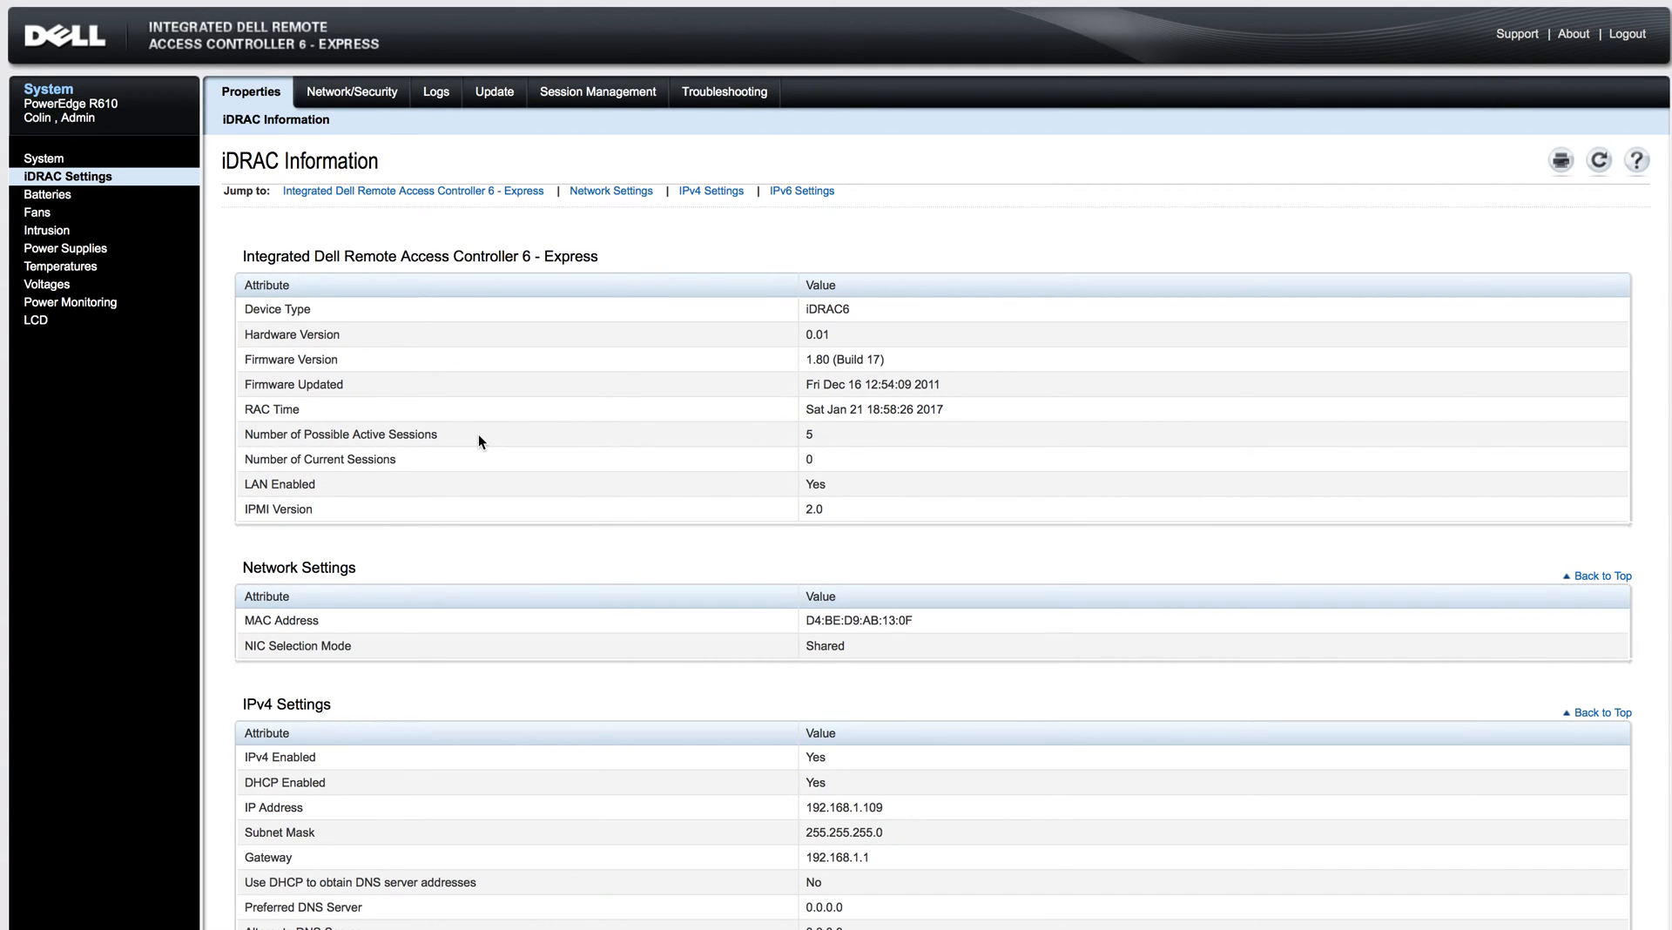
{"action": "mouse_move", "coordinate": [331, 379]}
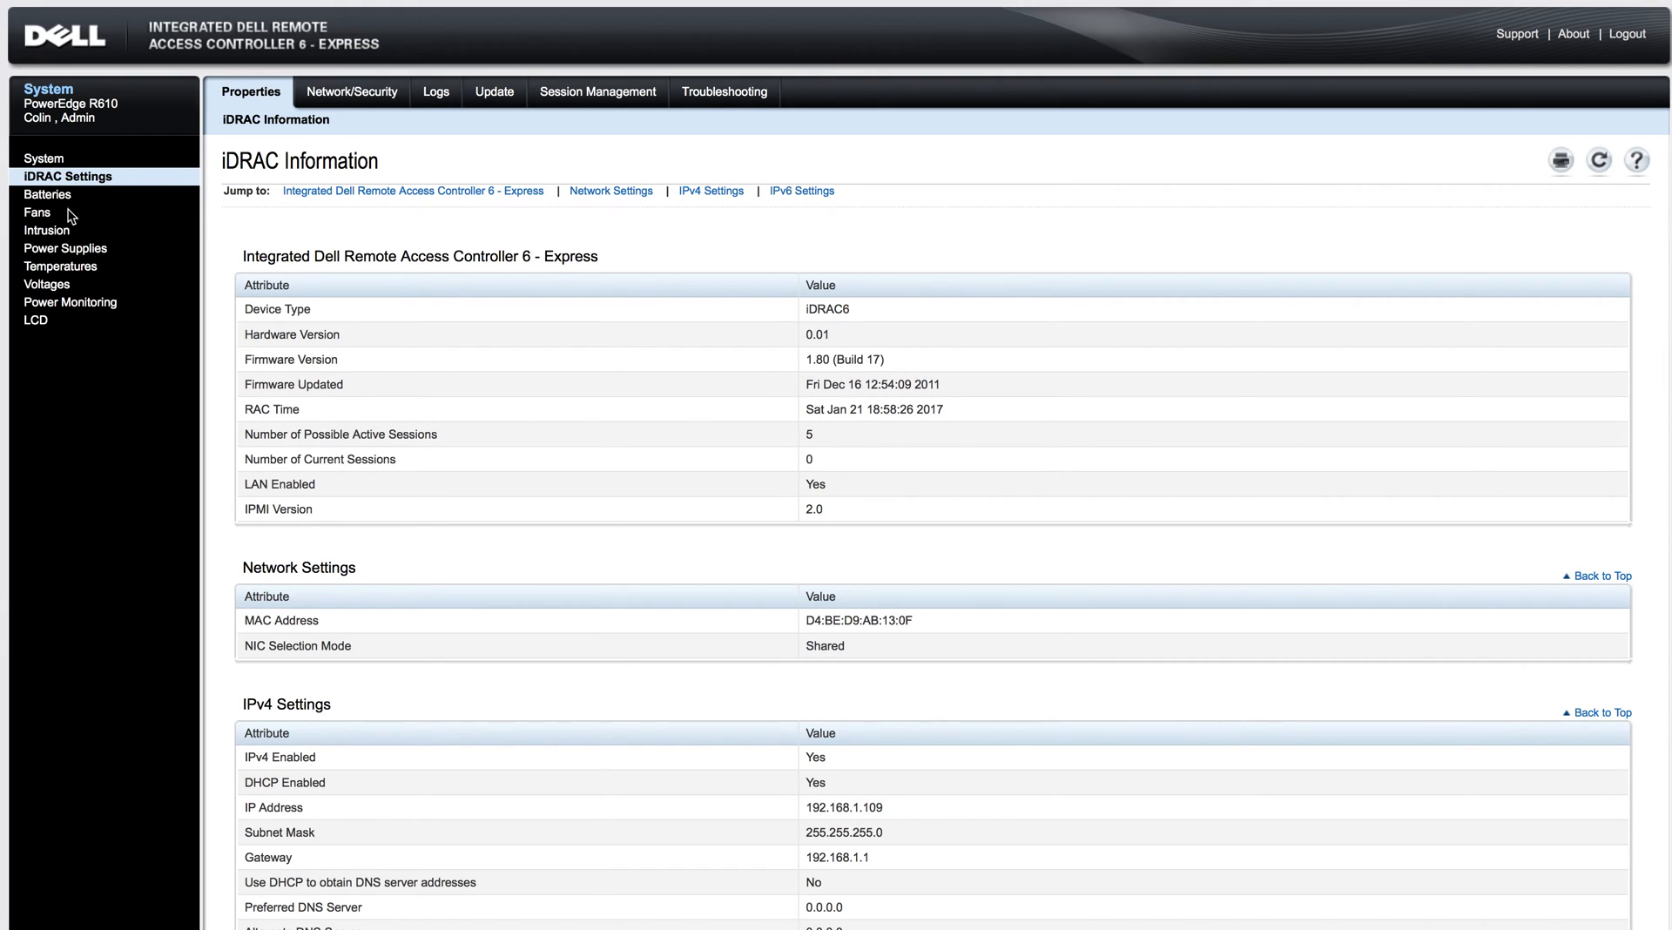
- Check battery and fan sensors (unavailable) and the intrusion probe (chassis closed), then go to Power Supplies
{"action": "left_click", "coordinate": [47, 195]}
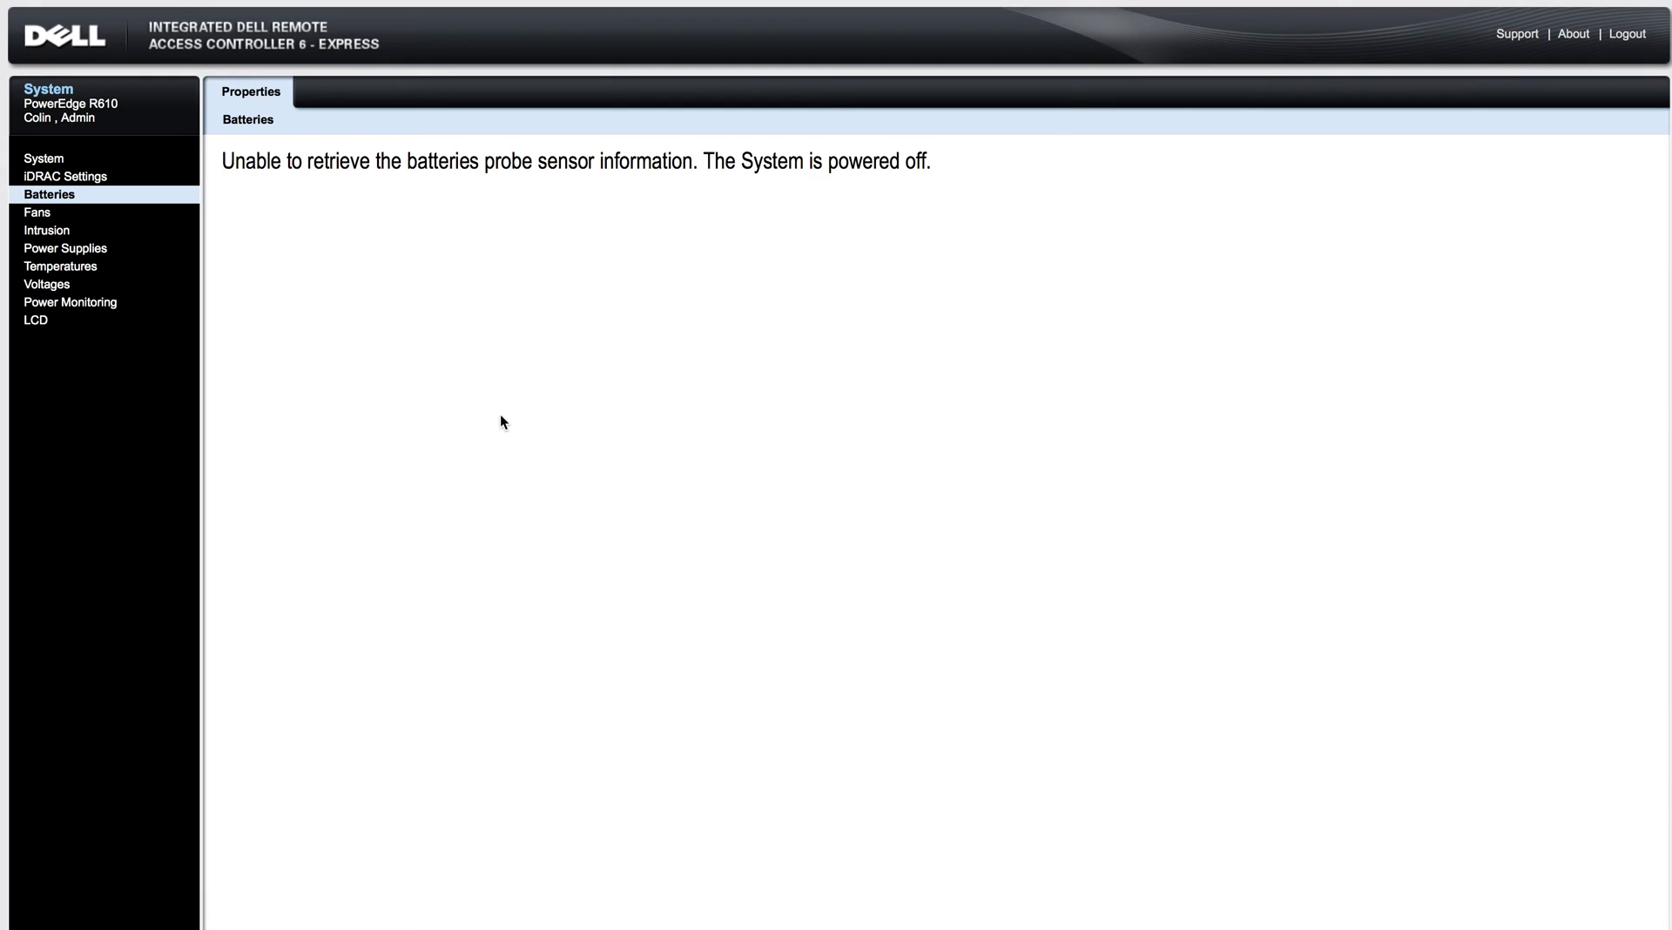
{"action": "mouse_move", "coordinate": [366, 217]}
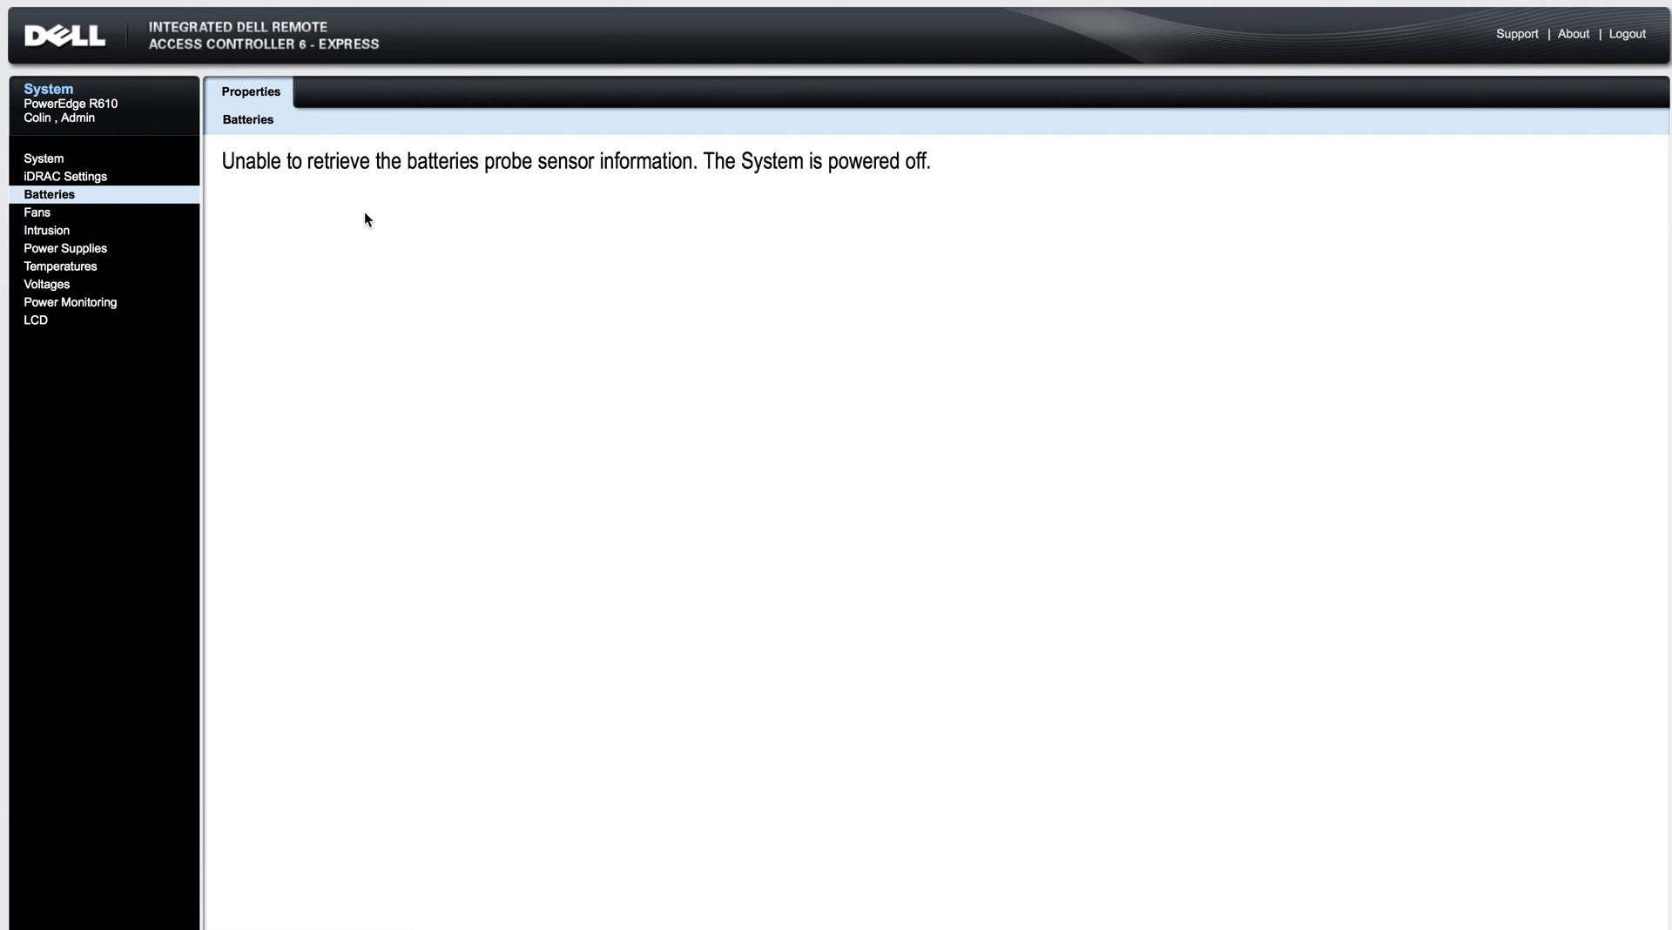
{"action": "left_click", "coordinate": [37, 212]}
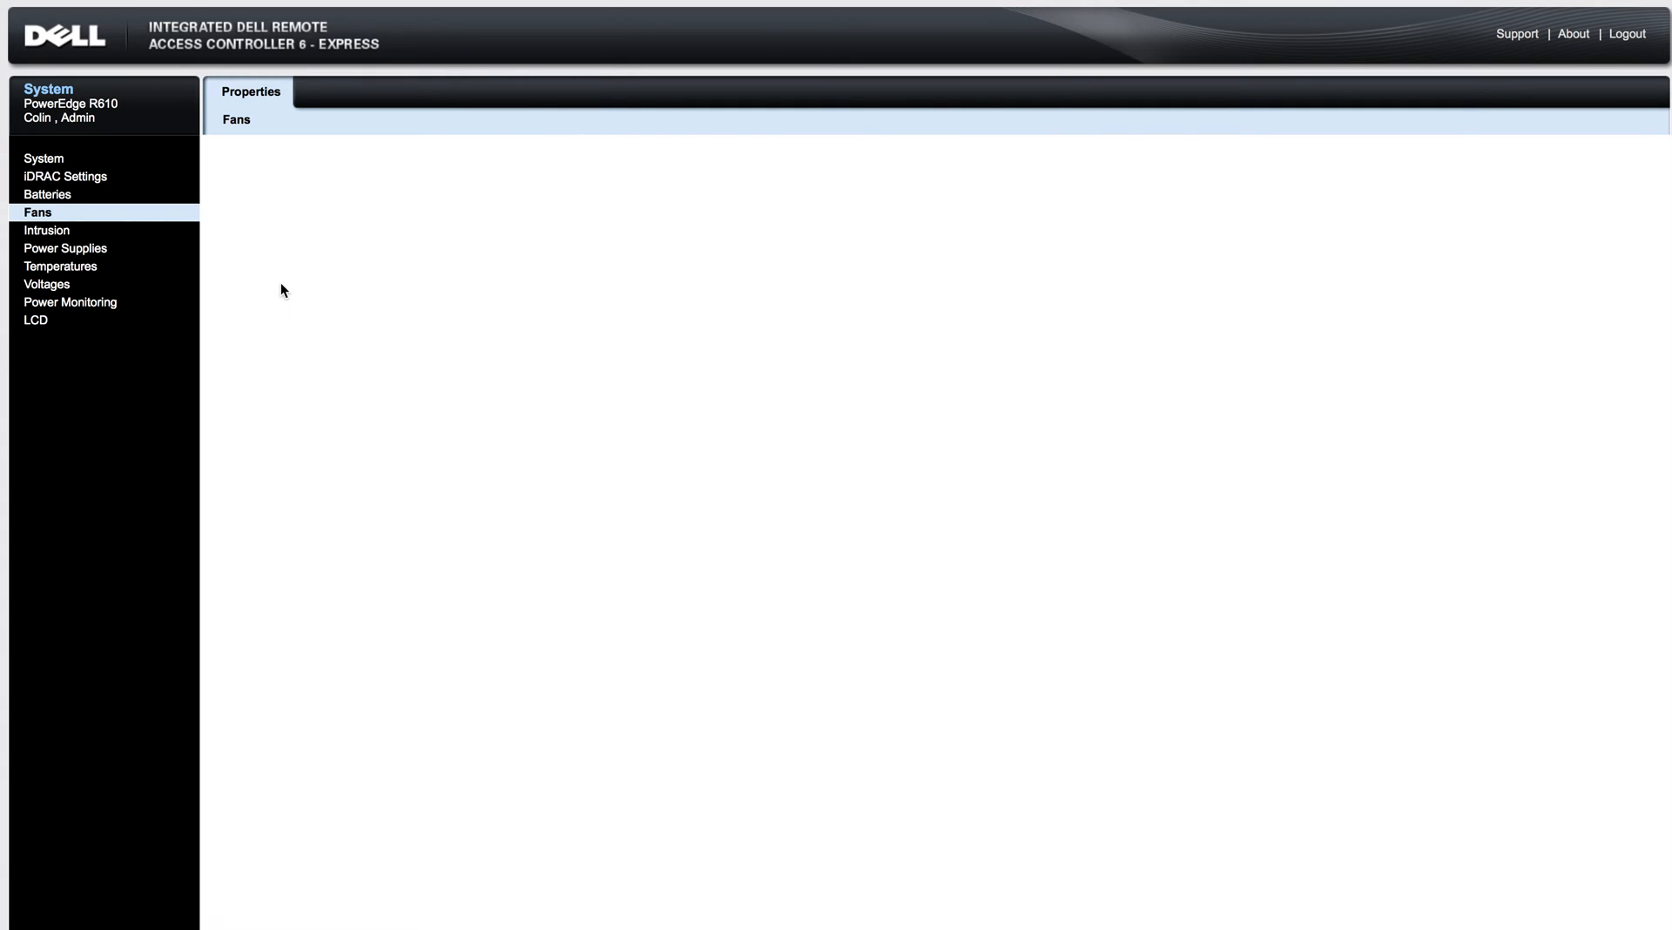
{"action": "left_click", "coordinate": [42, 230]}
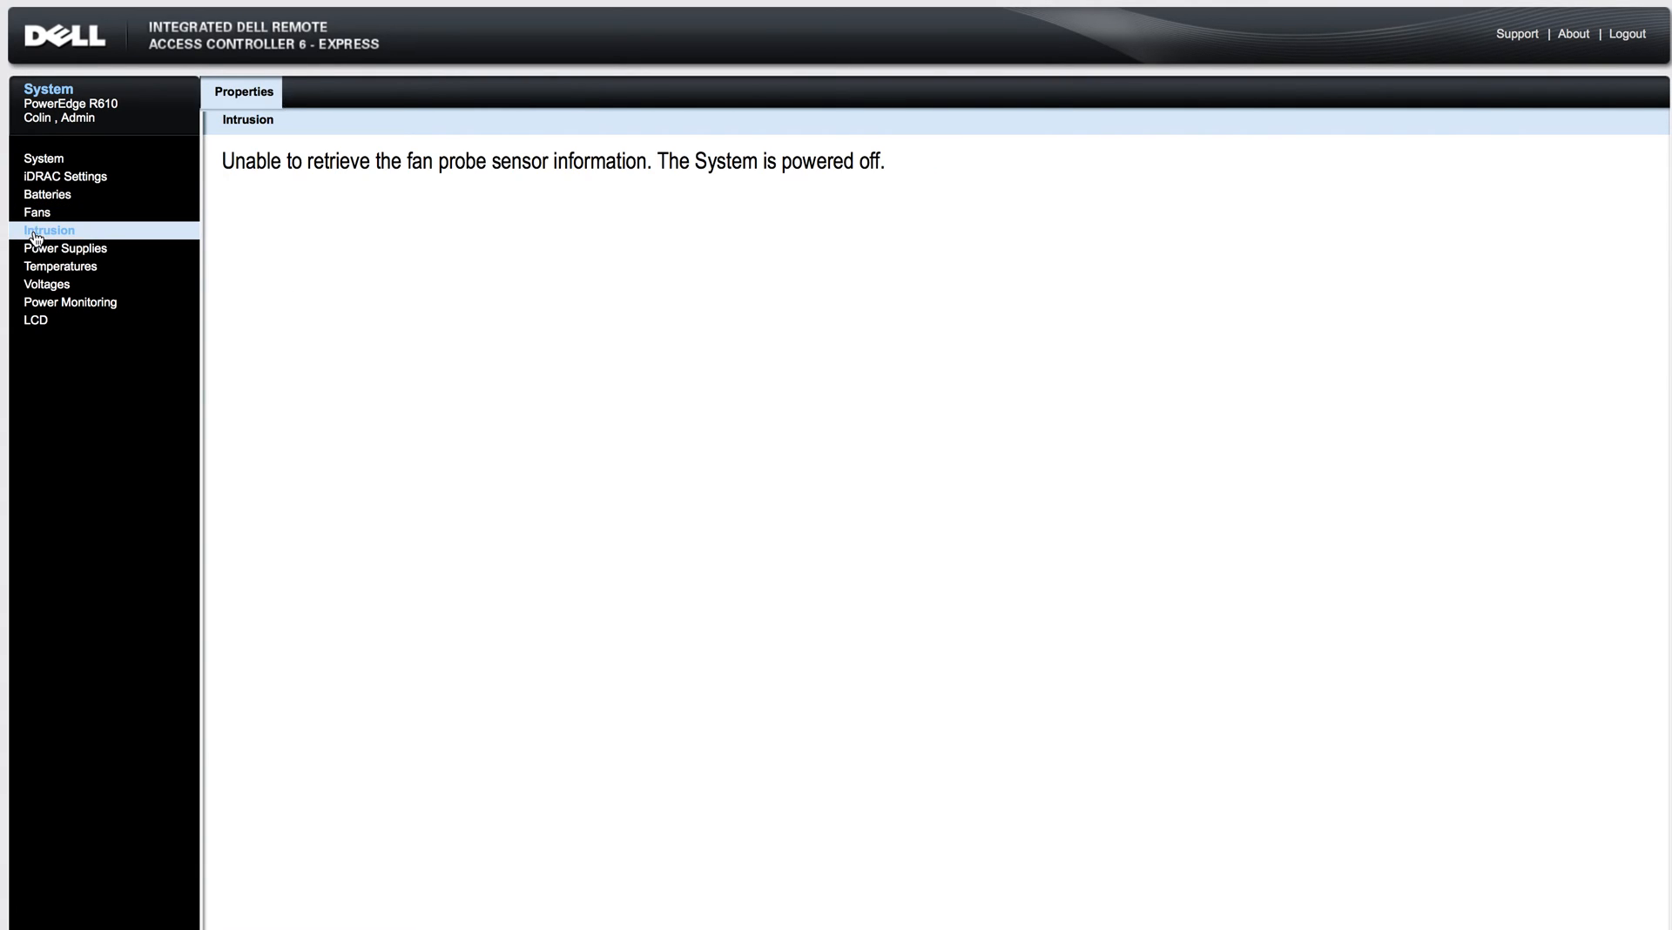
{"action": "left_click", "coordinate": [49, 230]}
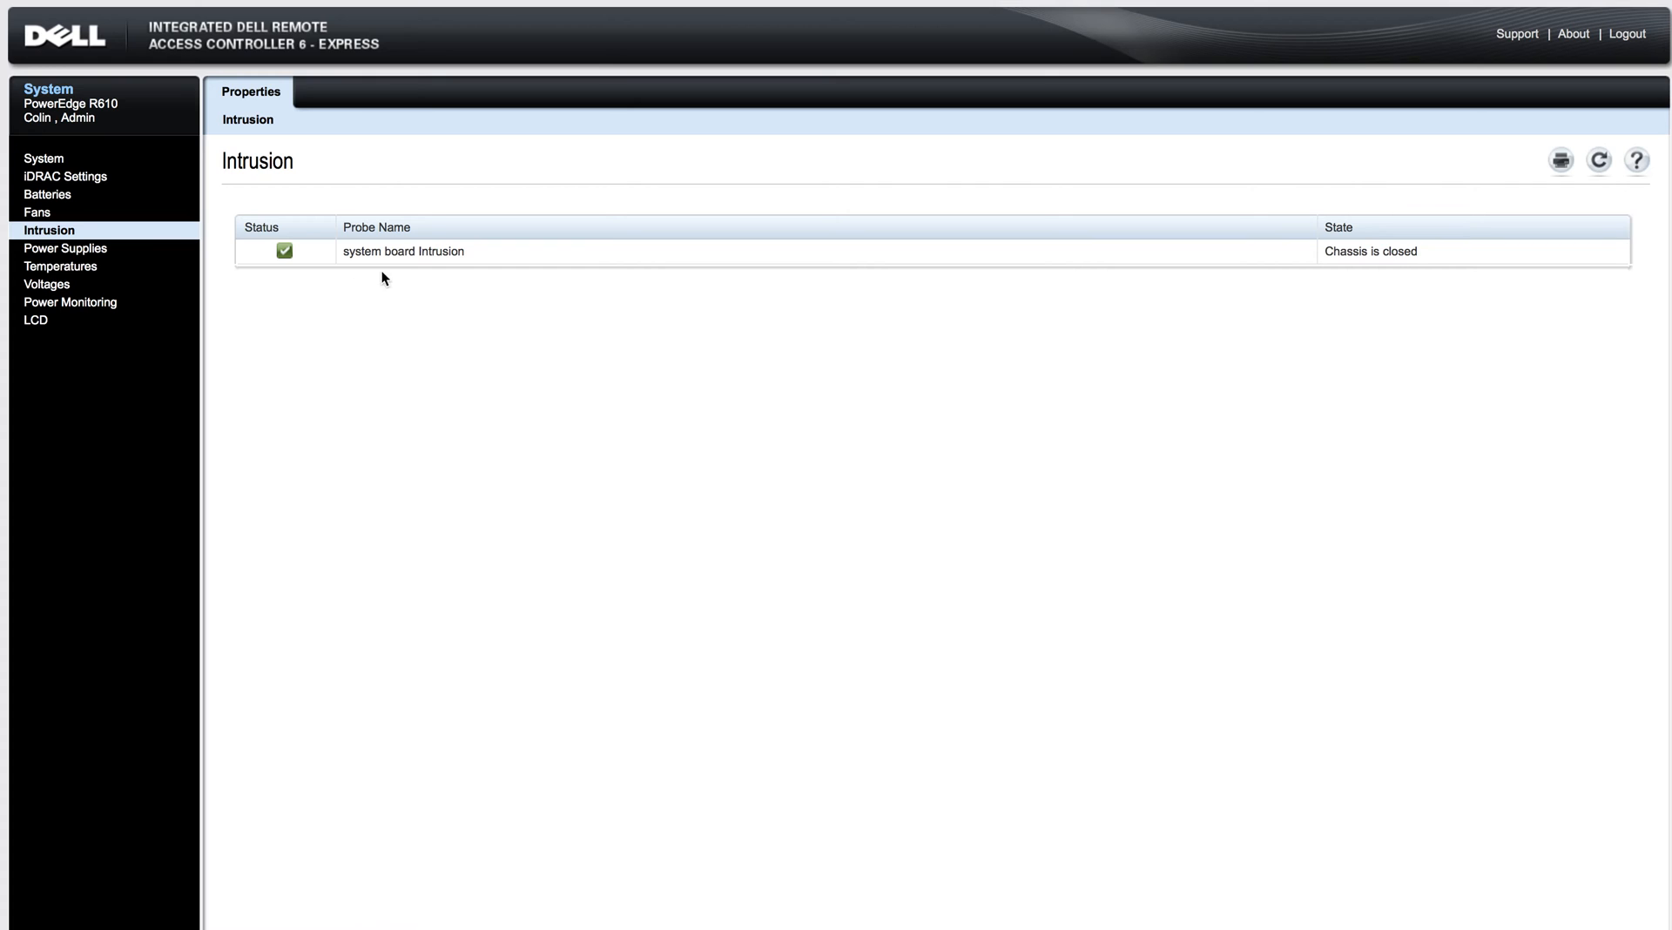
{"action": "mouse_move", "coordinate": [397, 273]}
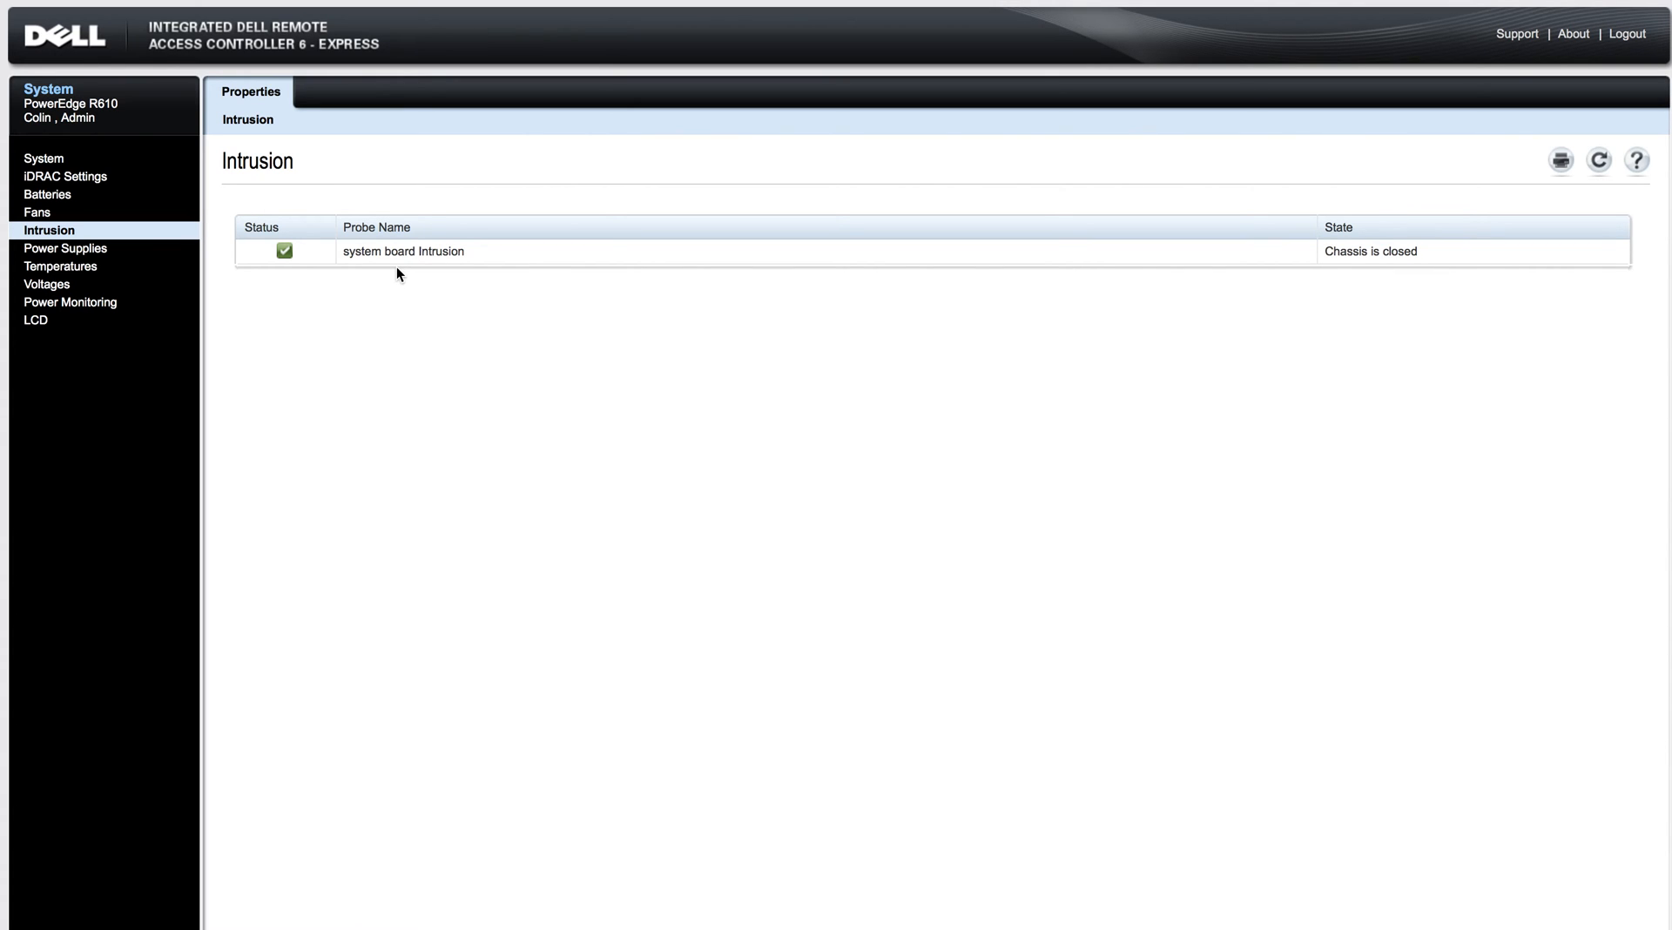
{"action": "left_click", "coordinate": [61, 249]}
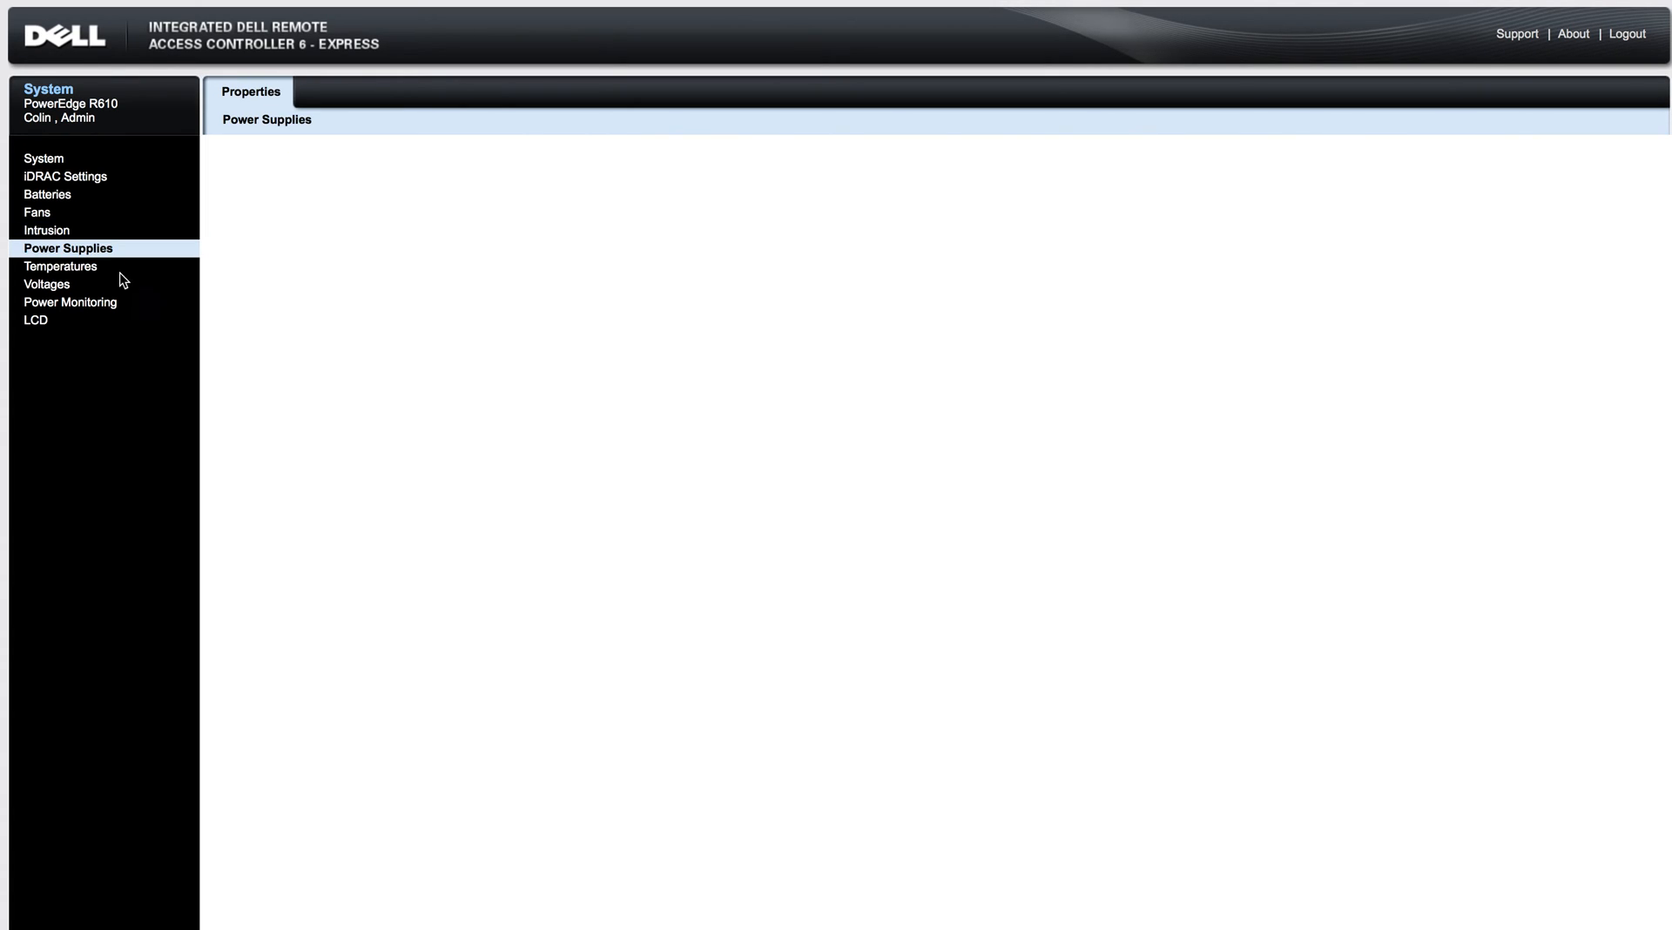
{"action": "mouse_move", "coordinate": [620, 317]}
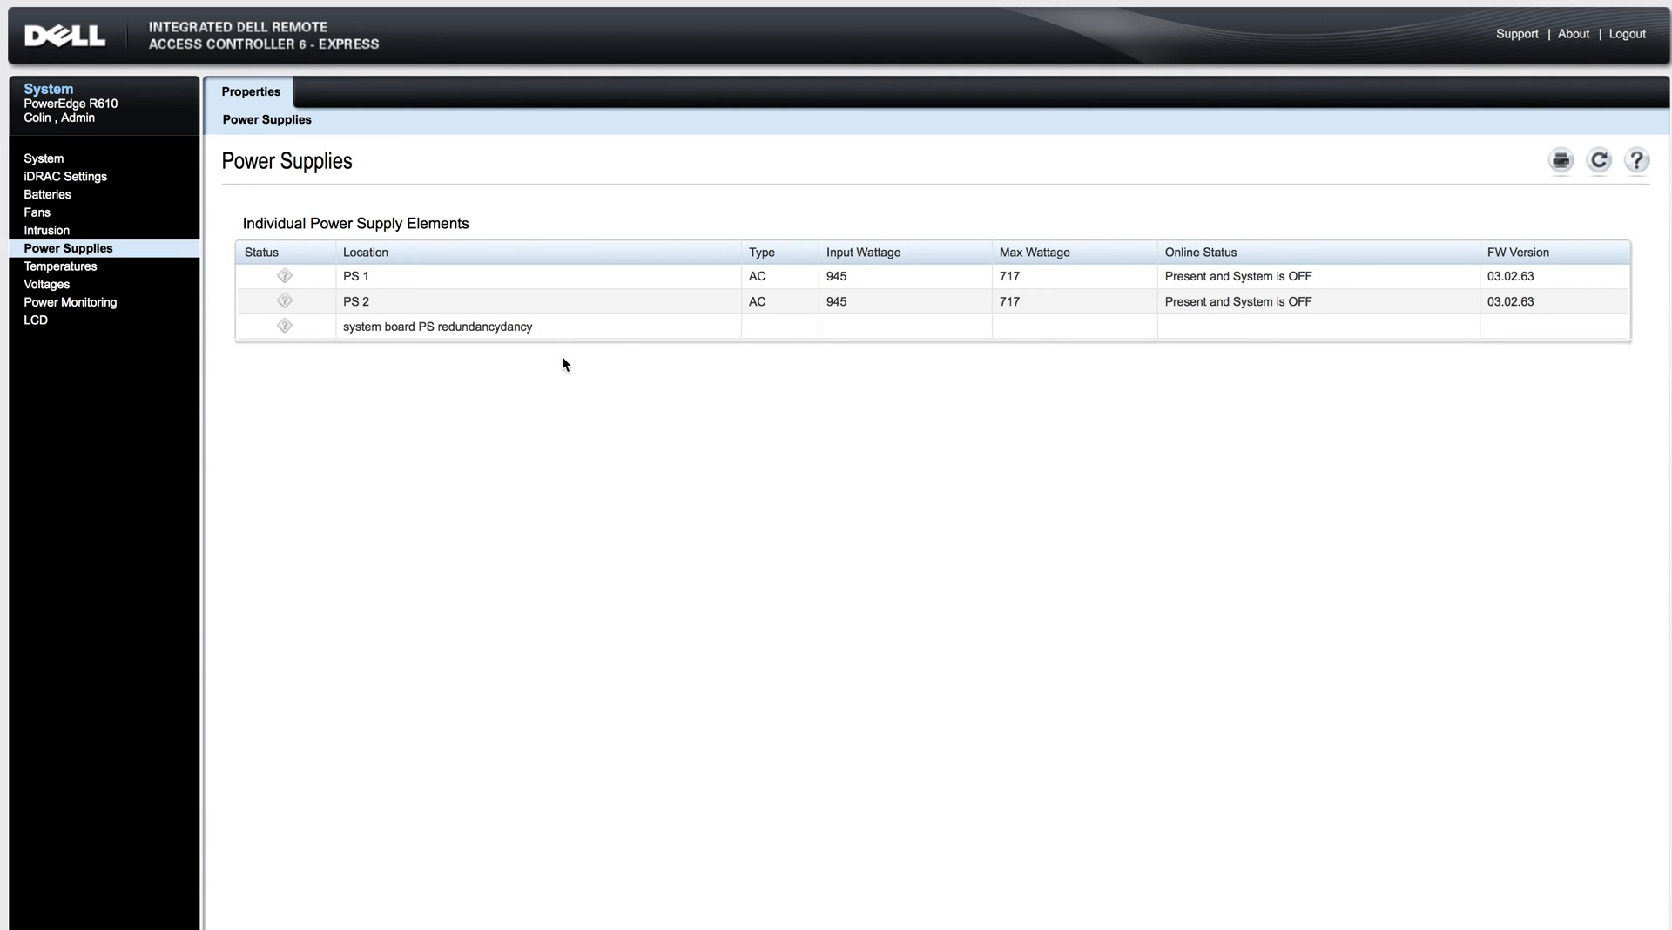
{"action": "mouse_move", "coordinate": [860, 350]}
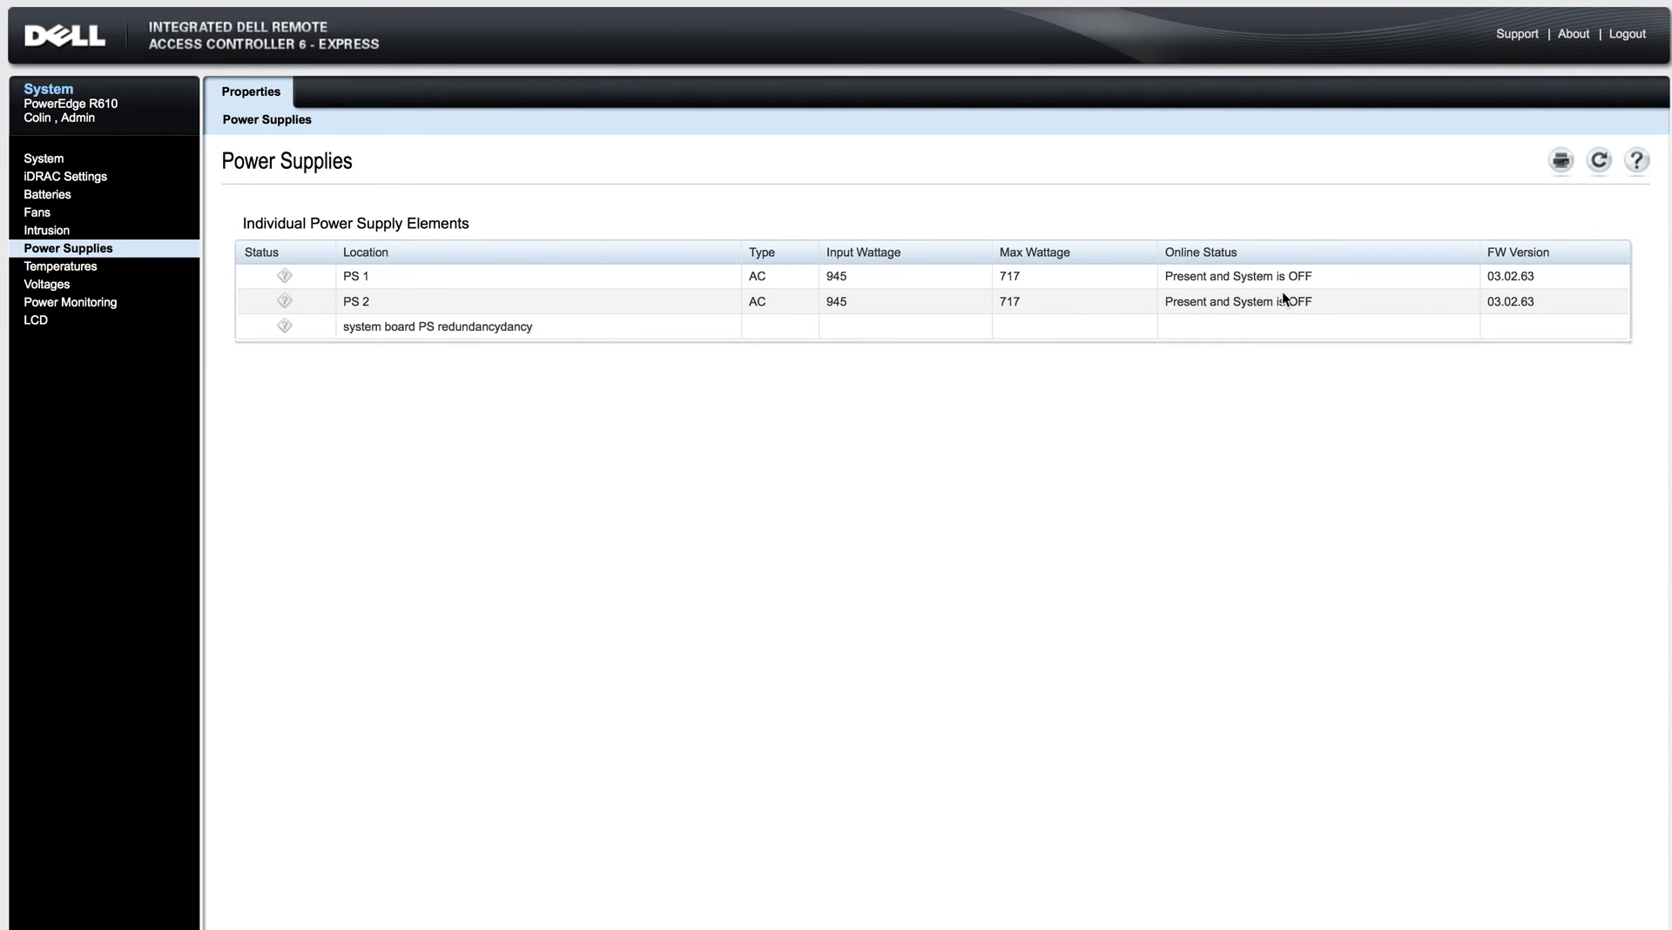
- Check temperature and voltage sensors (unavailable while powered off), then go to Power Monitoring
{"action": "left_click", "coordinate": [54, 266]}
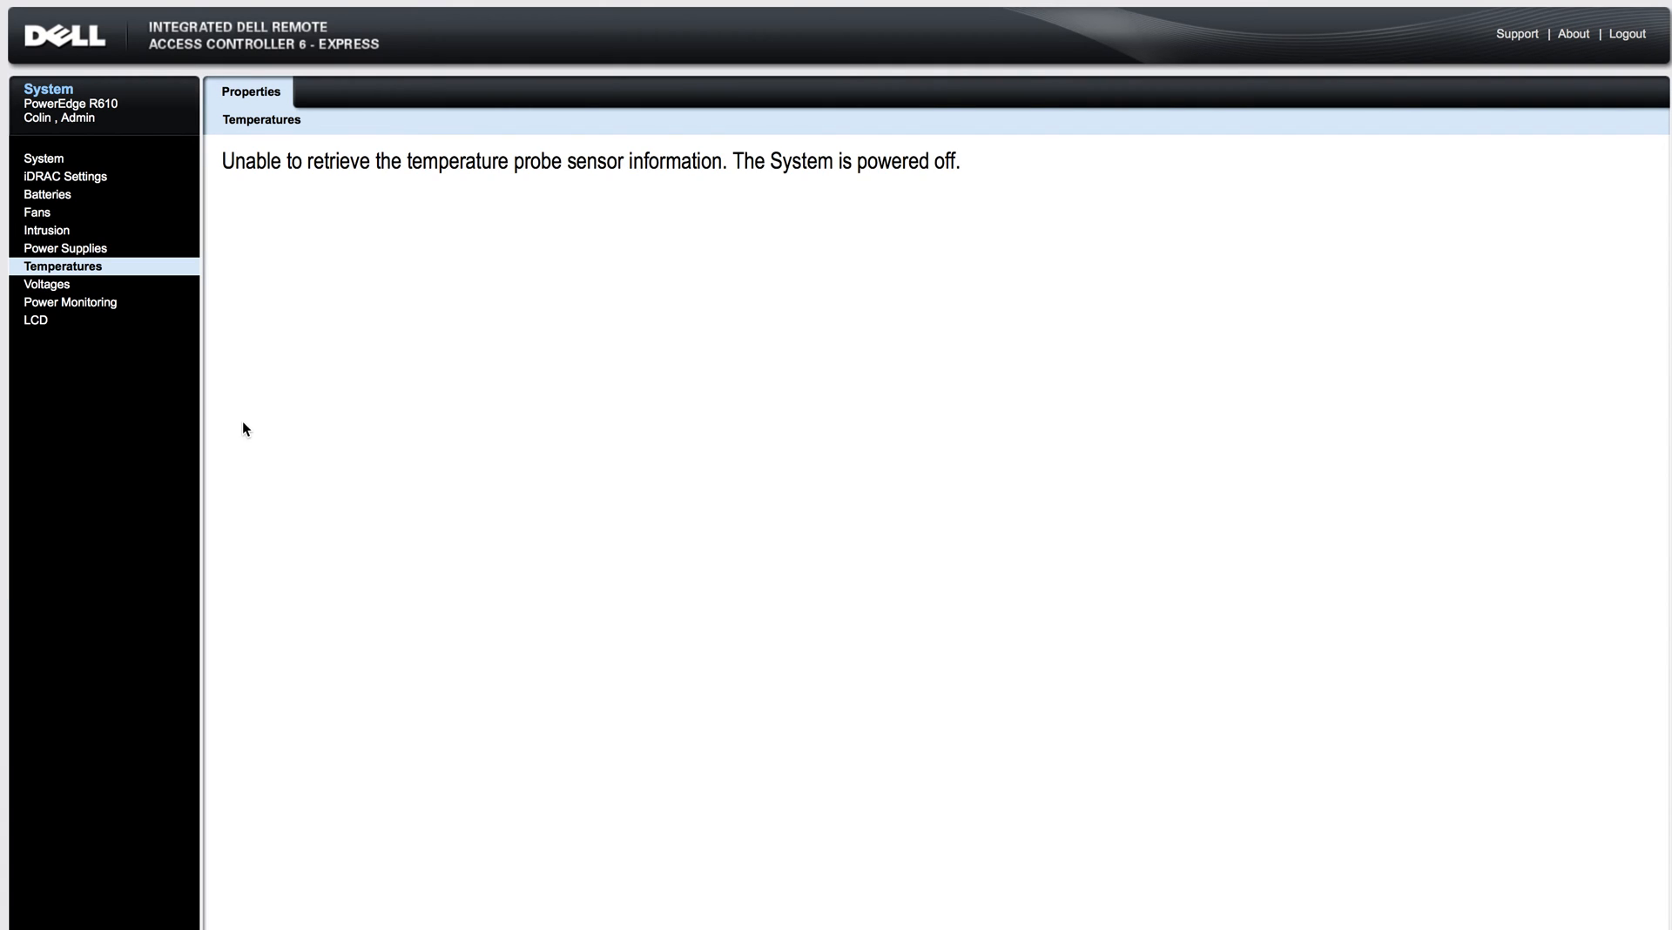
{"action": "left_click", "coordinate": [49, 284]}
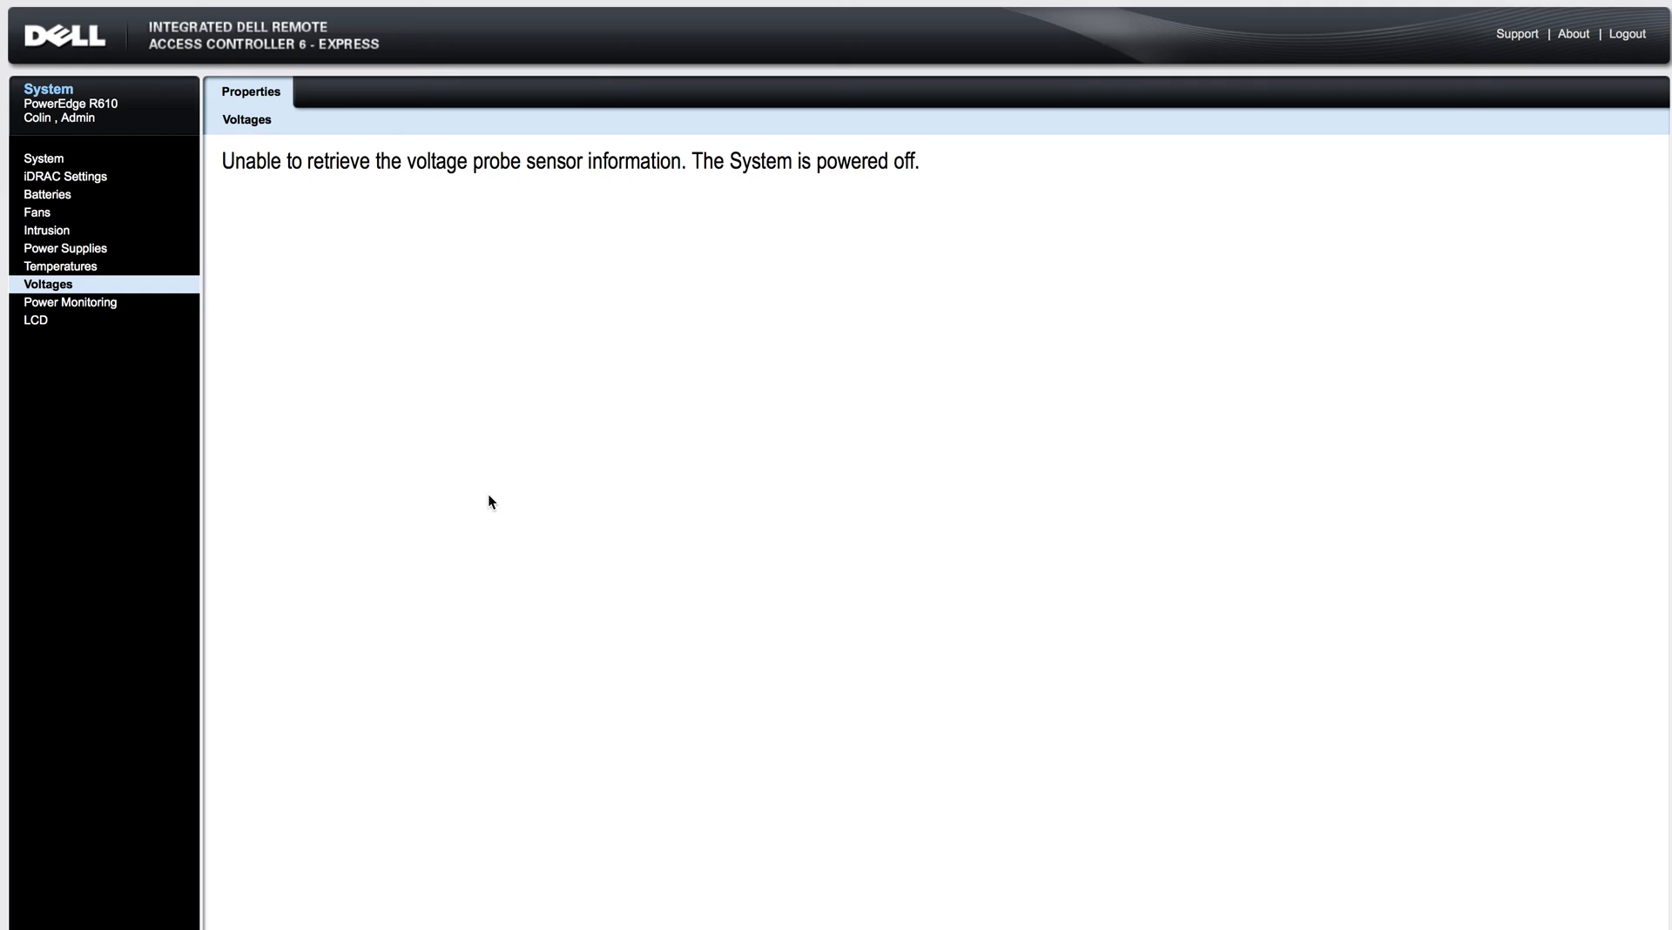
{"action": "left_click", "coordinate": [73, 303]}
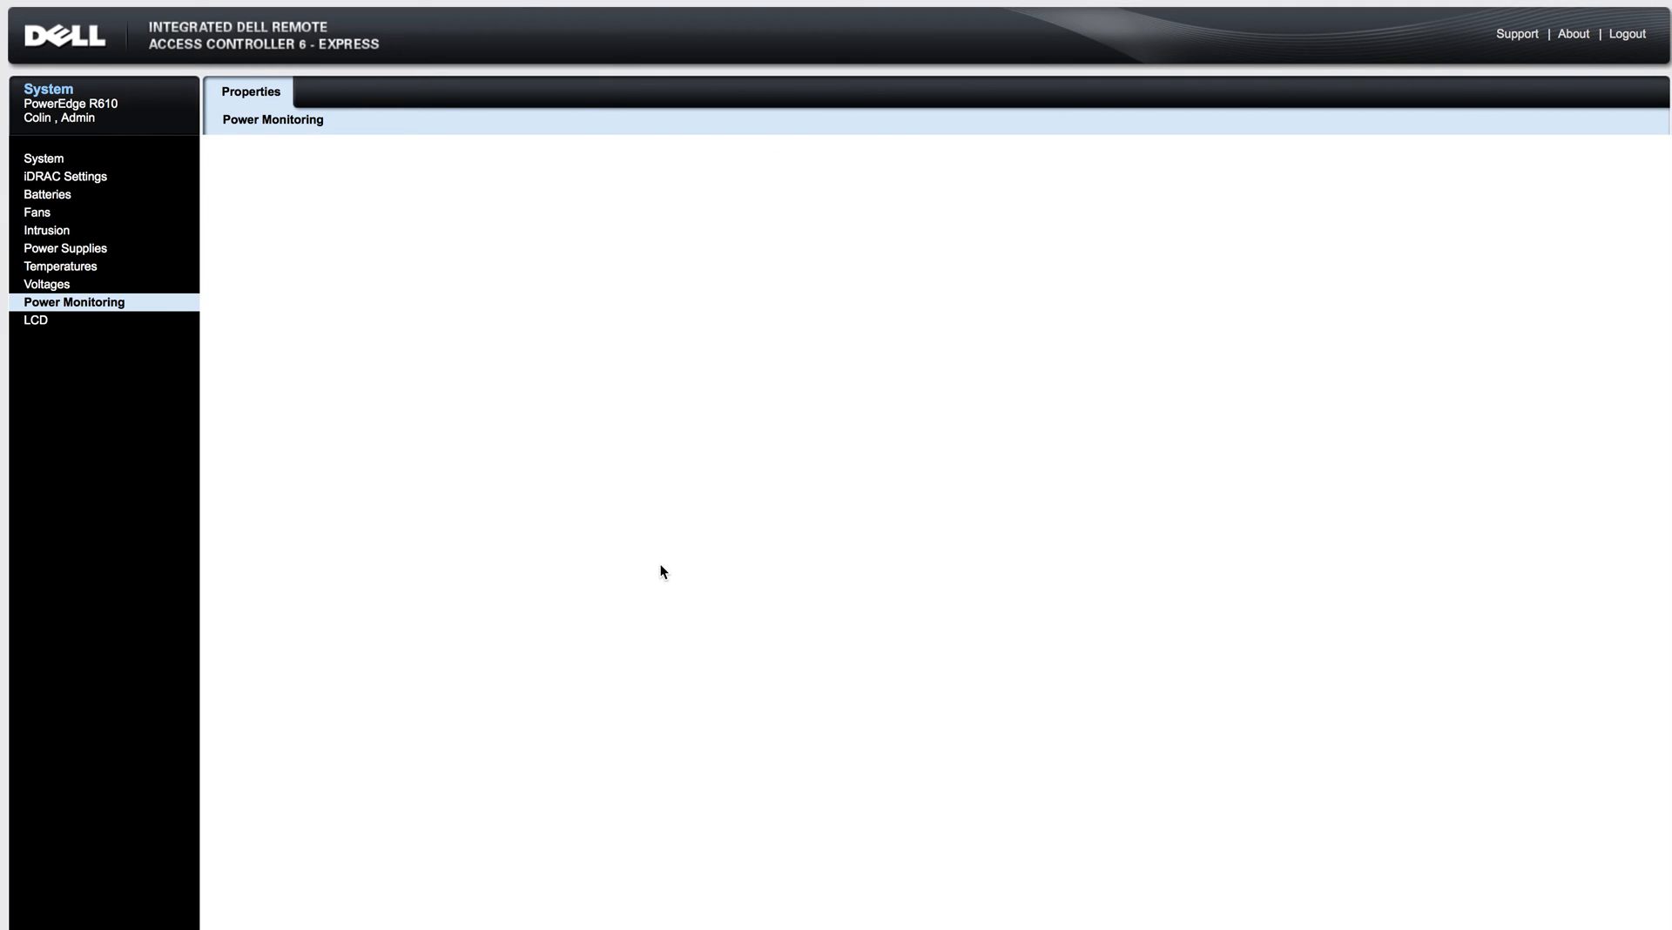
- Read Power Monitoring (4.8 kWh consumed, 200 W peak), then reach the iDRAC Network/Security settings
{"action": "left_click", "coordinate": [75, 303]}
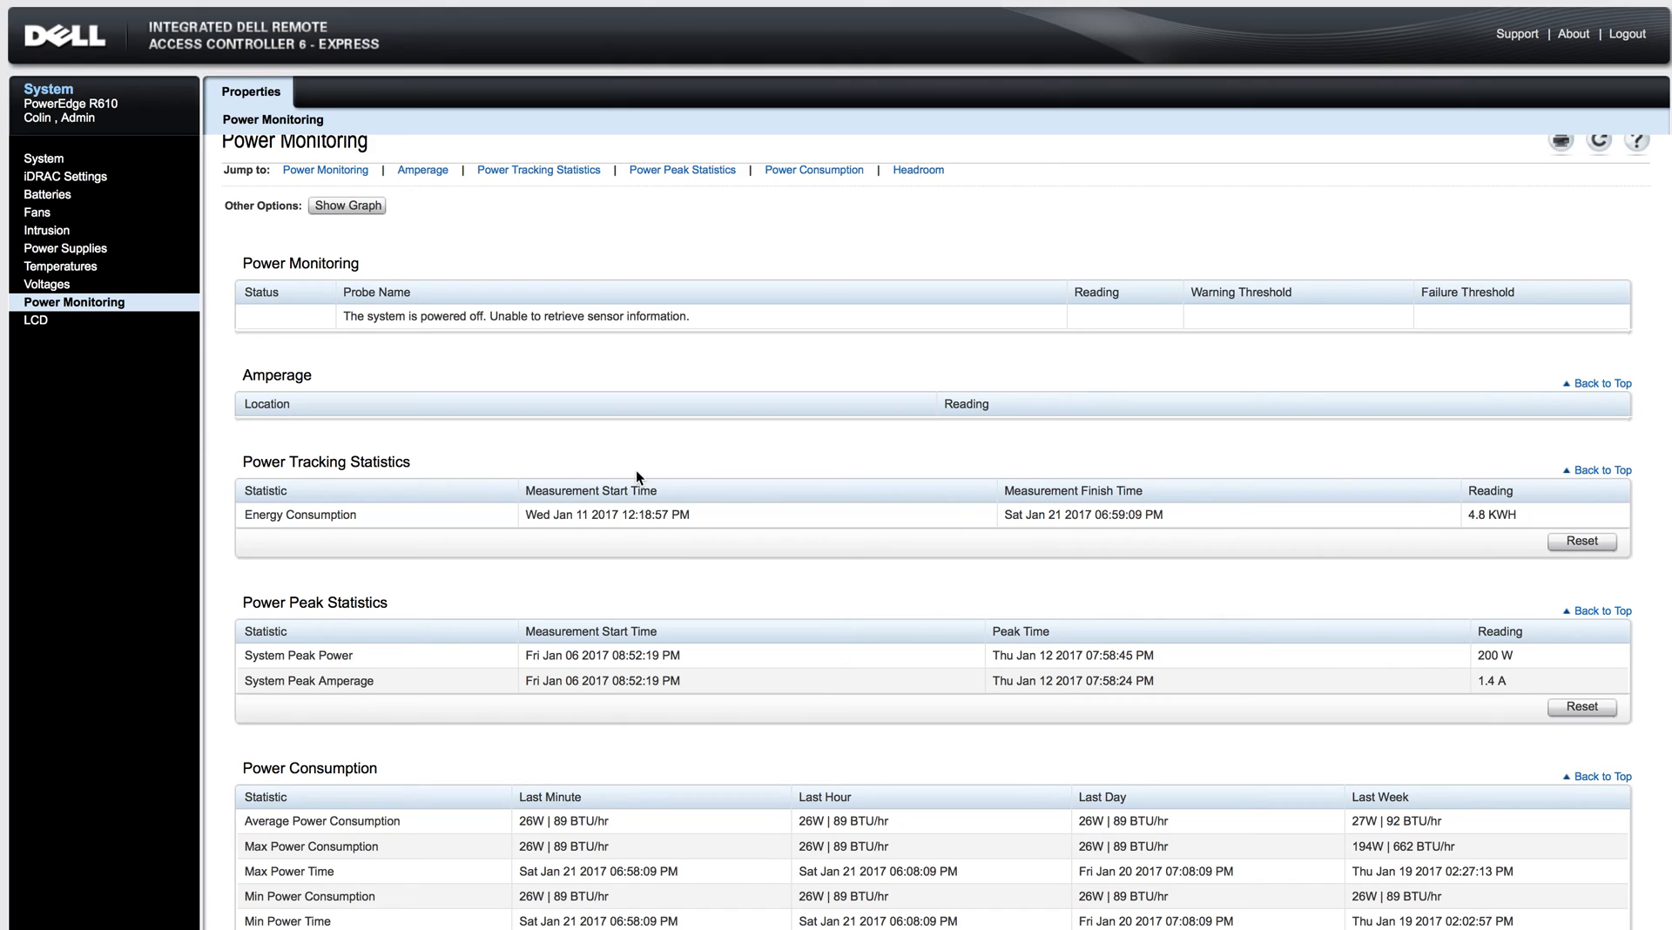
{"action": "mouse_move", "coordinate": [646, 354]}
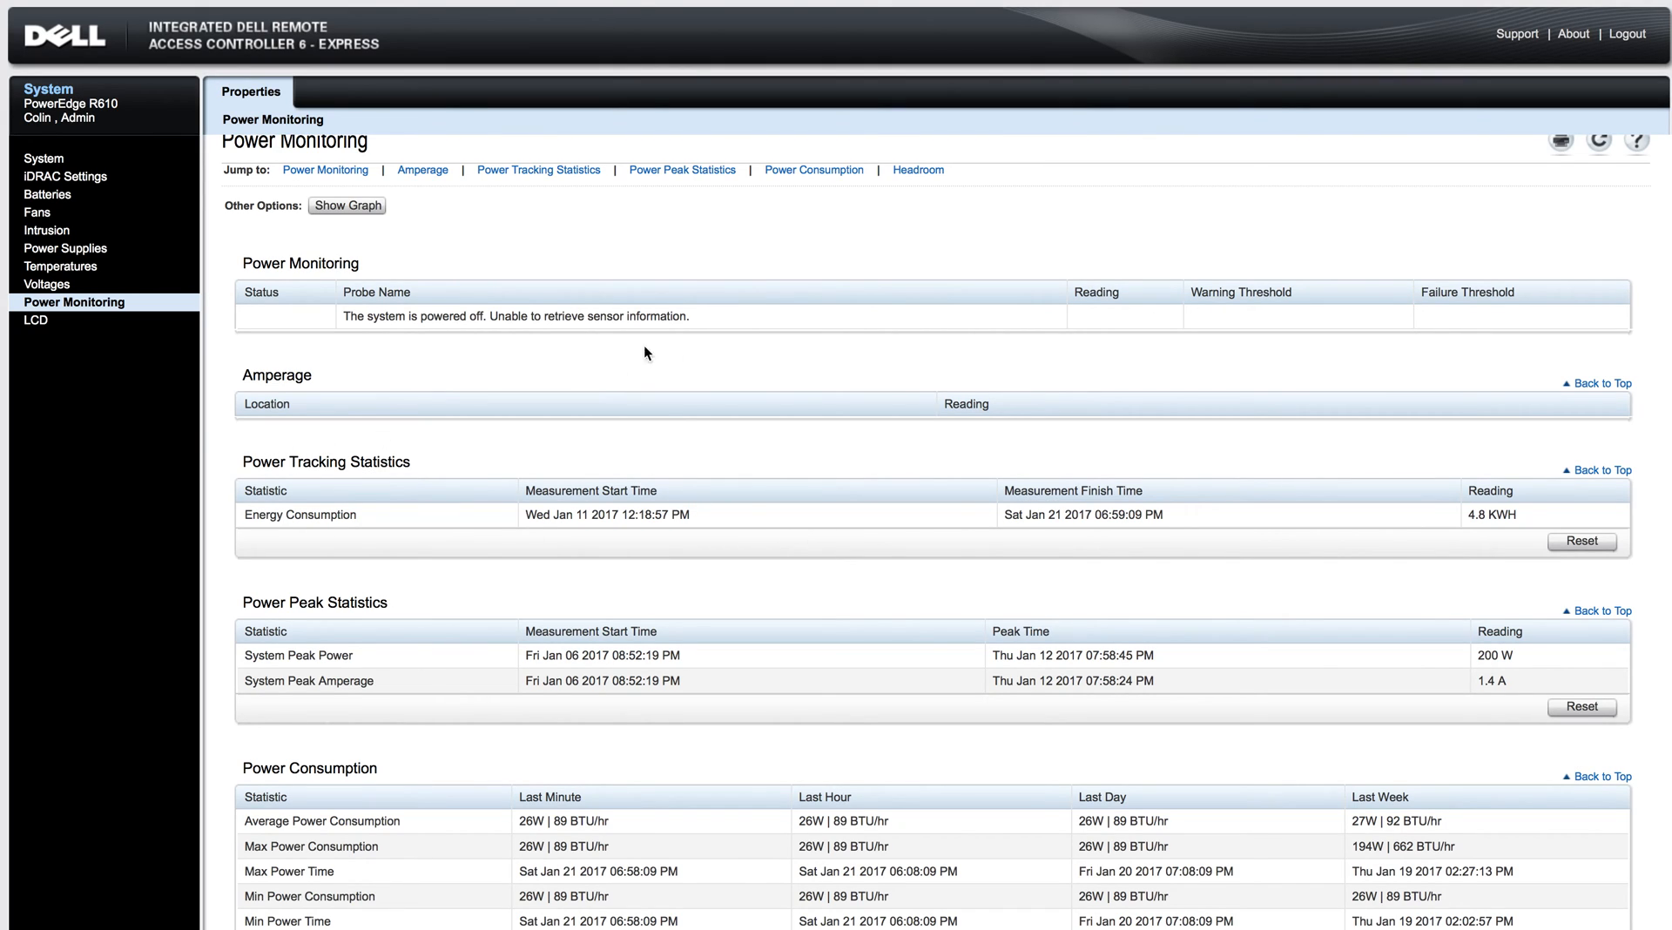
{"action": "mouse_move", "coordinate": [843, 585]}
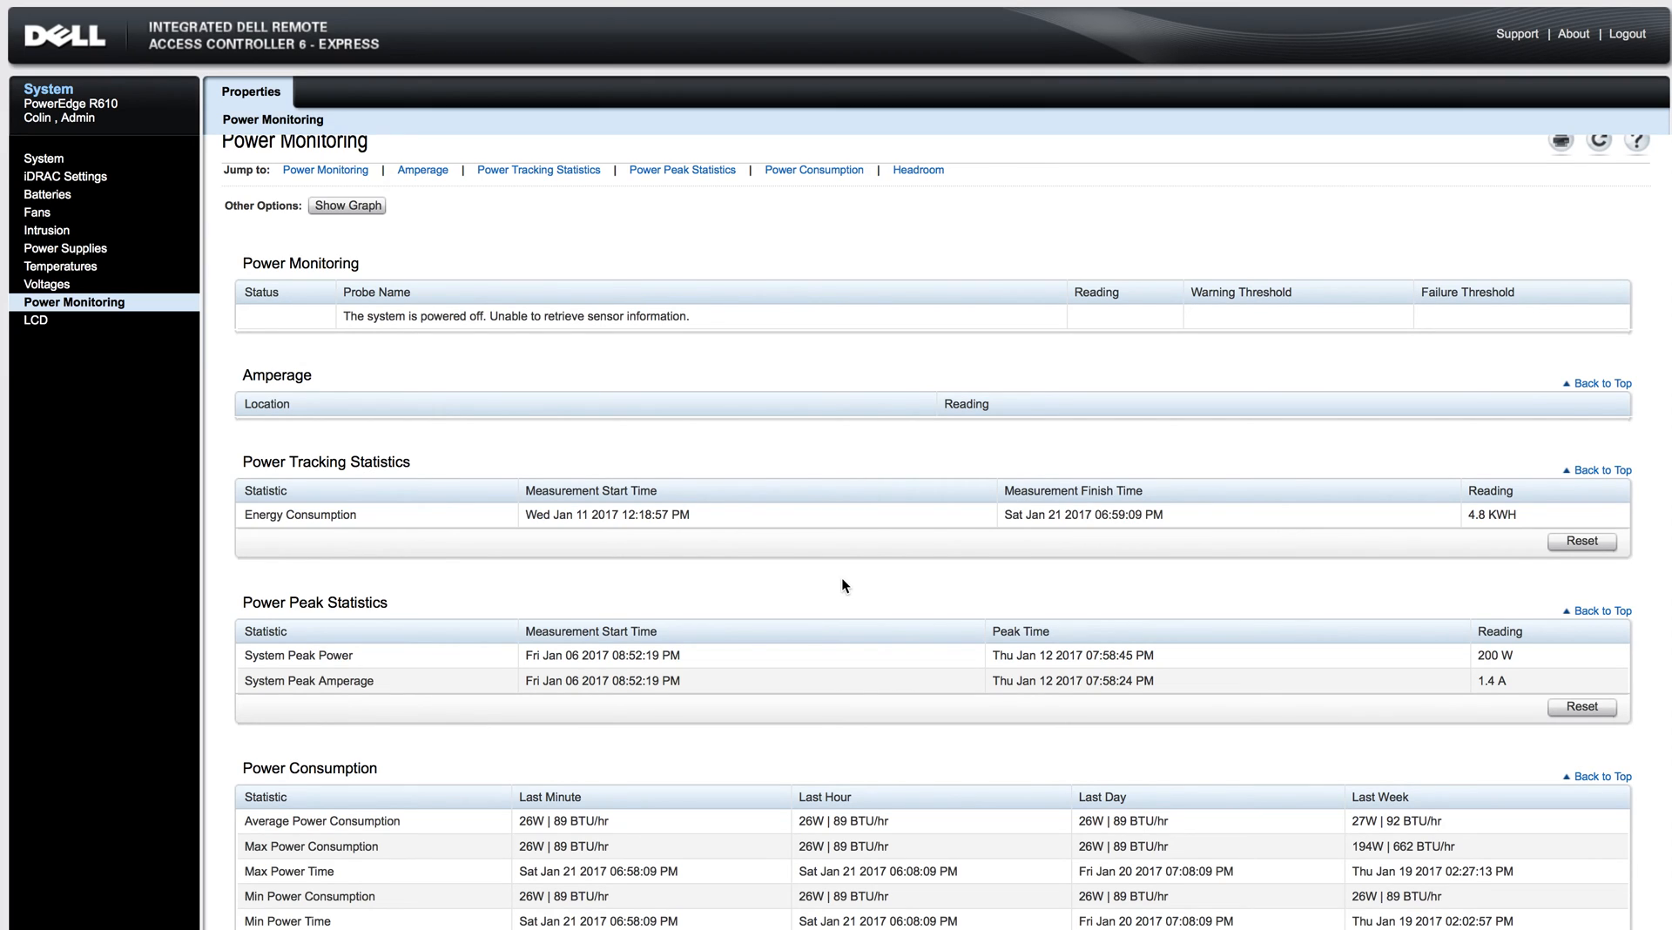
{"action": "mouse_move", "coordinate": [26, 336]}
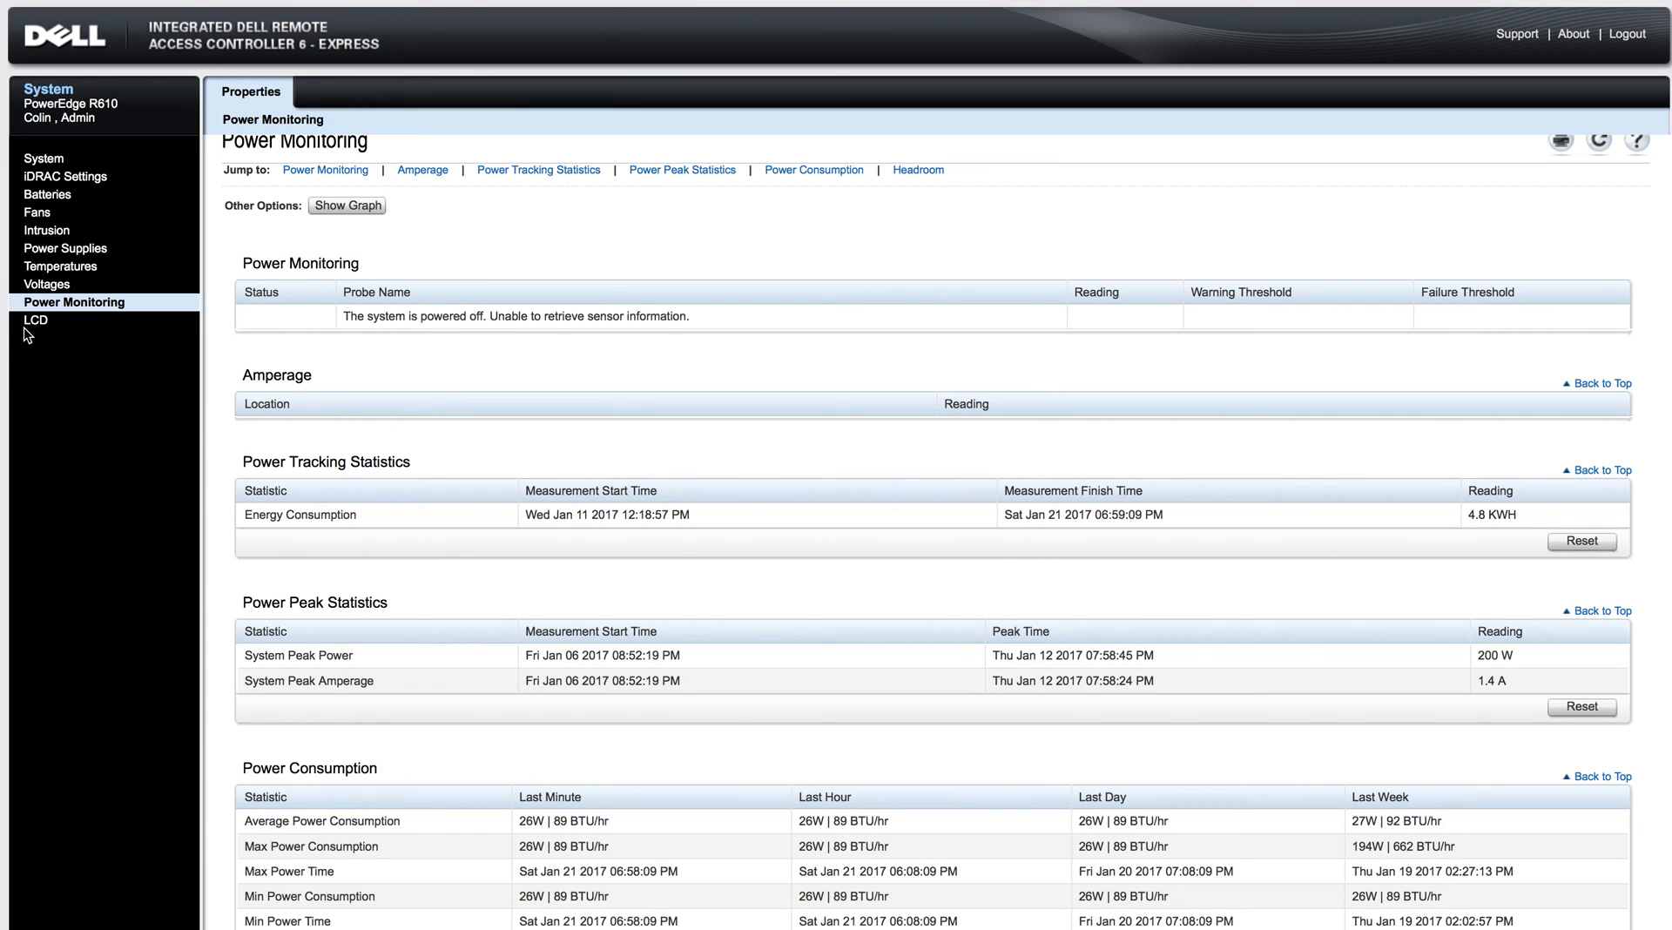
{"action": "left_click", "coordinate": [42, 159]}
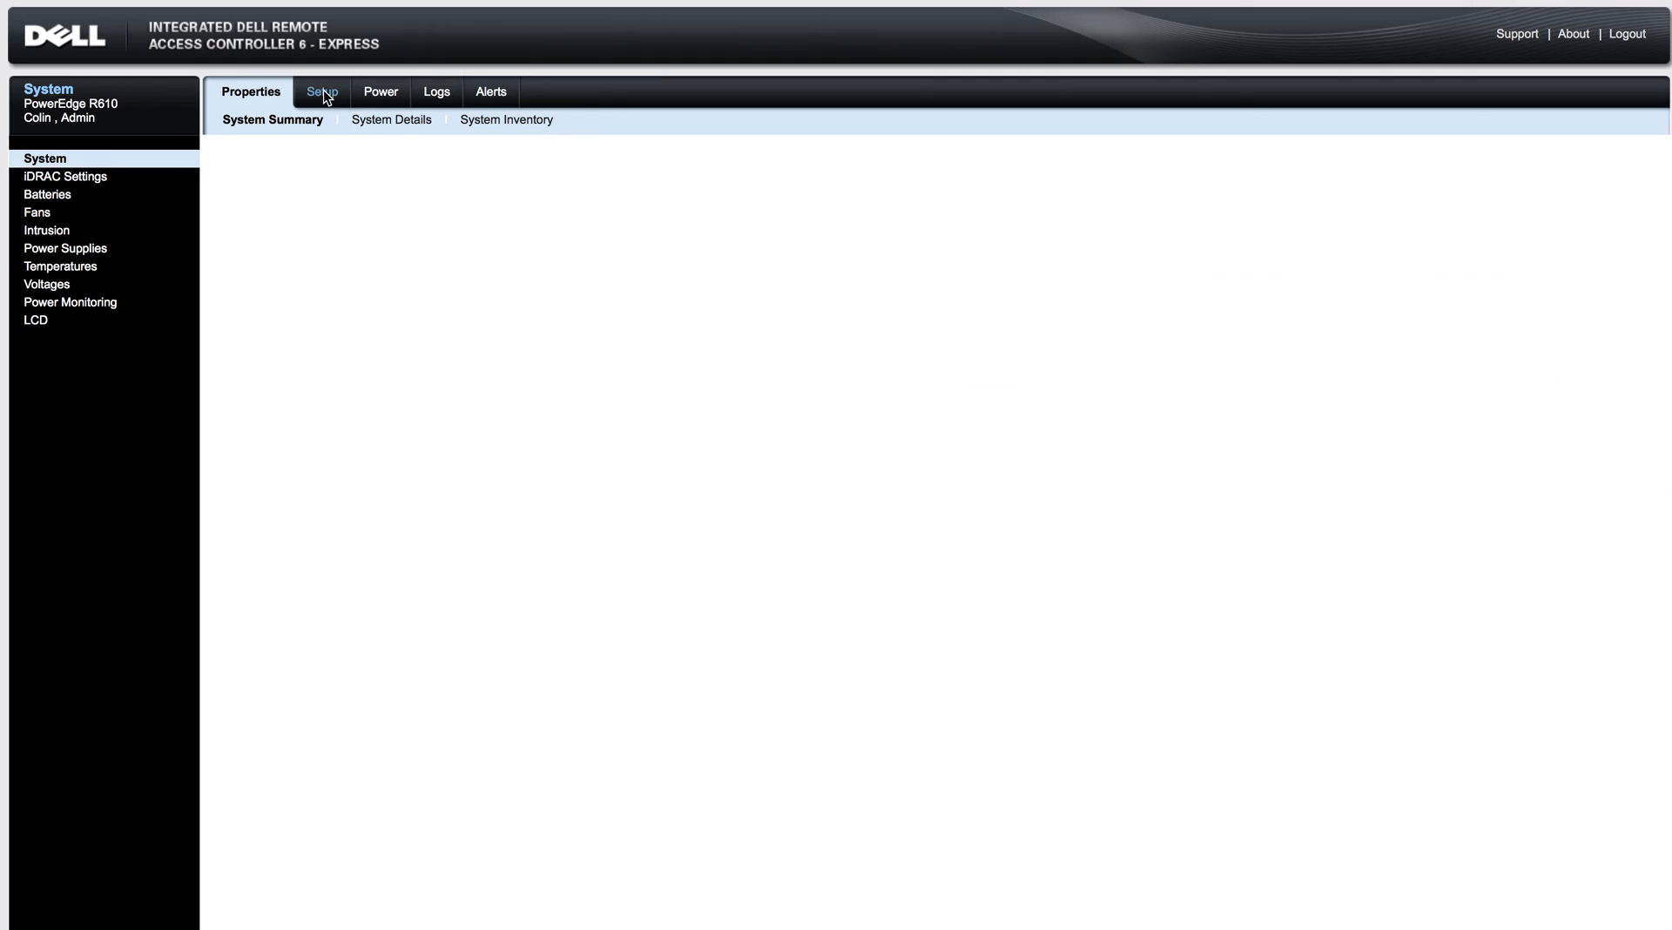
{"action": "left_click", "coordinate": [321, 92]}
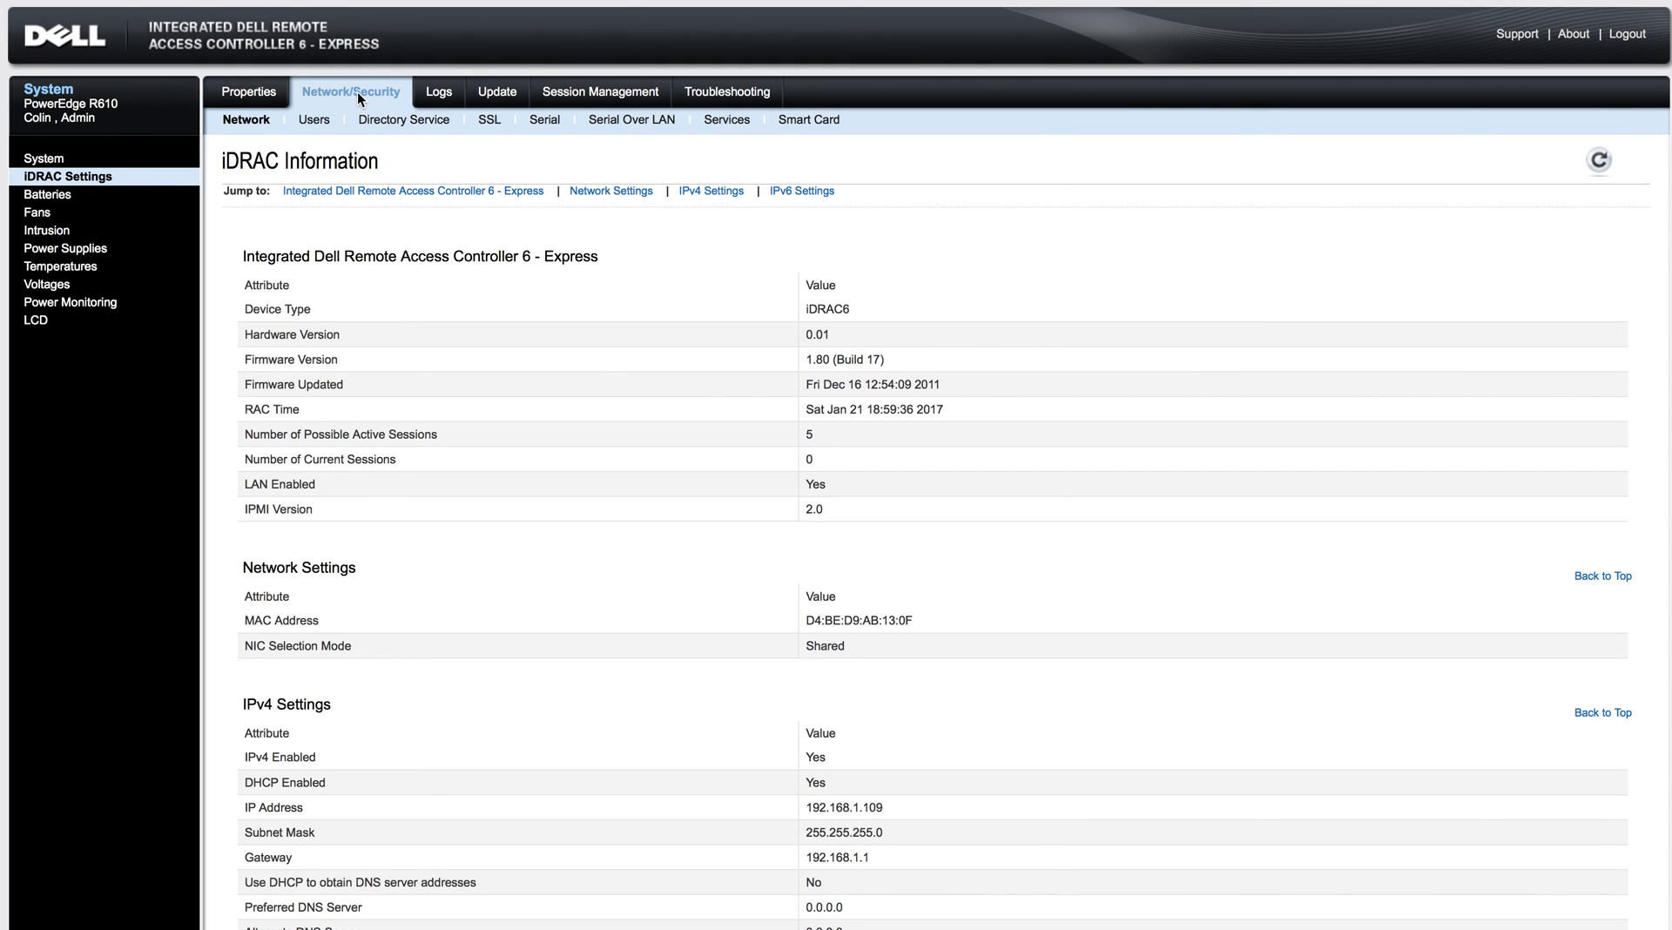
{"action": "left_click", "coordinate": [245, 120]}
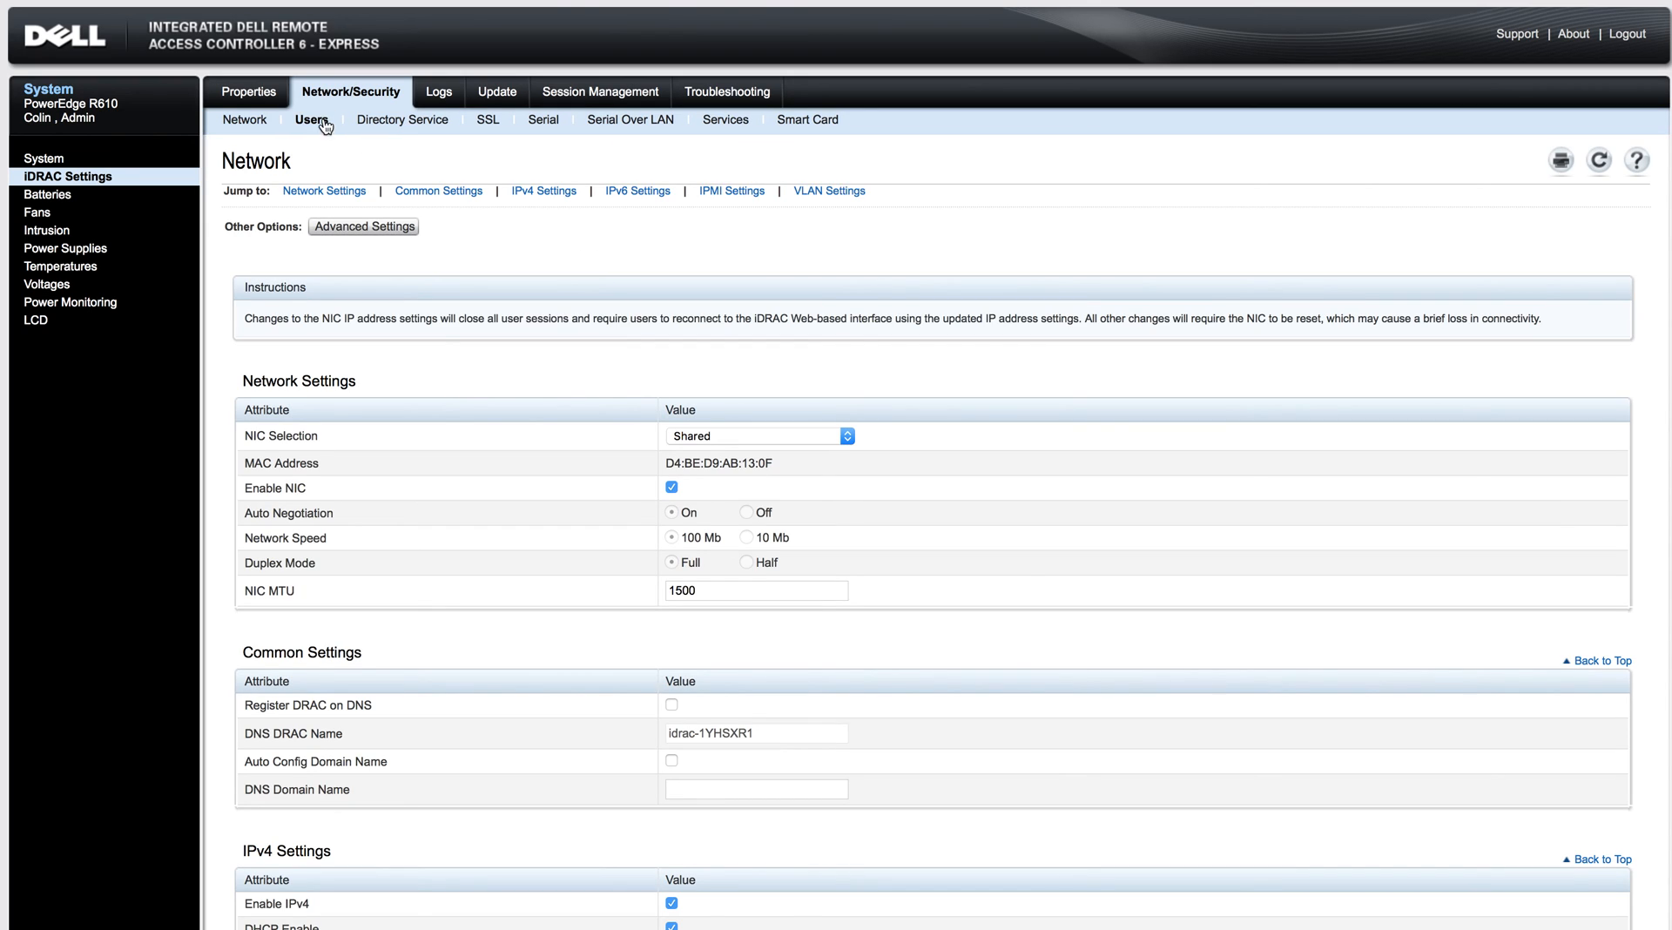
- Review the 16 user slots with only Colin enabled as administrator, then return to Network
{"action": "left_click", "coordinate": [310, 120]}
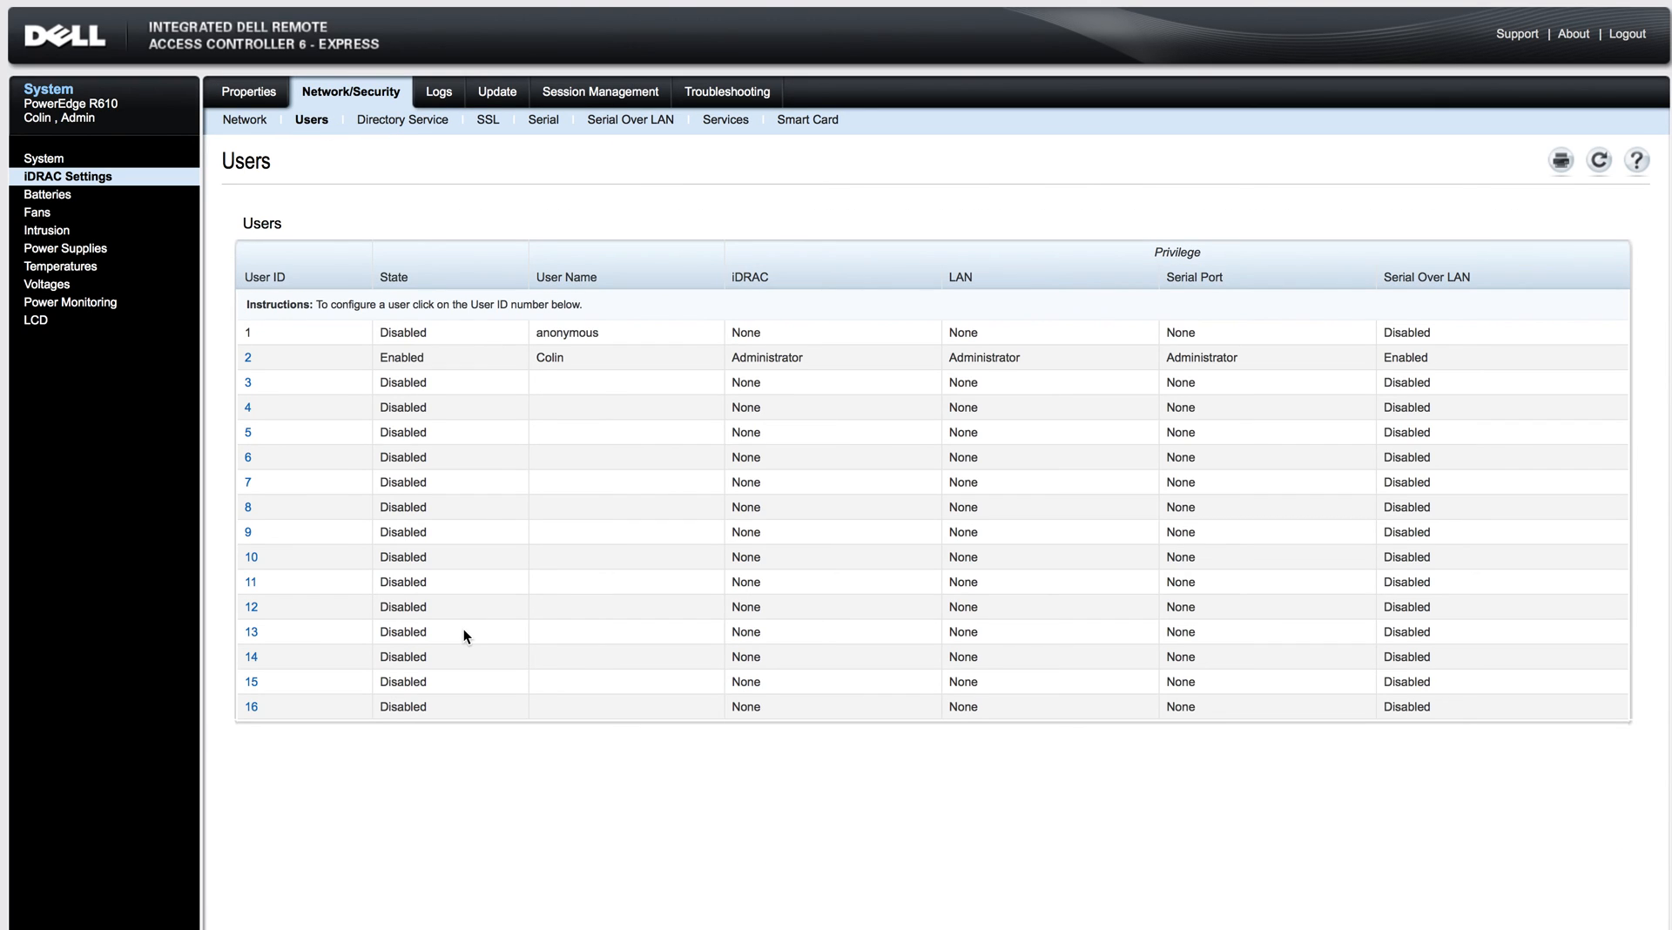
{"action": "mouse_move", "coordinate": [307, 695]}
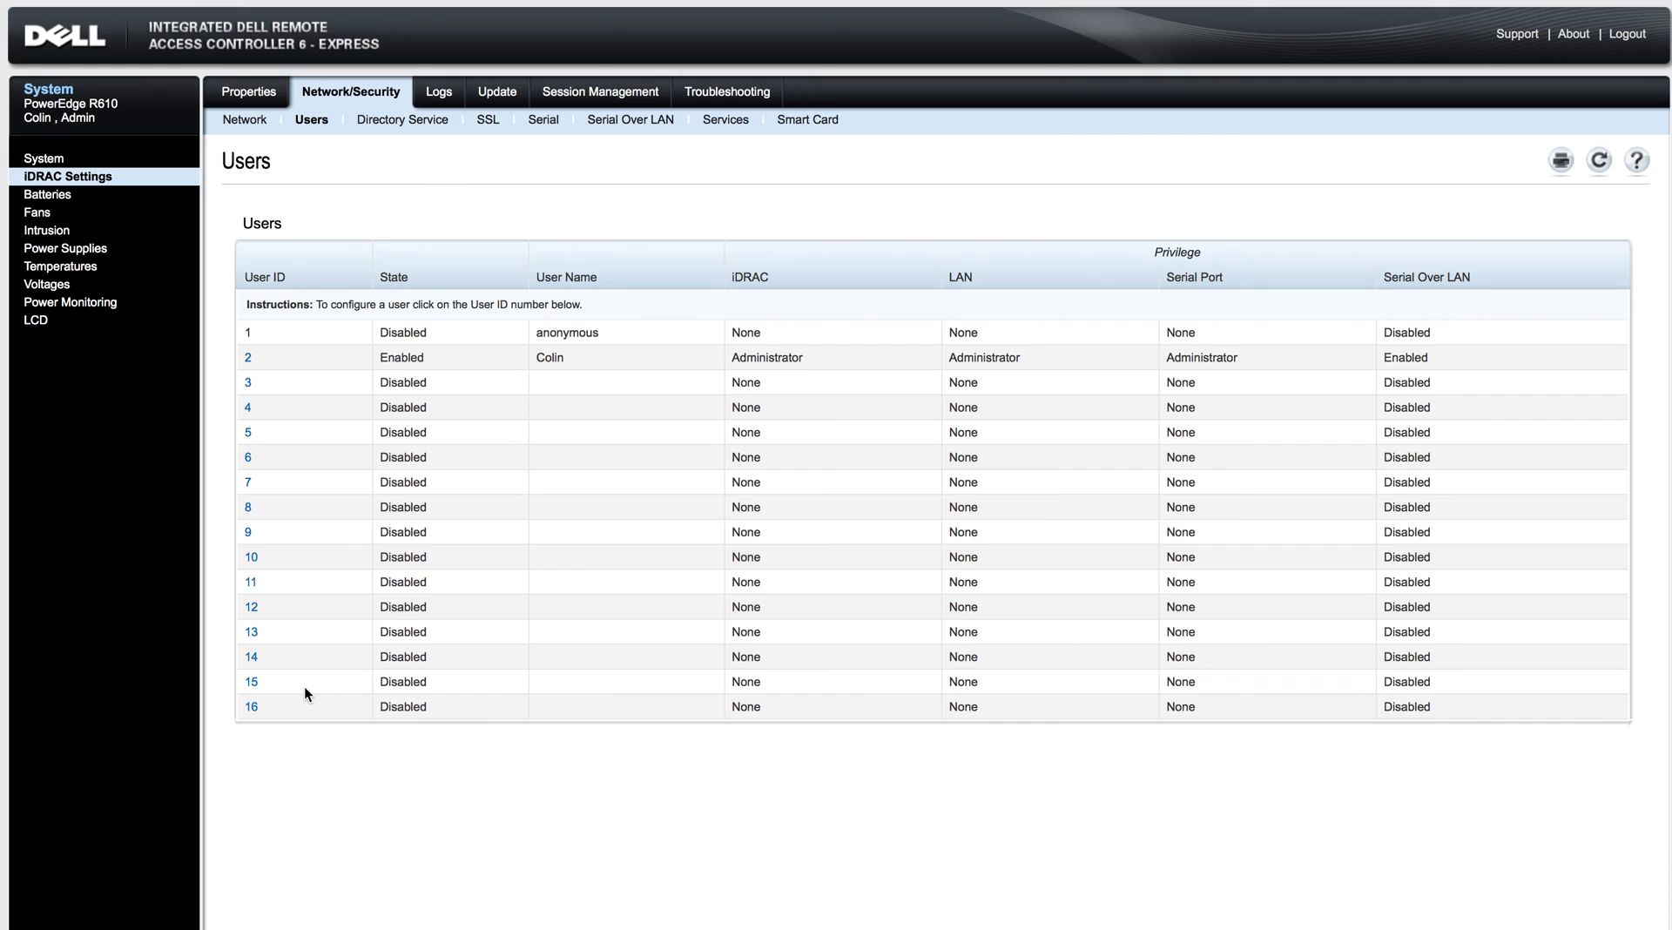
{"action": "mouse_move", "coordinate": [256, 458]}
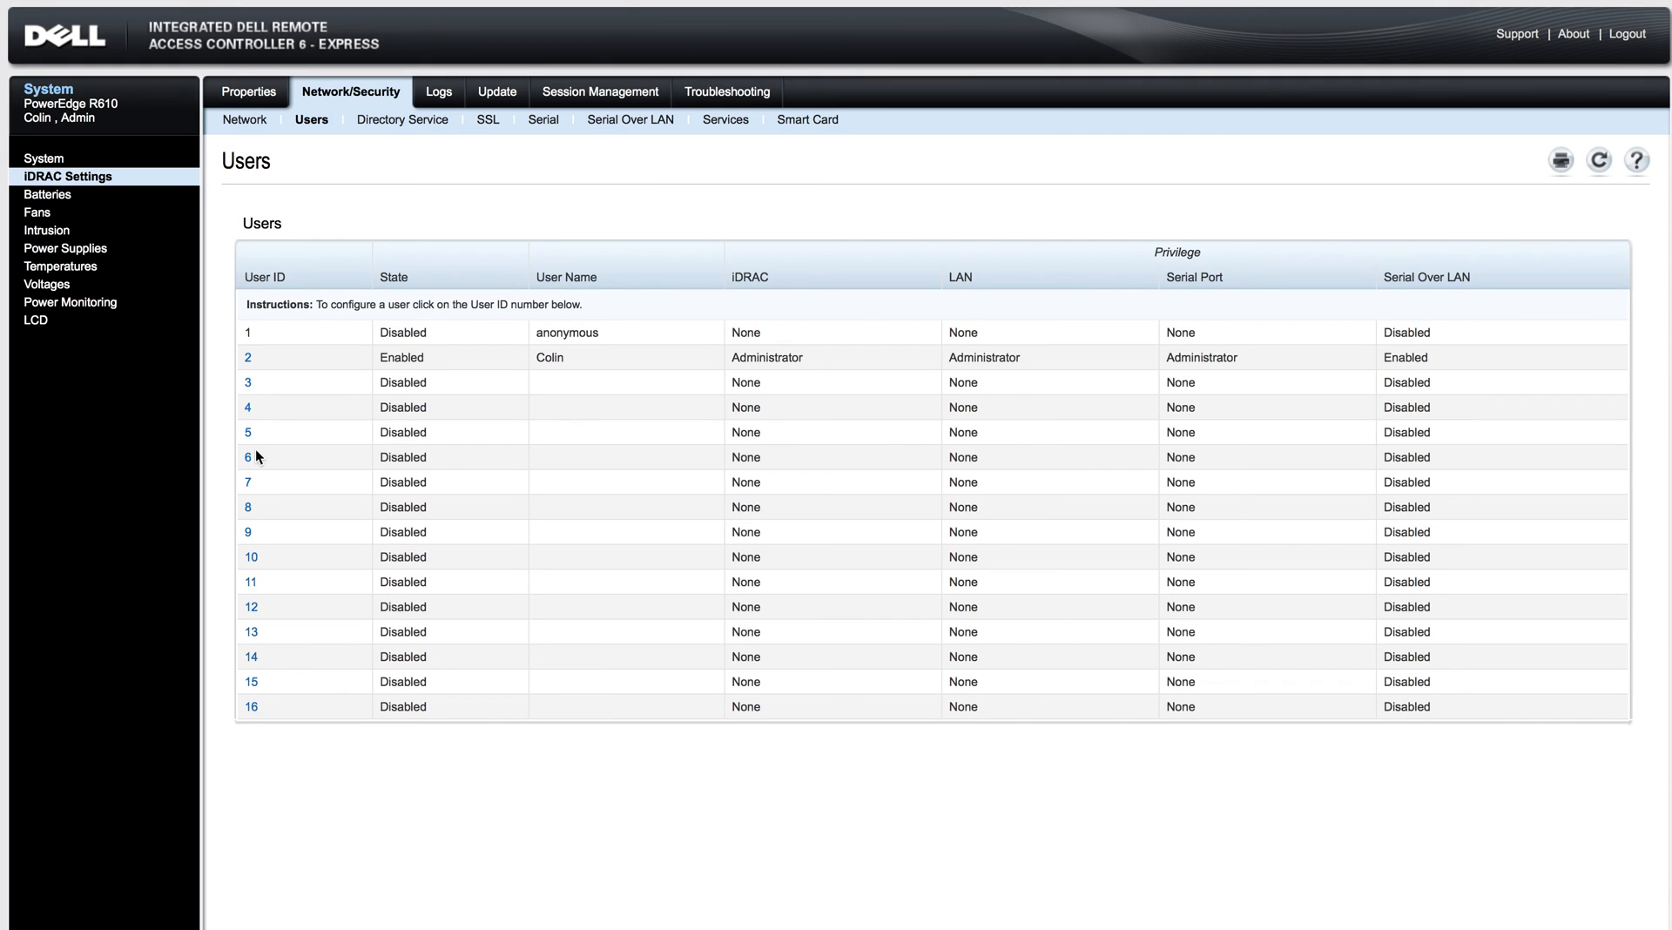
{"action": "mouse_move", "coordinate": [283, 162]}
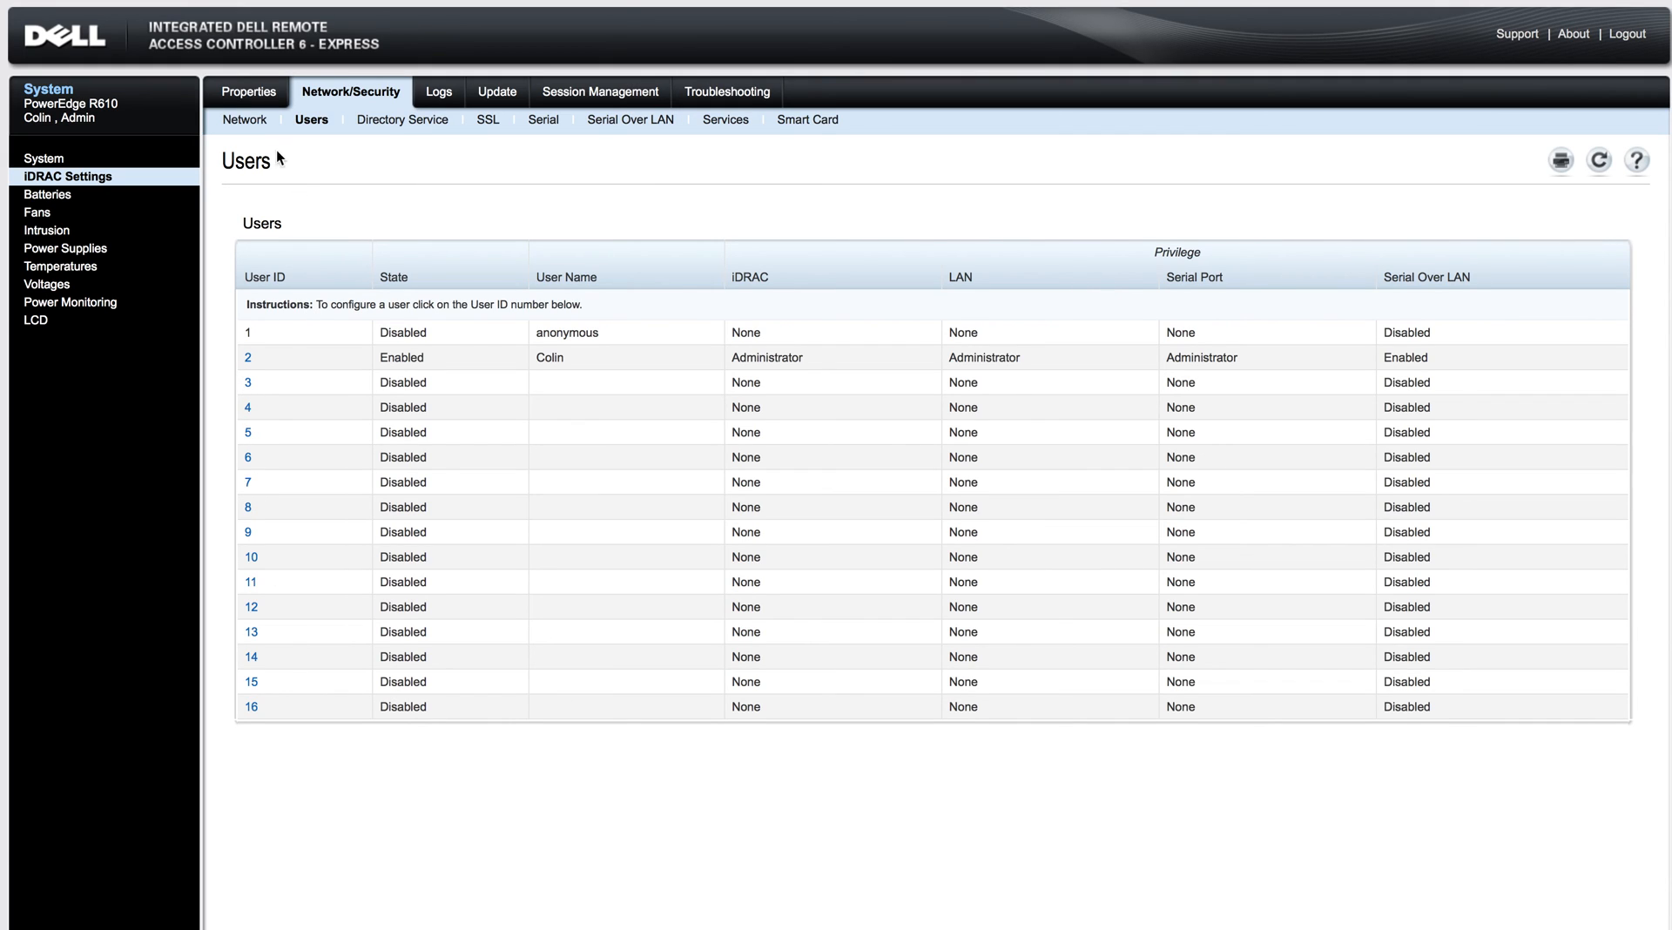
{"action": "mouse_move", "coordinate": [676, 174]}
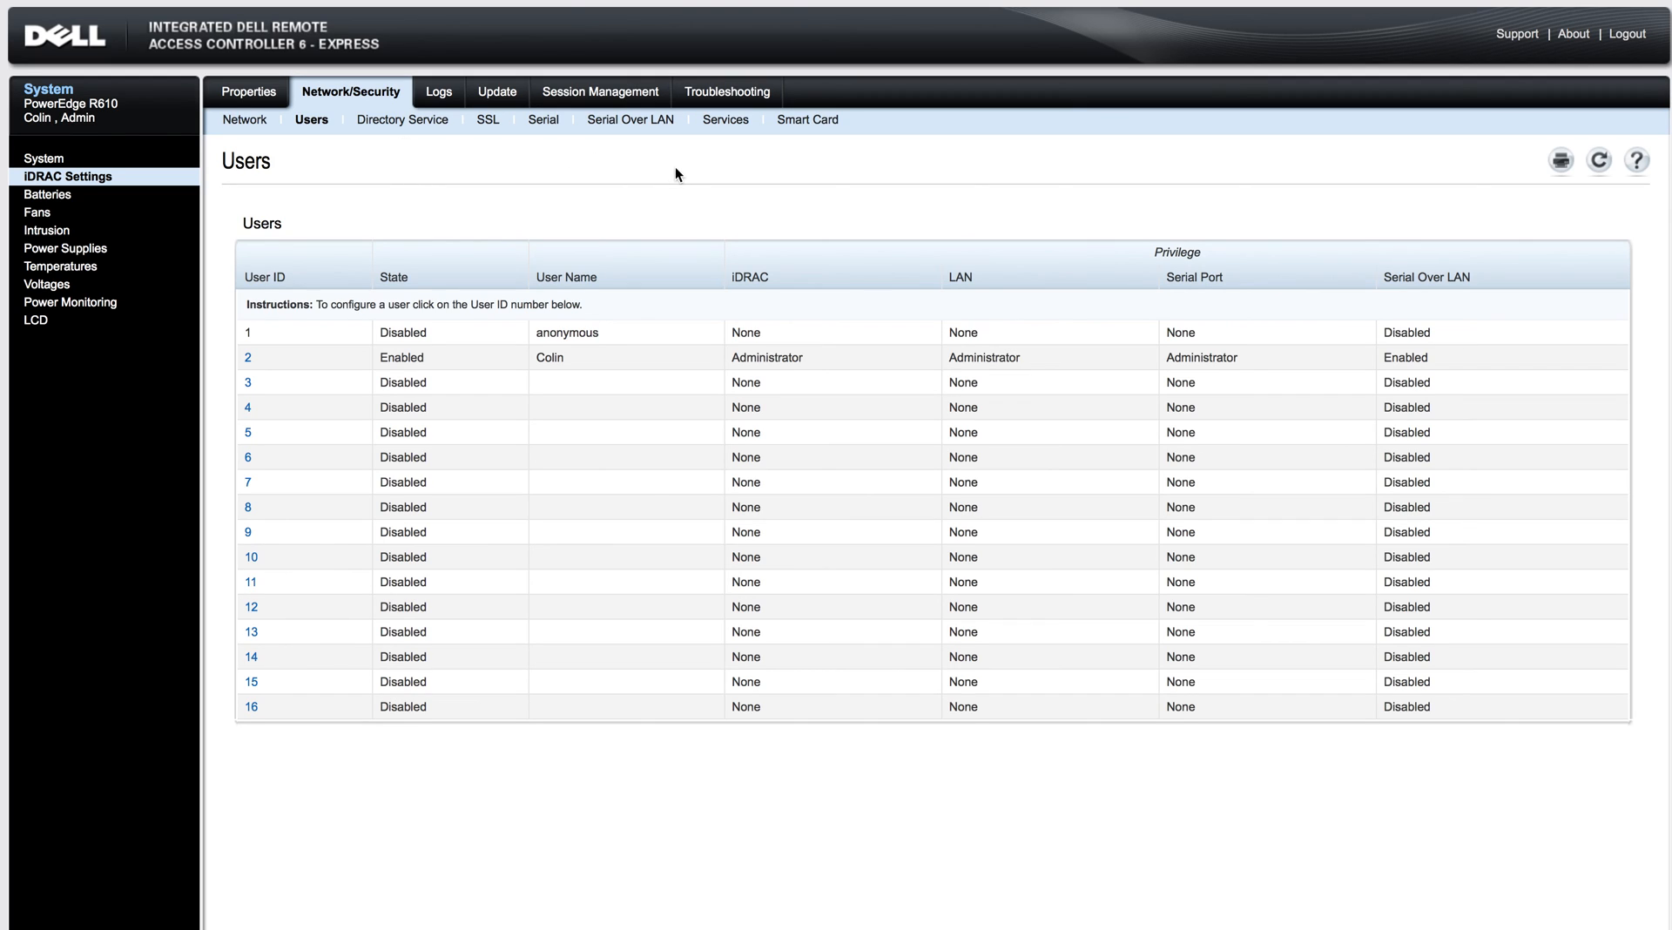
{"action": "mouse_move", "coordinate": [244, 148]}
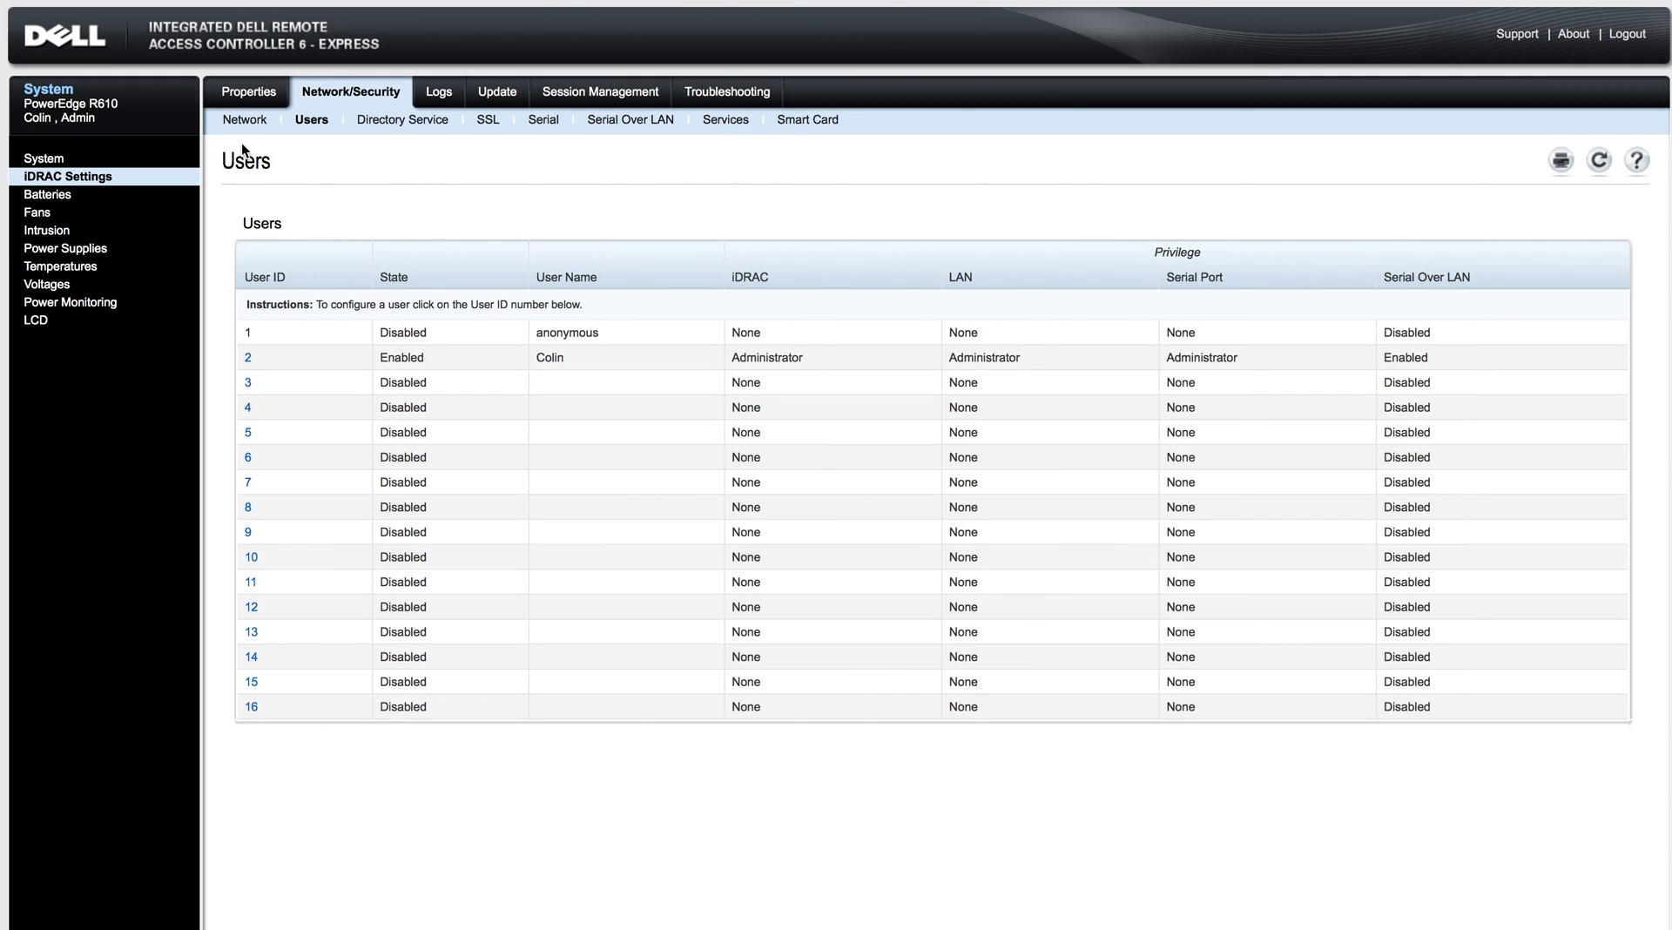
{"action": "left_click", "coordinate": [244, 121]}
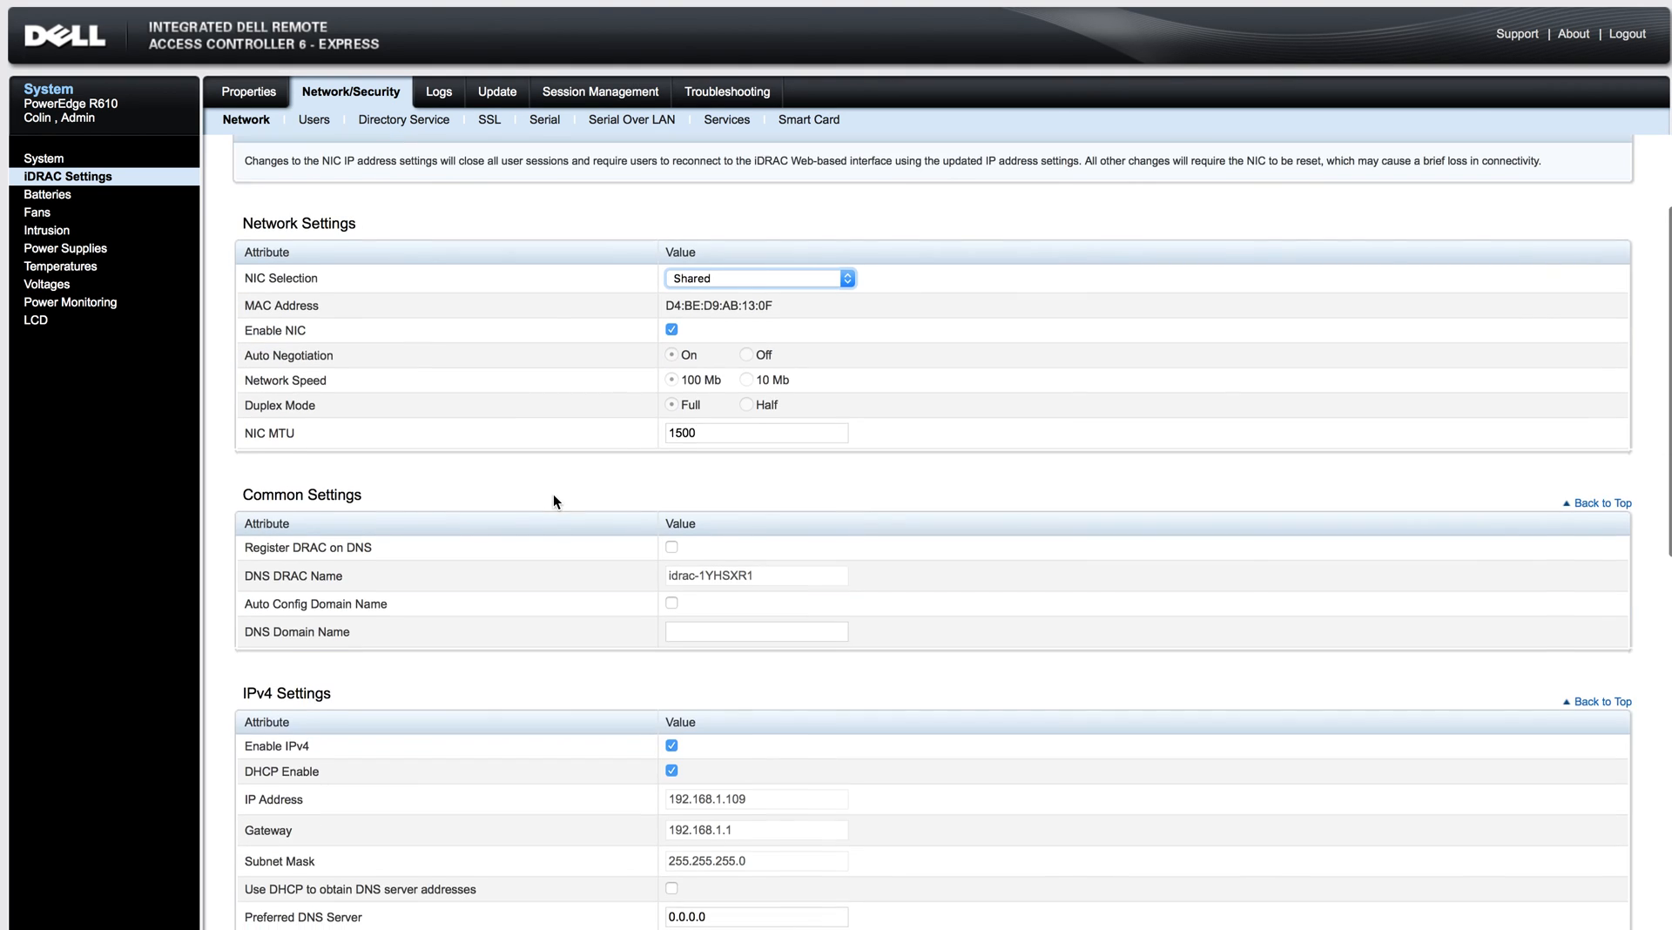
- Scroll through the network, common and IPv4 settings (IP 192.168.1.109), then return to System
{"action": "scroll", "scroll_direction": "down", "scroll_amount": 3}
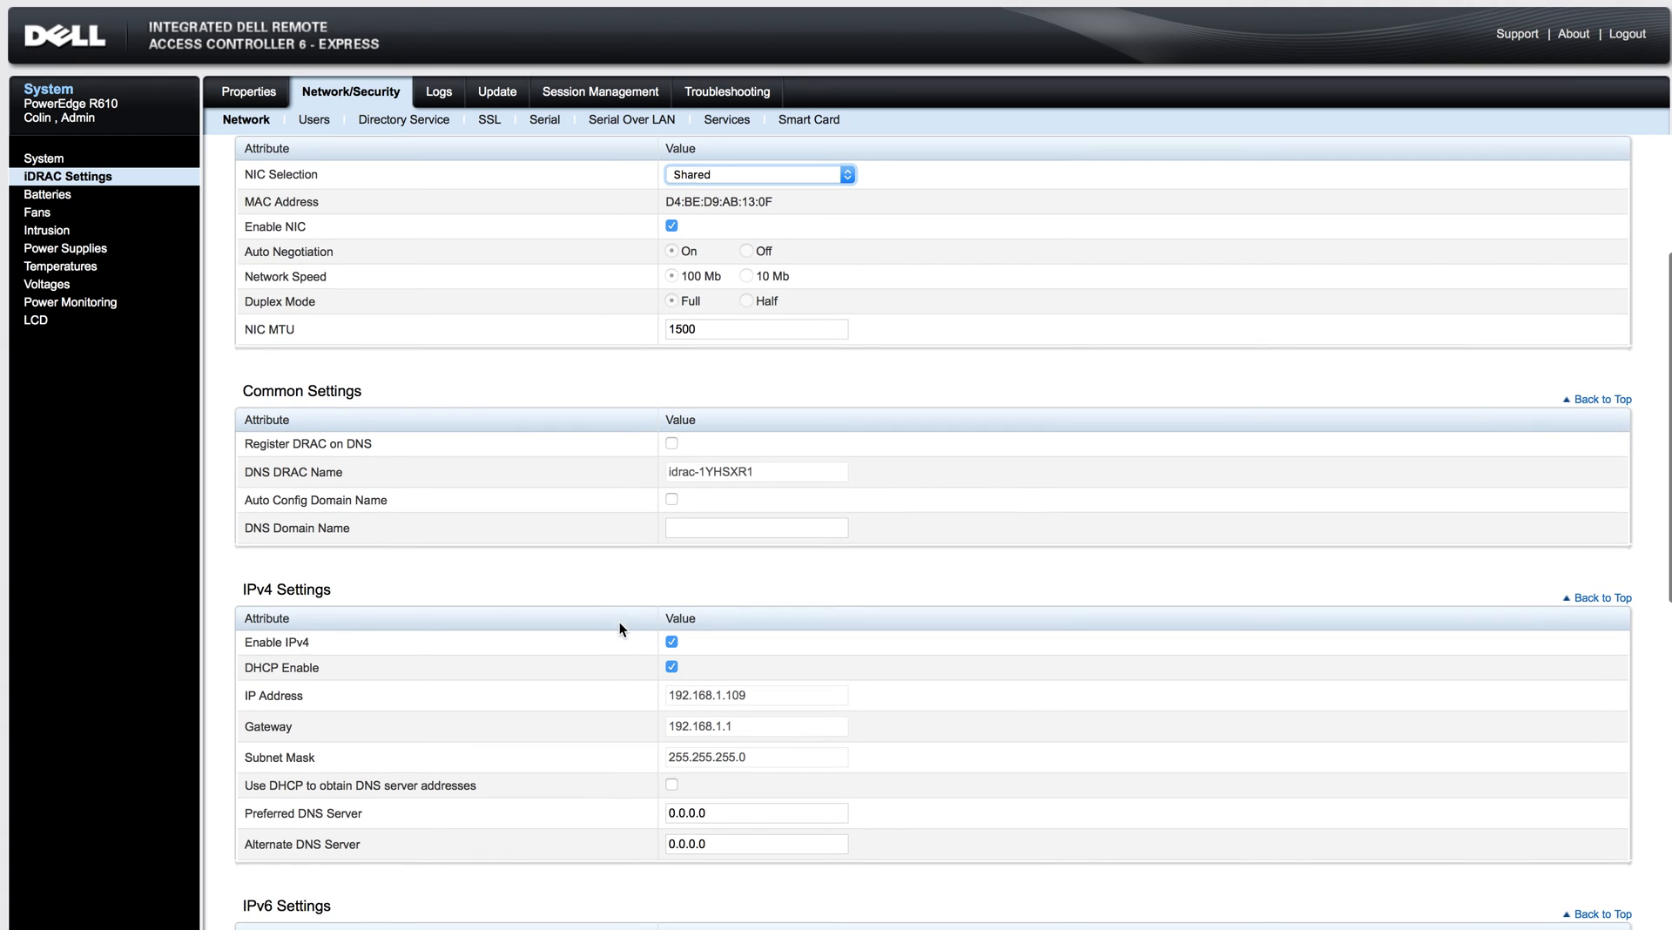
{"action": "mouse_move", "coordinate": [596, 613]}
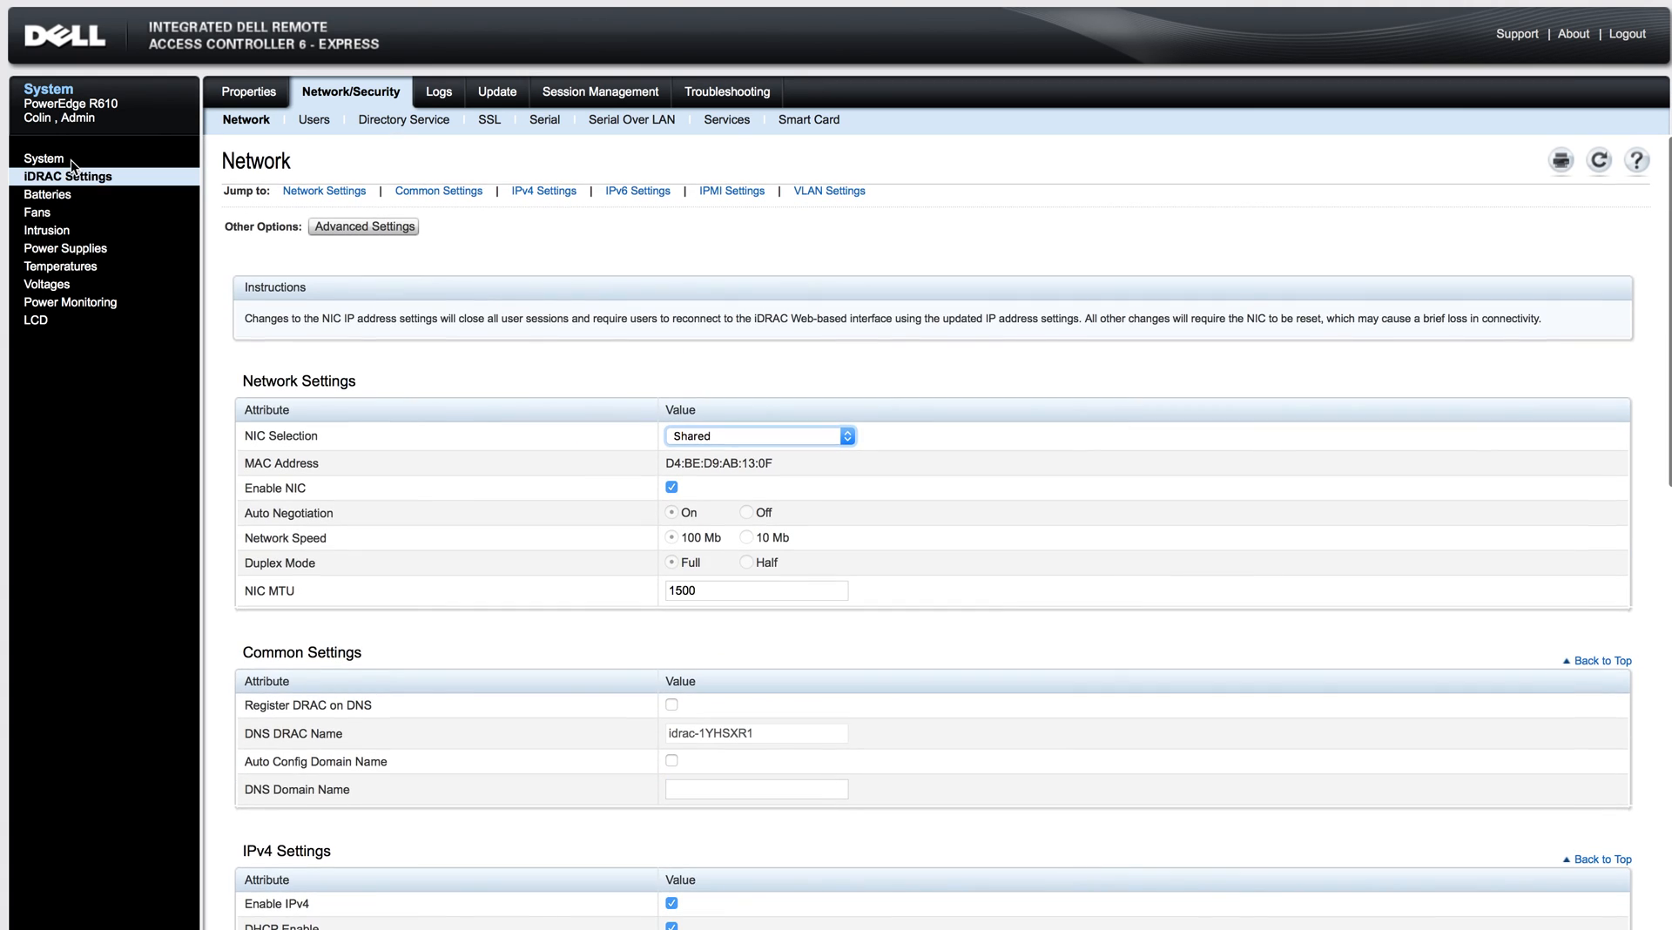
{"action": "left_click", "coordinate": [44, 158]}
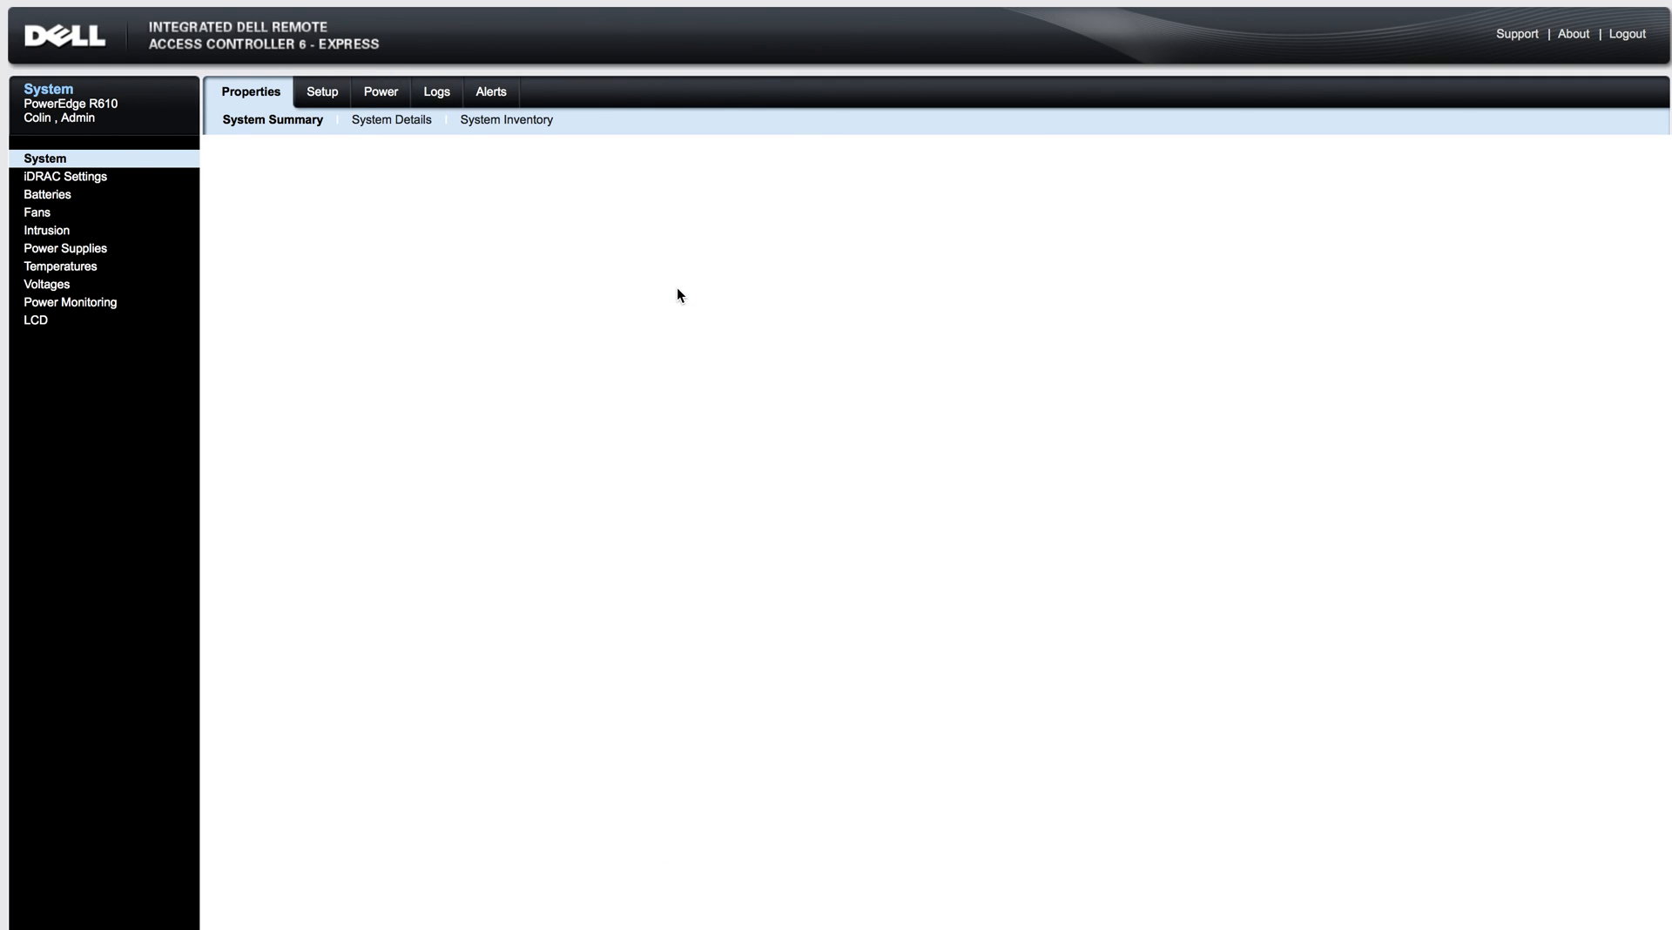